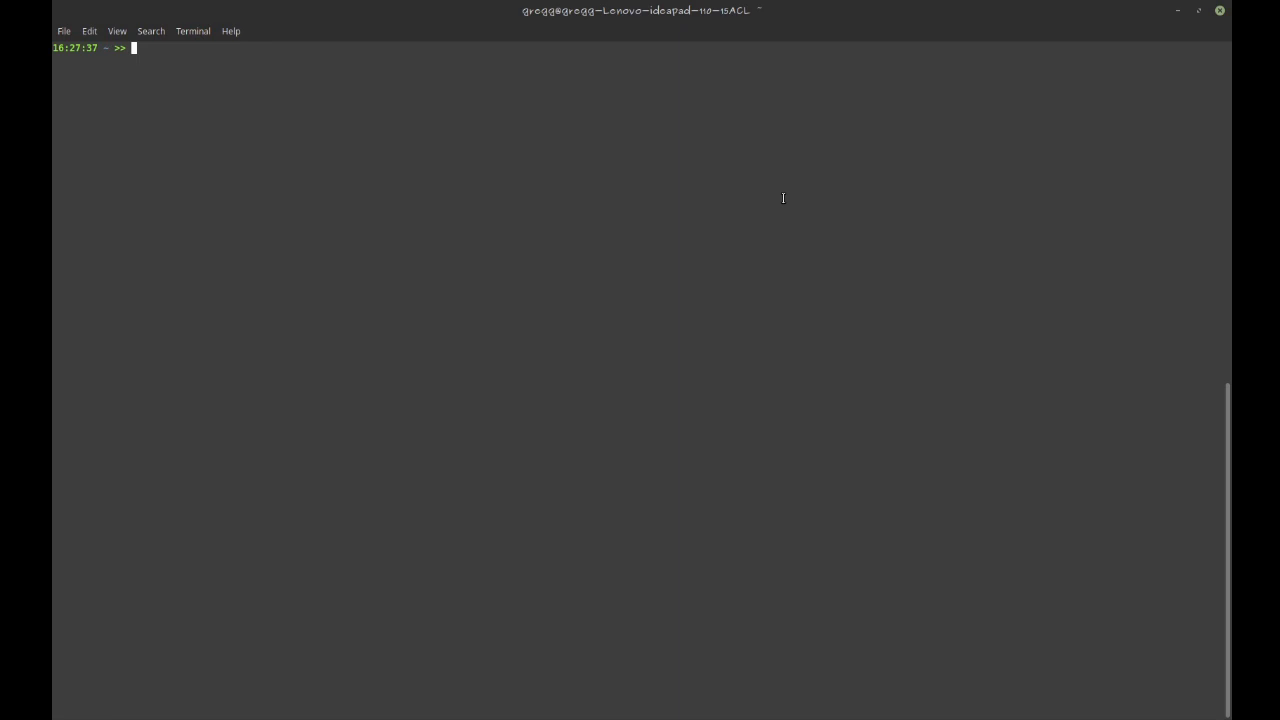
Create and enter projects/linux_command, list it, and start typing the subl main.c command
type("mkdir")
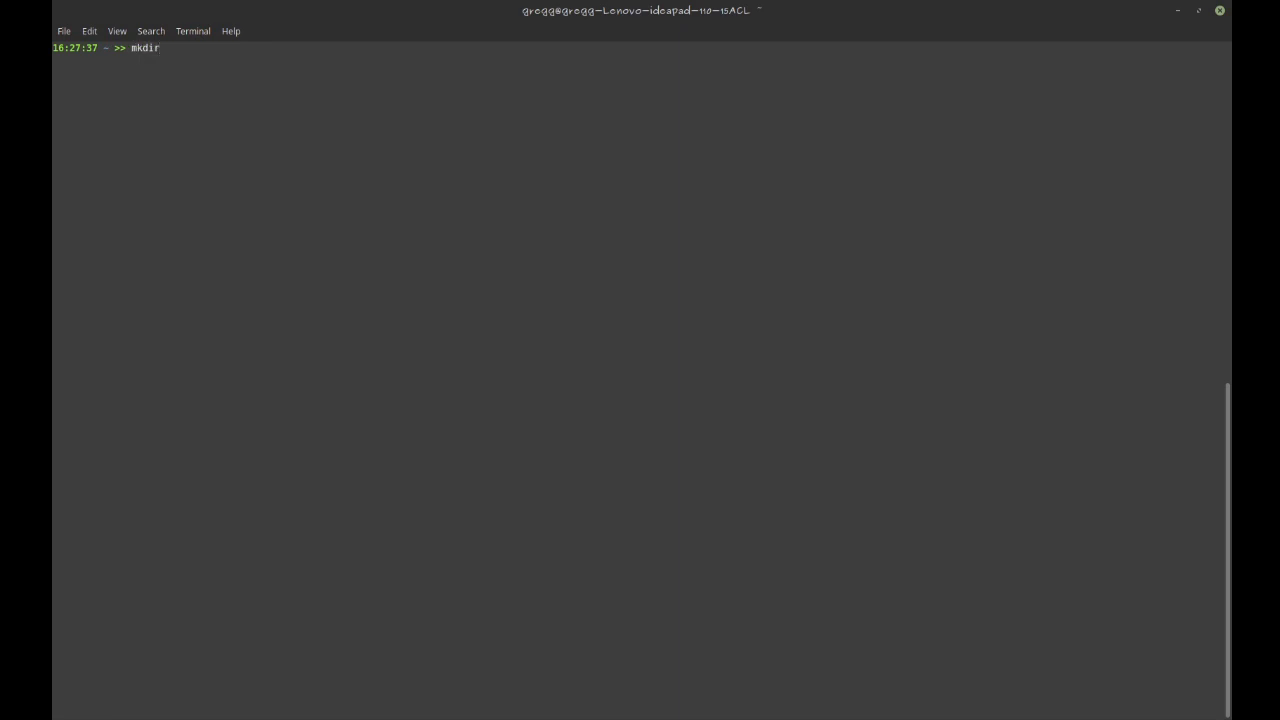
type("projects/linux")
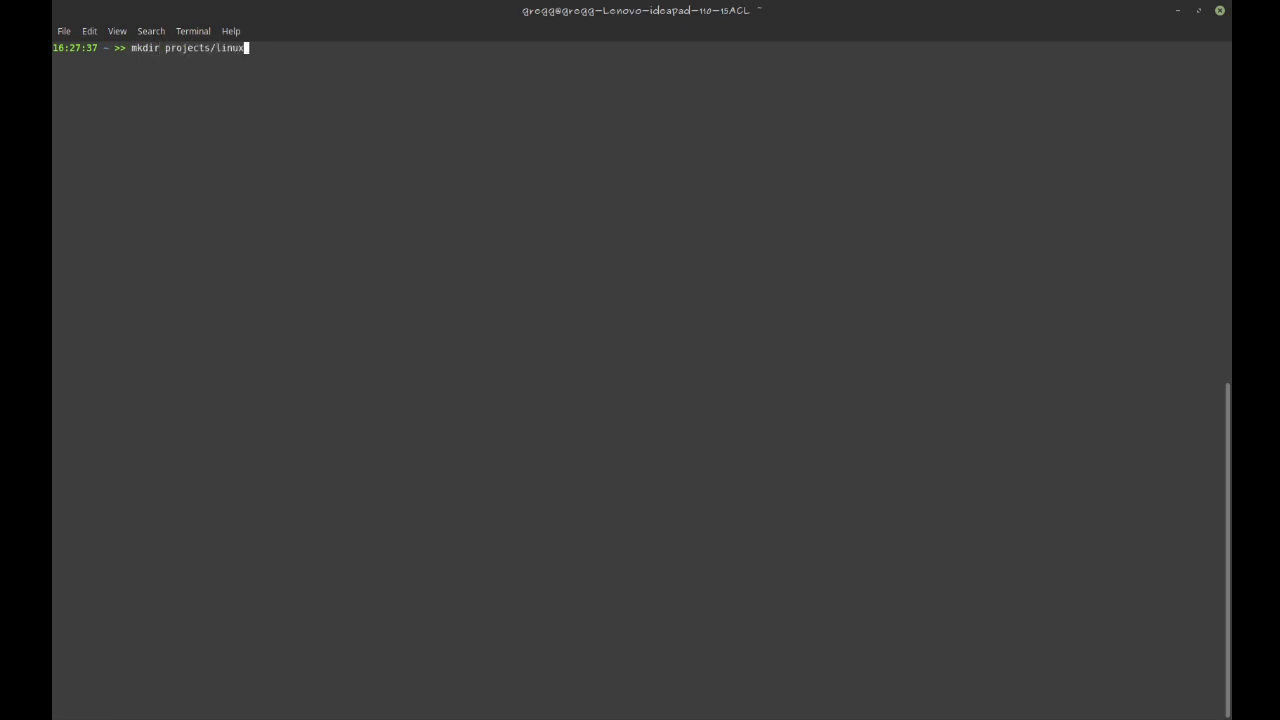
type("_cooom")
type("cd projects/linux_command/")
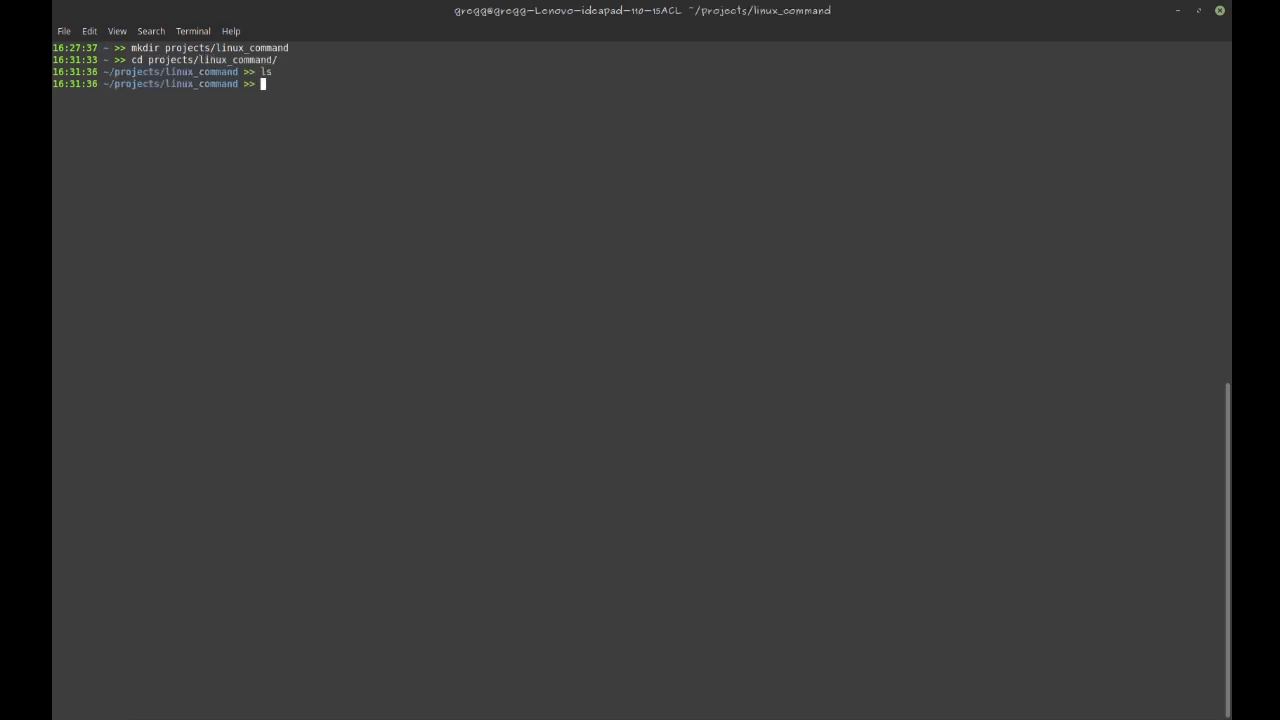
type("subli")
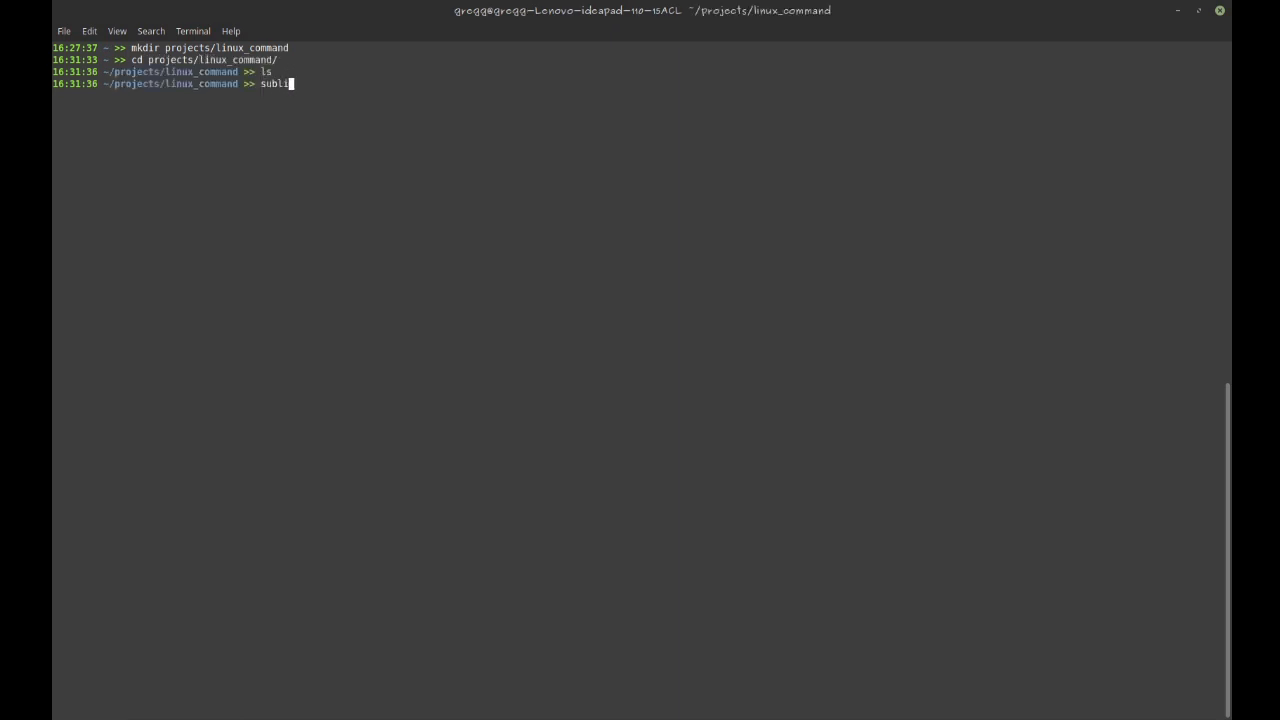
Write main.c with #include "stdio.h" and main printing "Hello World!\n" then returning 0
key("Return")
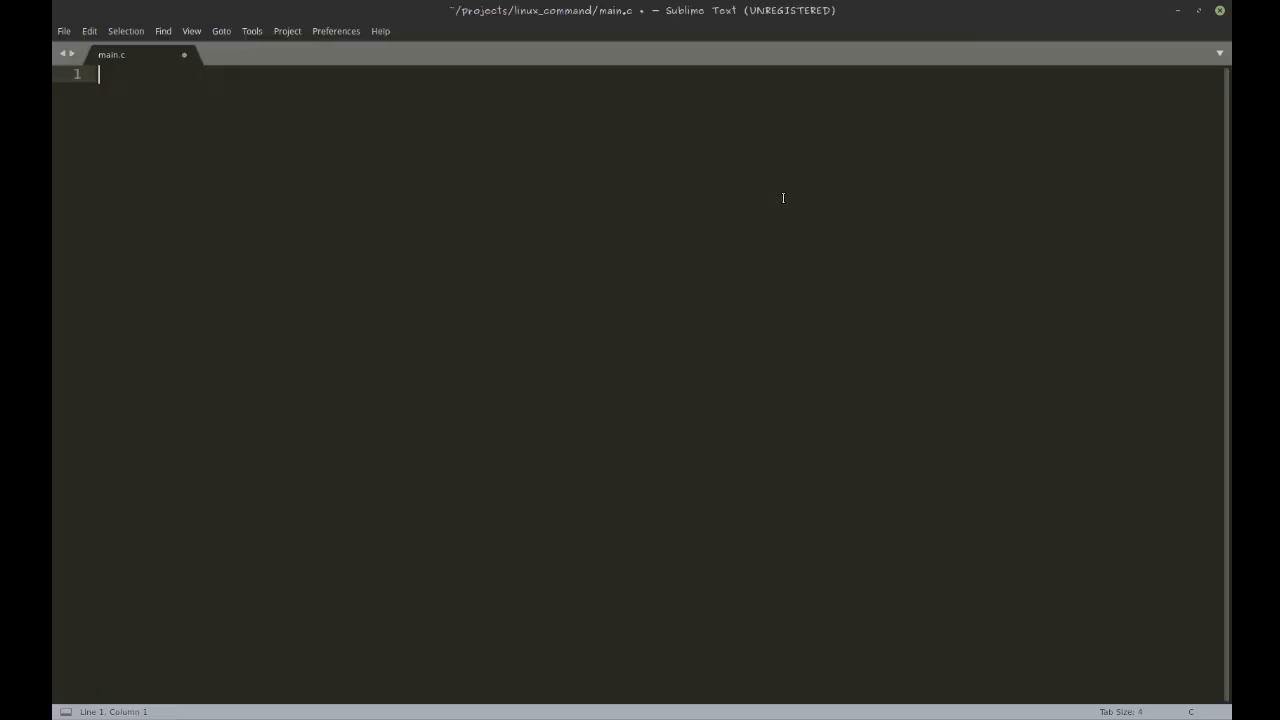
type("#")
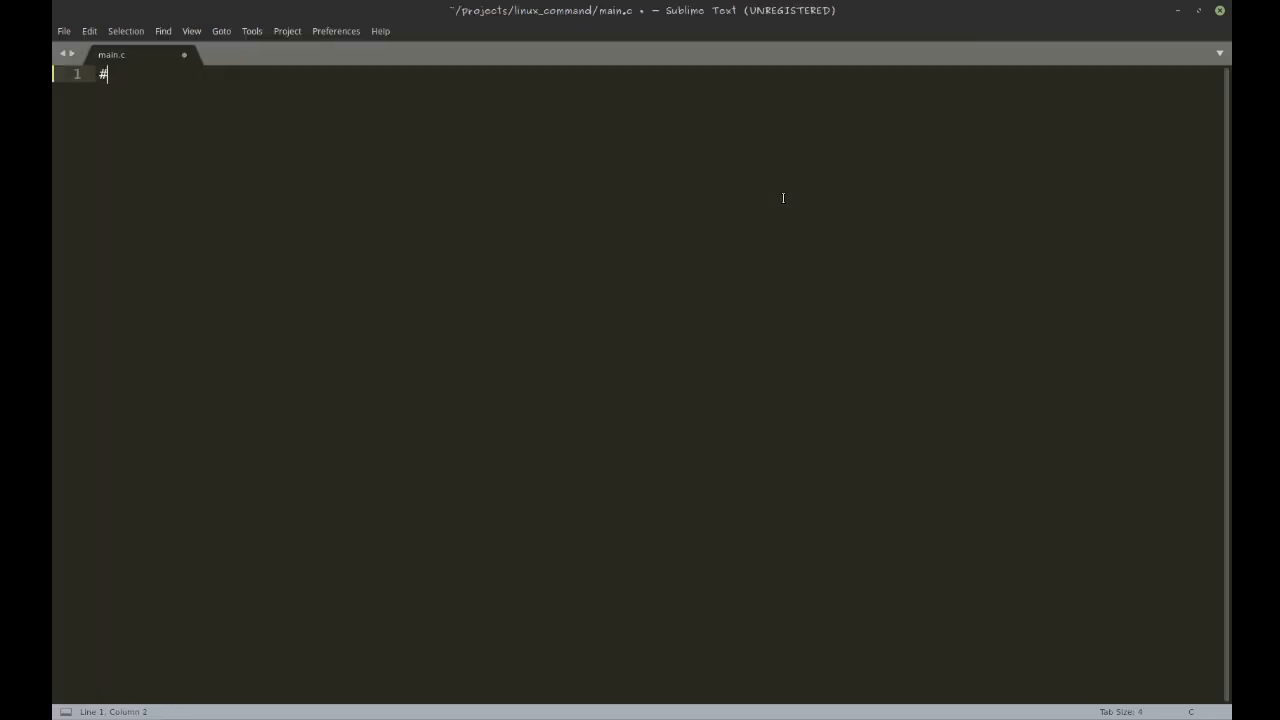
type("include \"stdio.h")
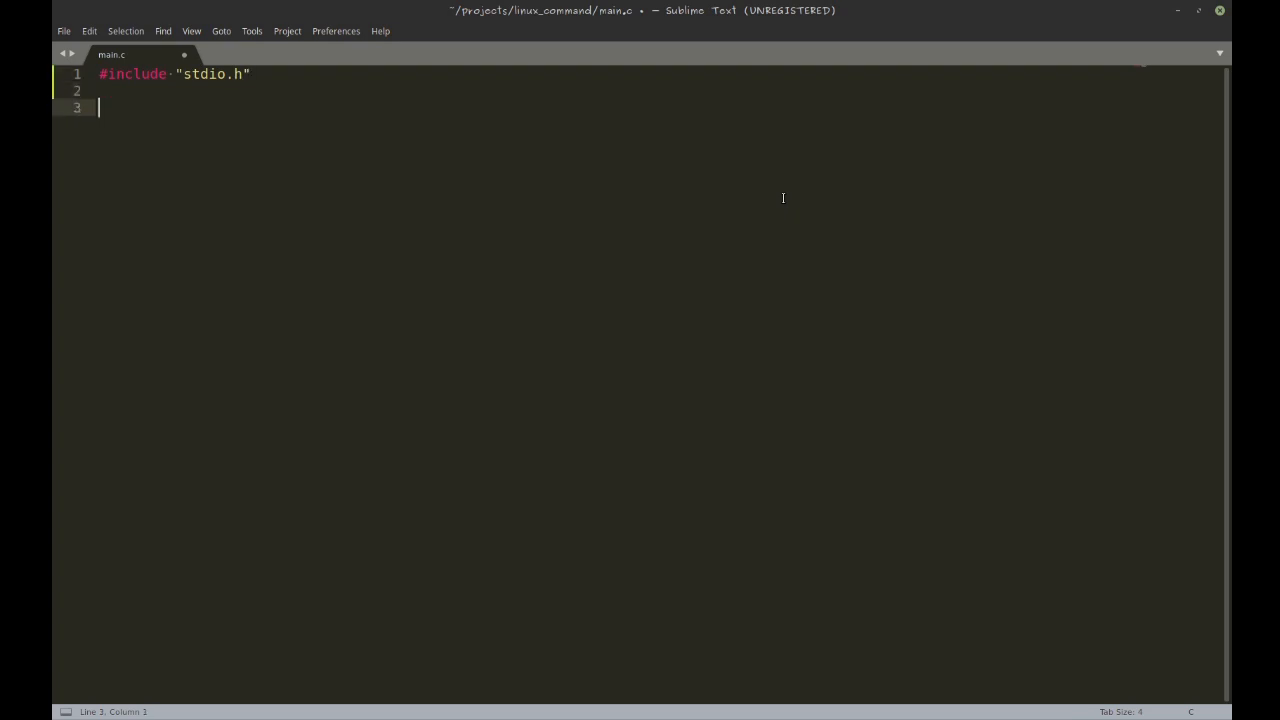
type("int main()")
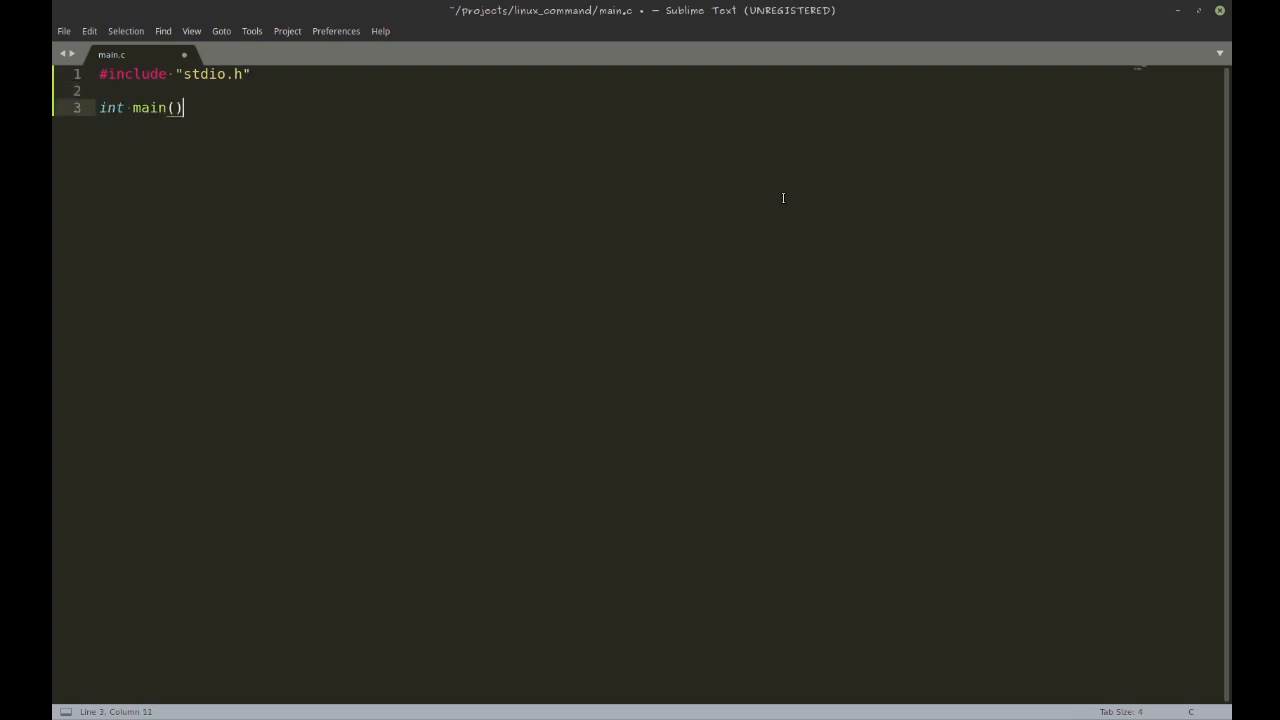
type("{")
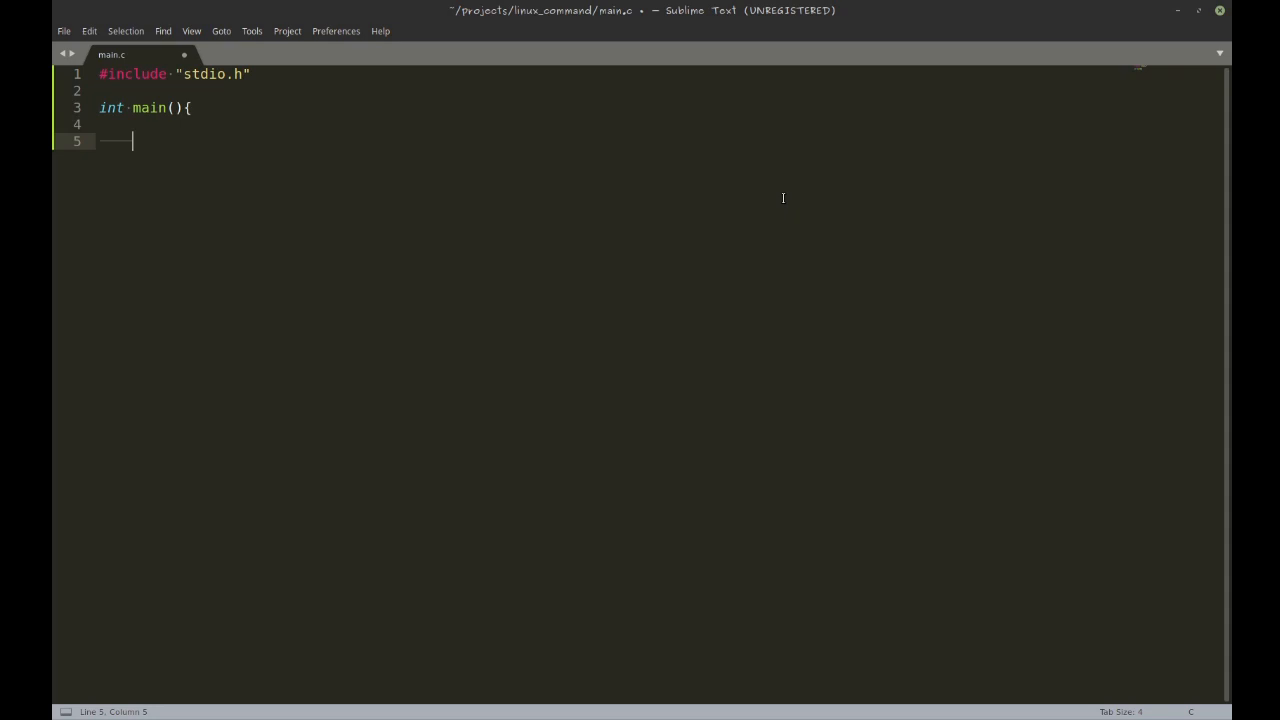
type("printf(\"")
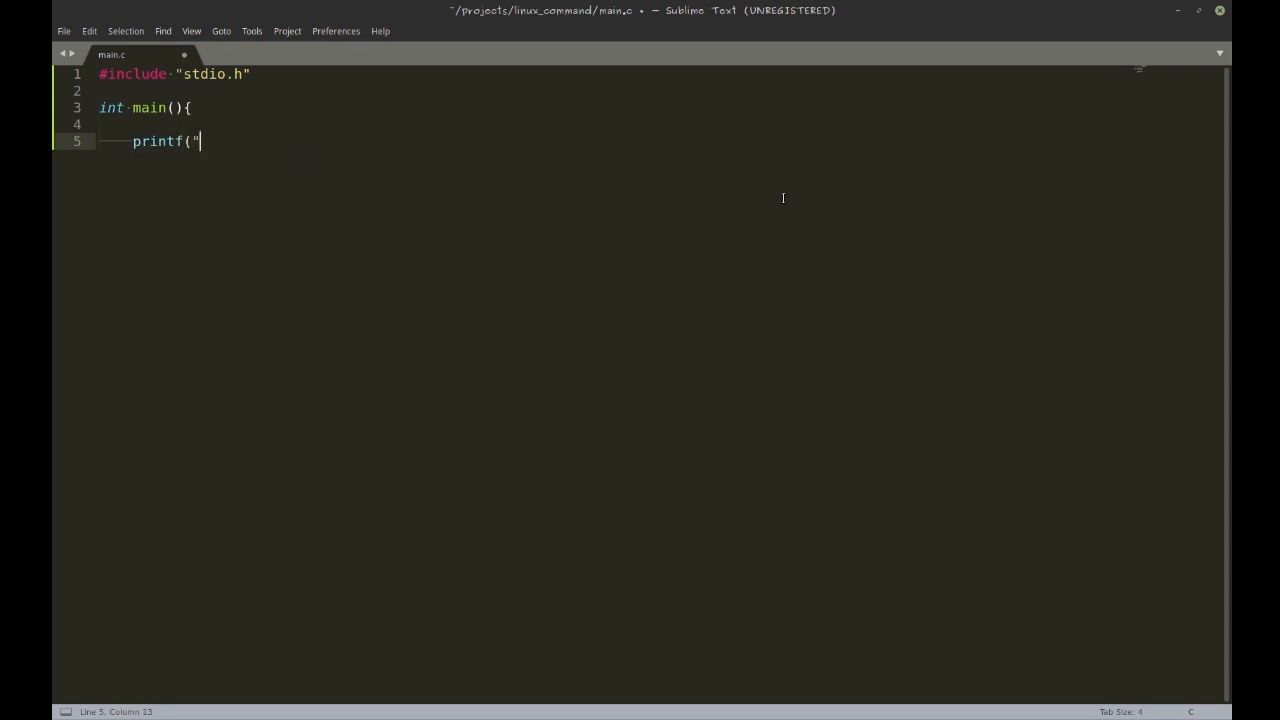
type("Hello World")
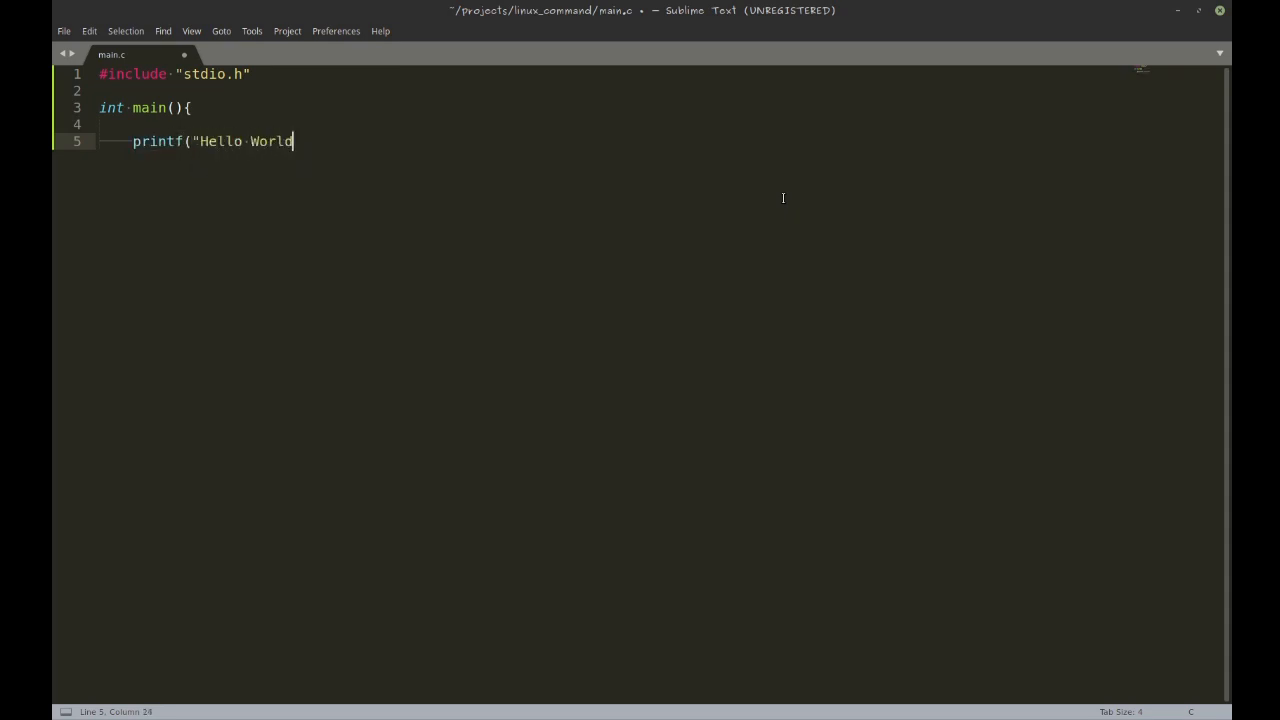
type("!\\n\");")
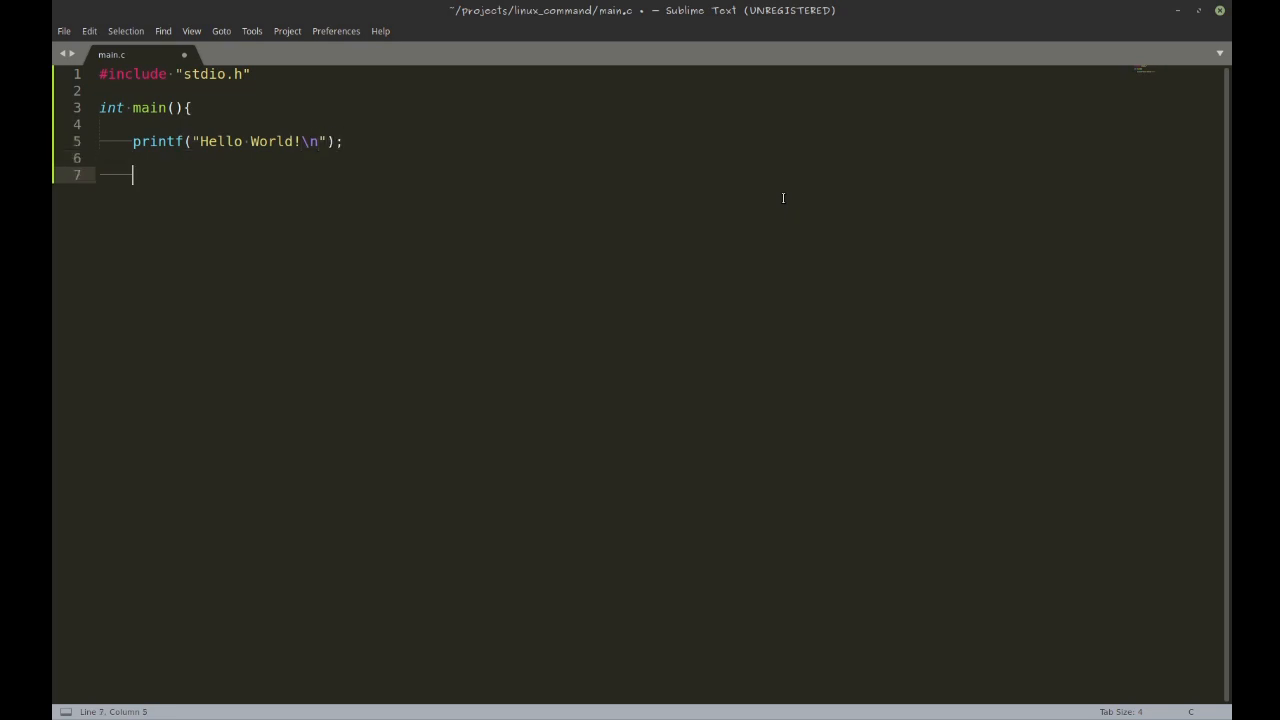
type("return 0;")
type("}//")
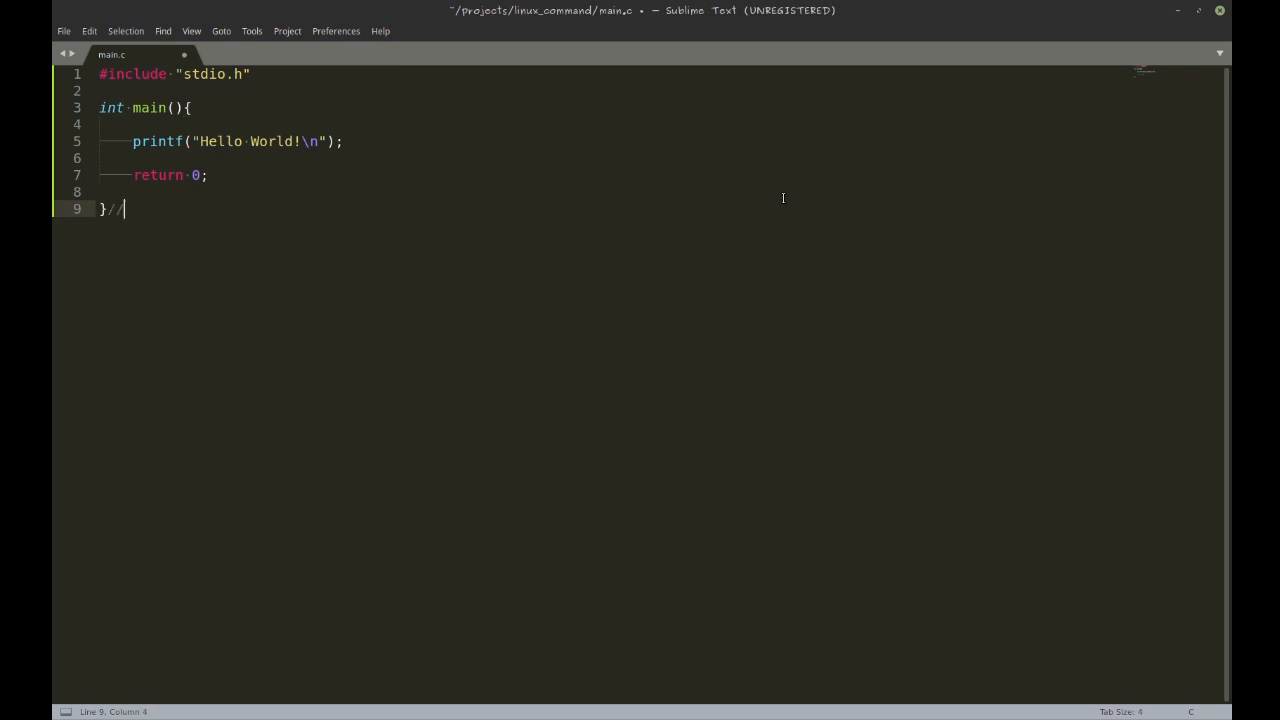
type("main*/")
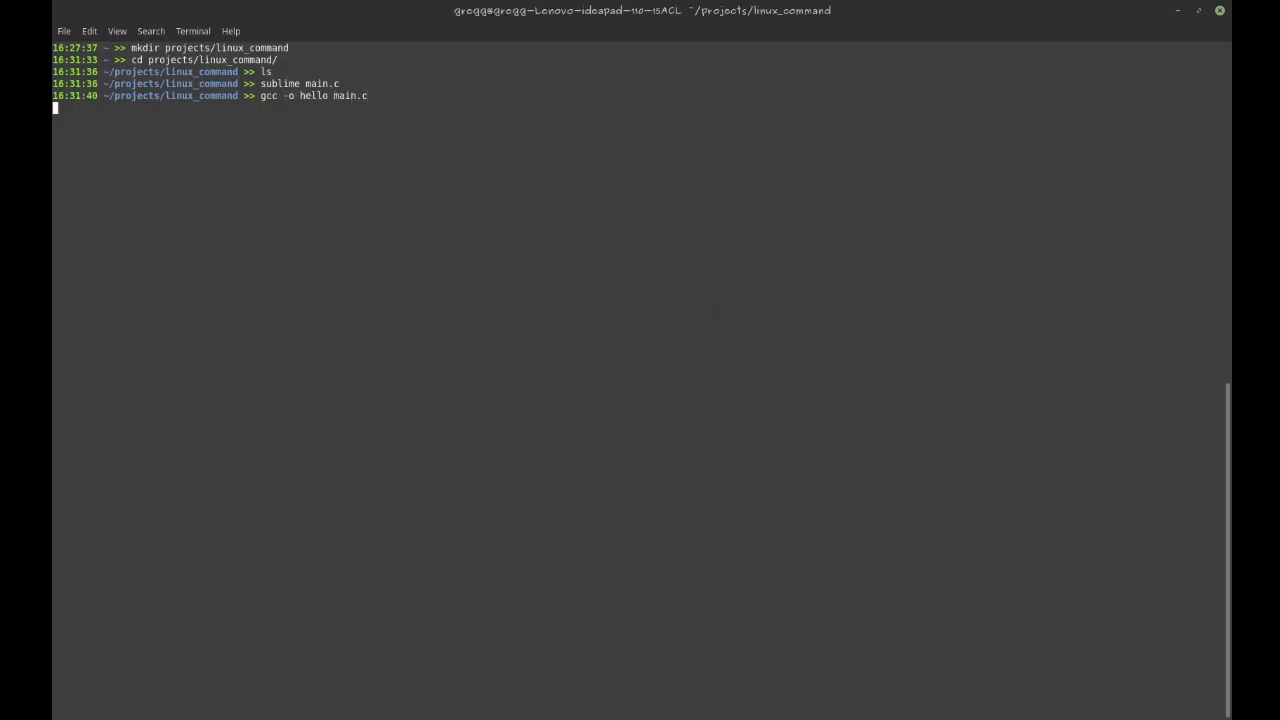
Compile main.c into hello with gcc, list the folder, and begin typing ./hello
type("ls")
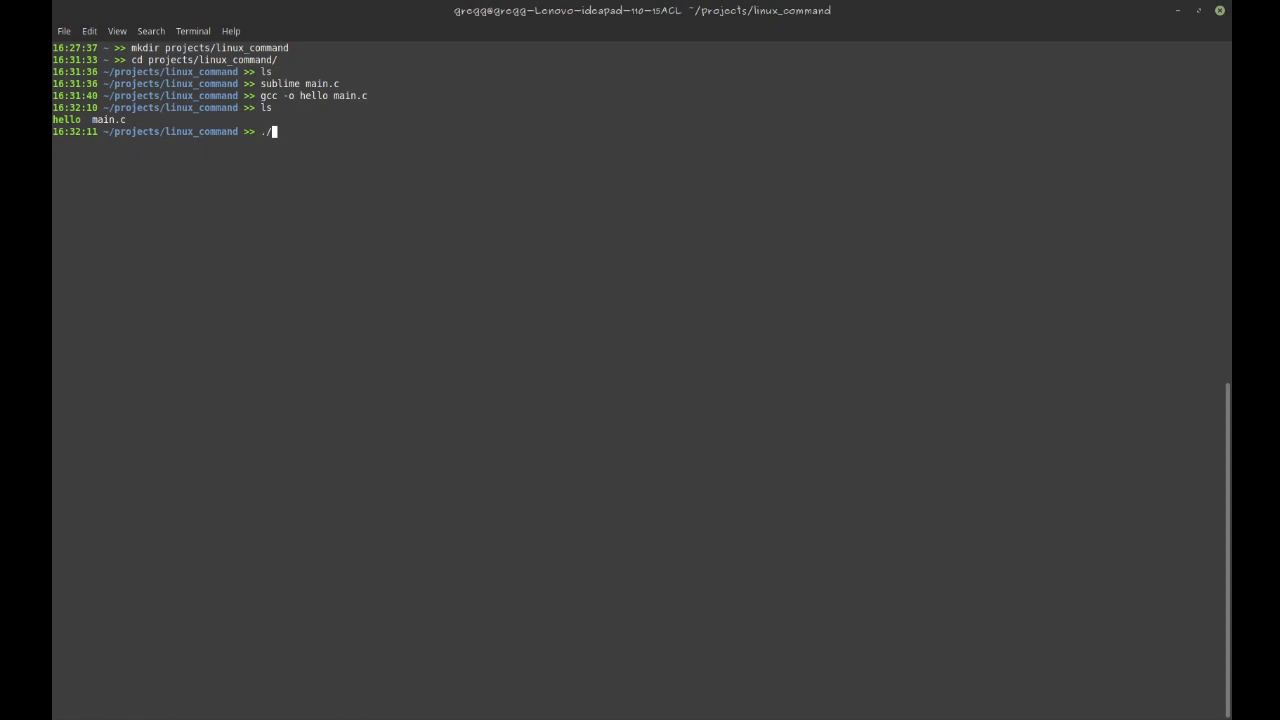
type("hello")
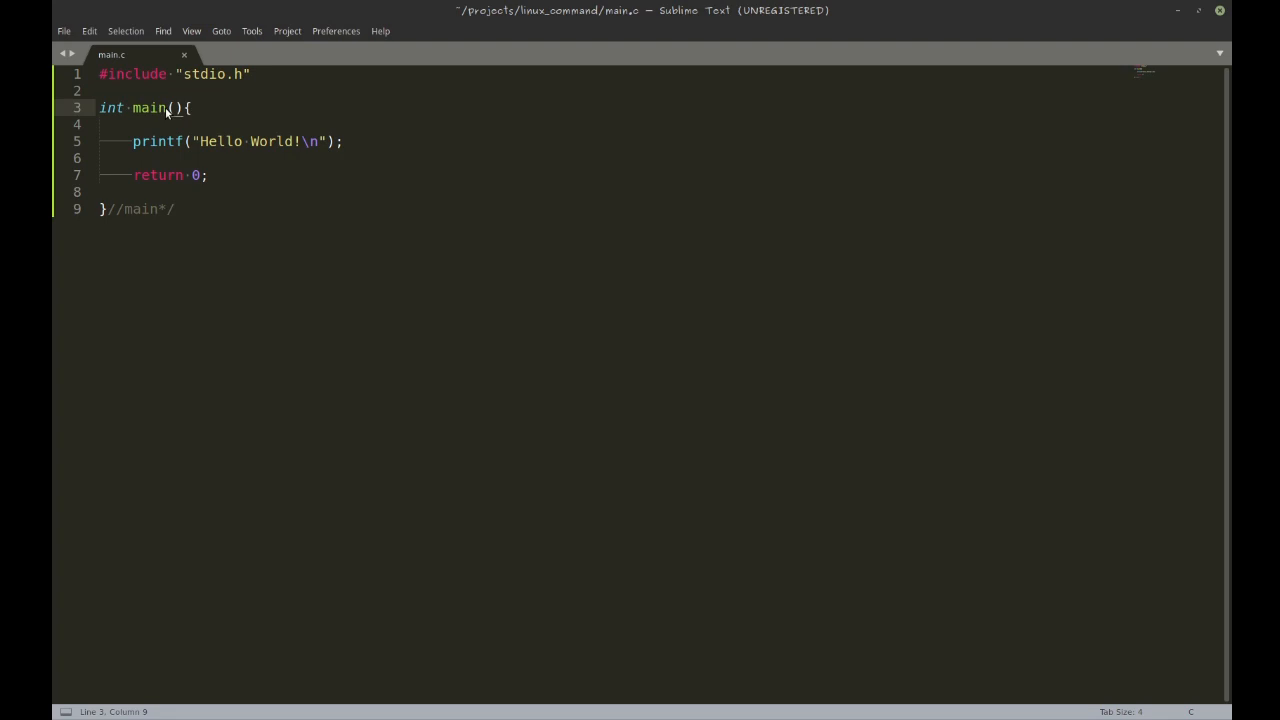
Select main in main.c, then run ./hello in the terminal
double_click(111, 107)
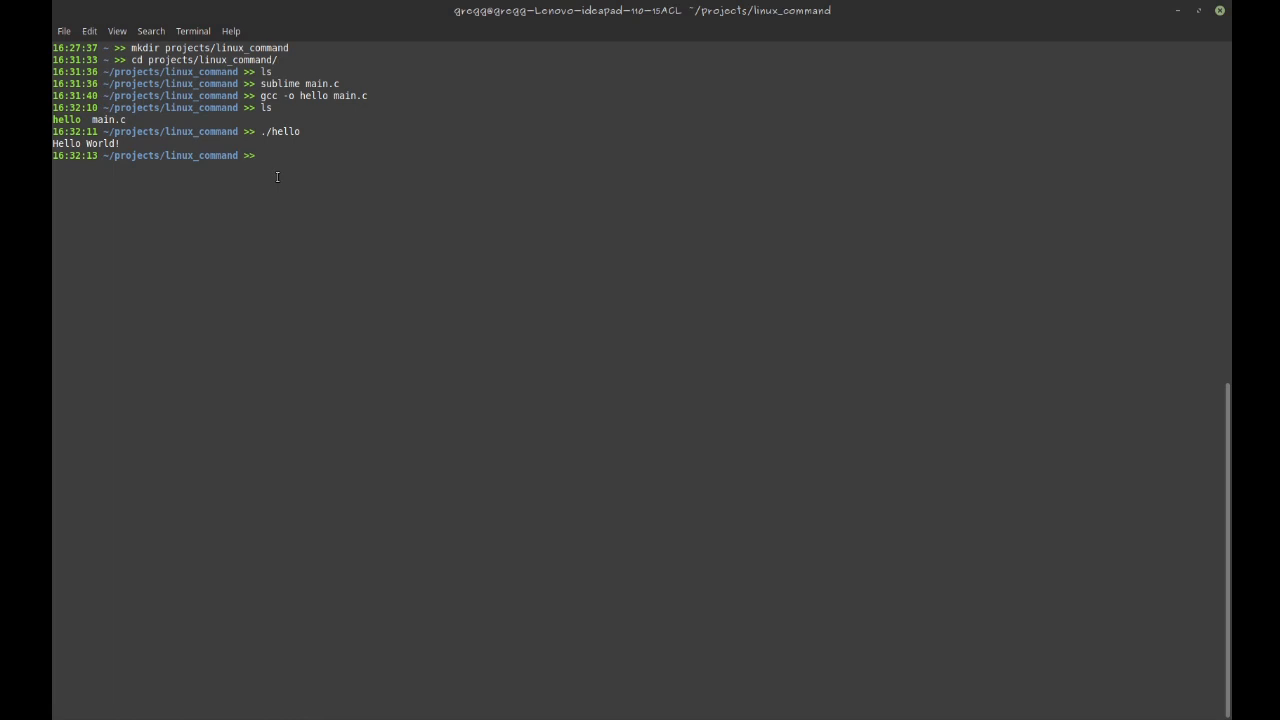
Run echo $? after ./hello and again after ls, both returning 0
type("echo")
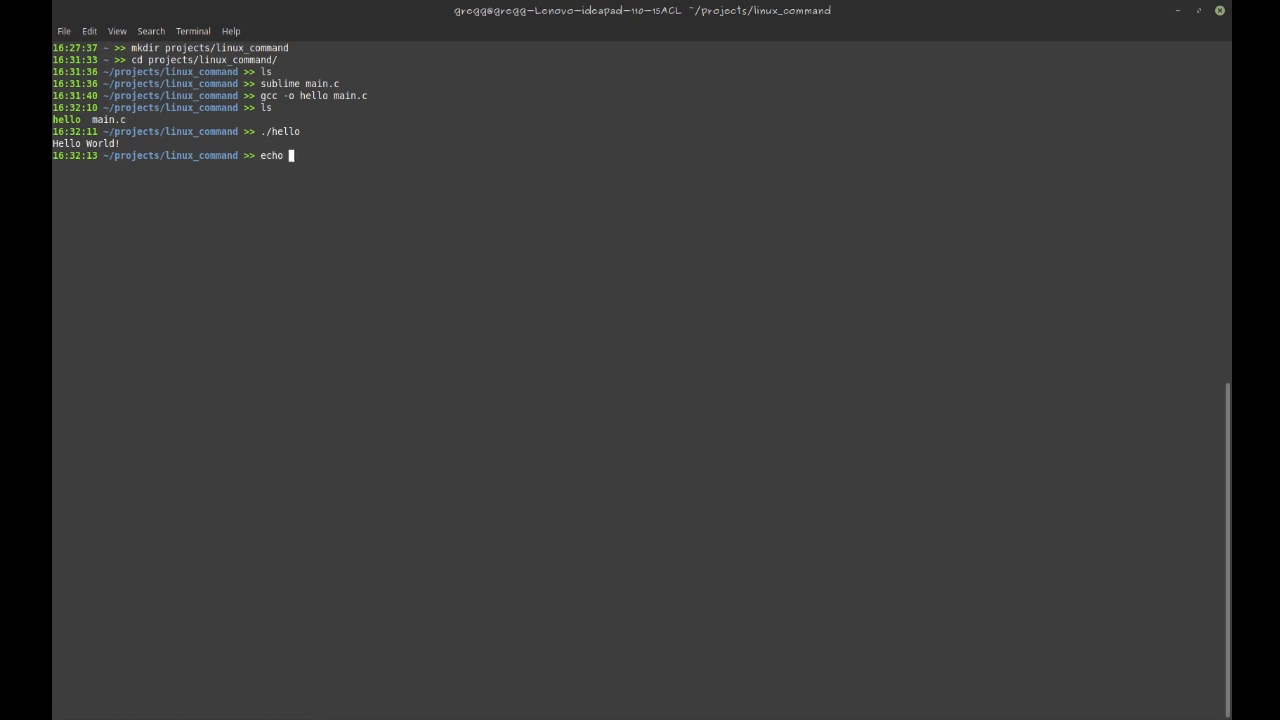
type("s")
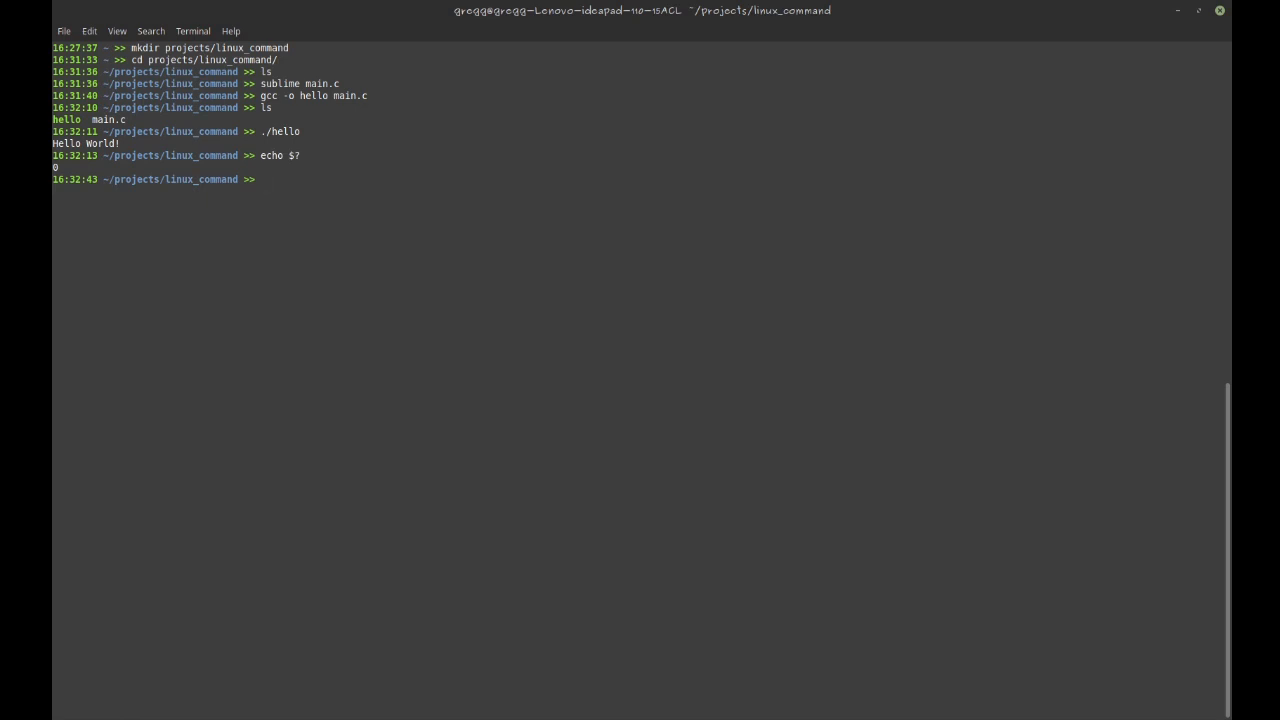
type("ls")
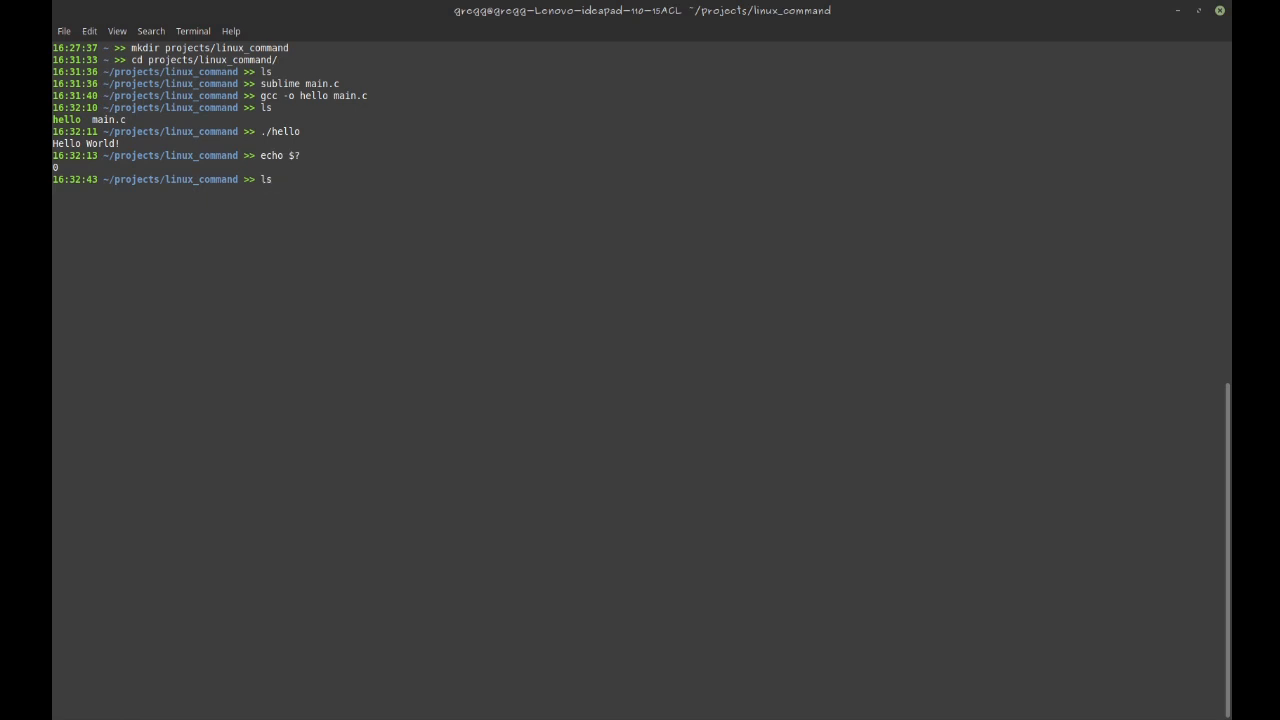
type("echo $?")
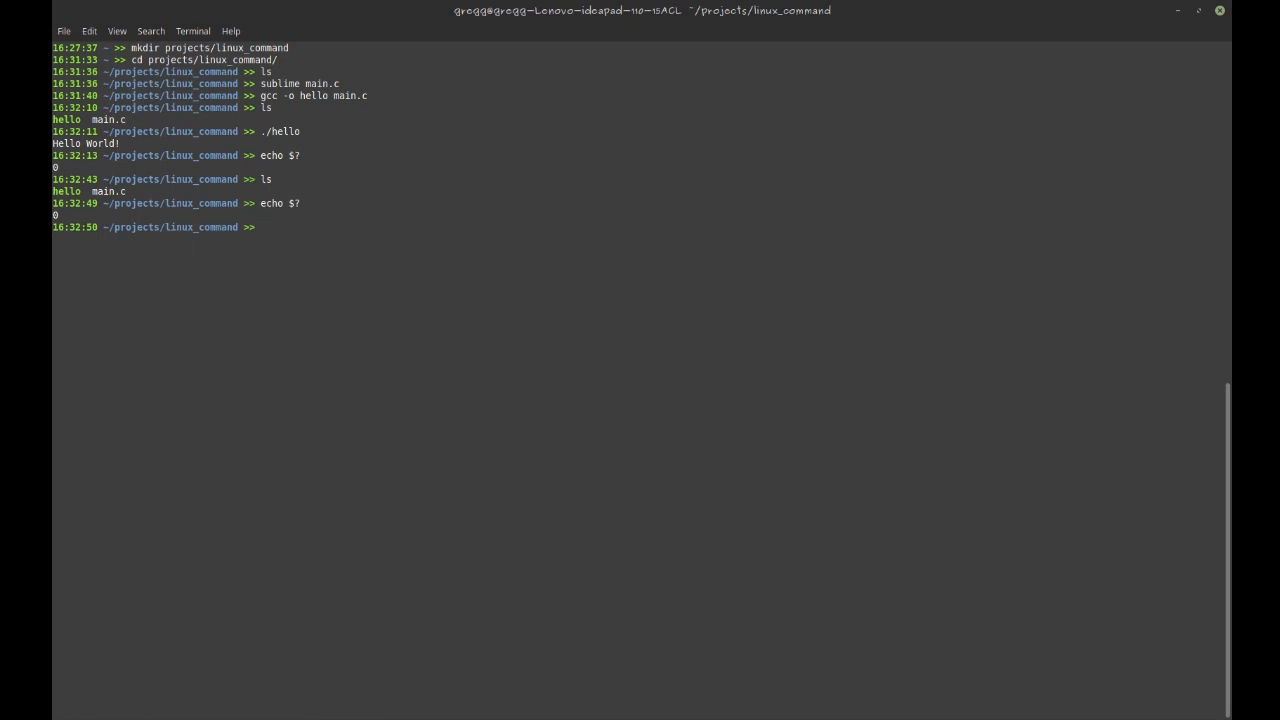
type("ls")
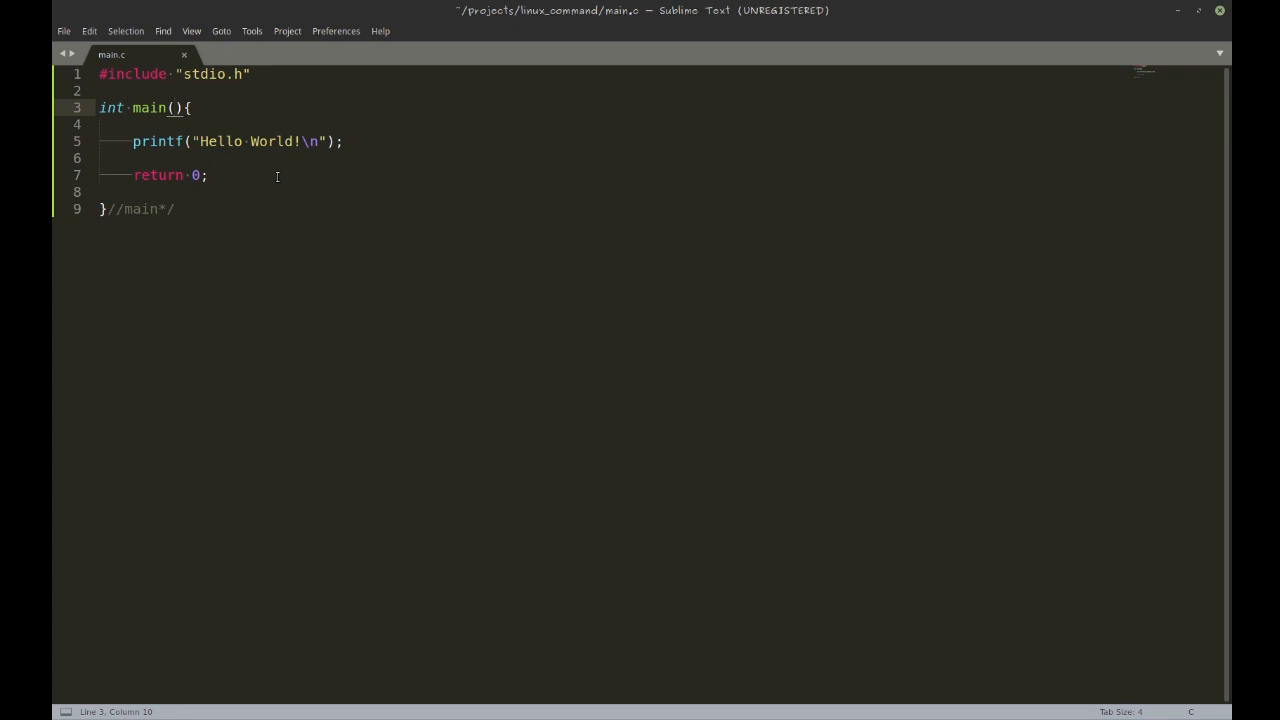
Change main's signature to int main(int argc, char **argv) and add a blank line above printf
type("int argc")
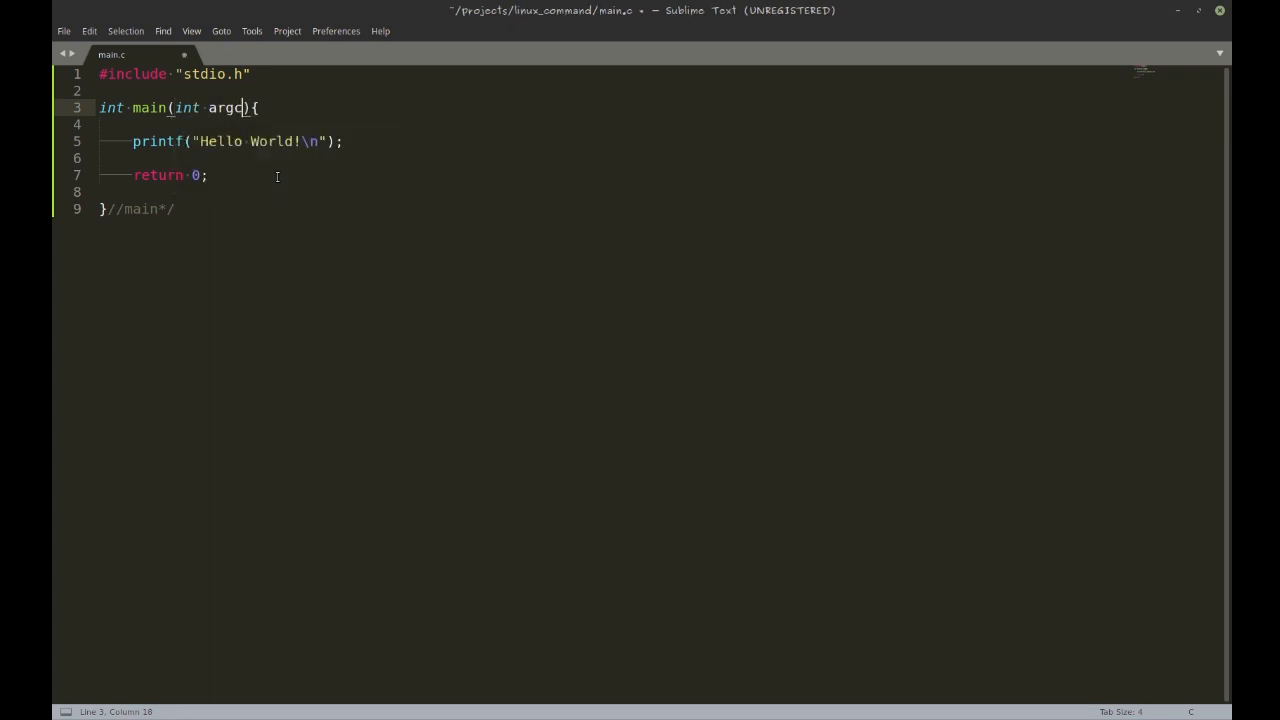
type(", char **")
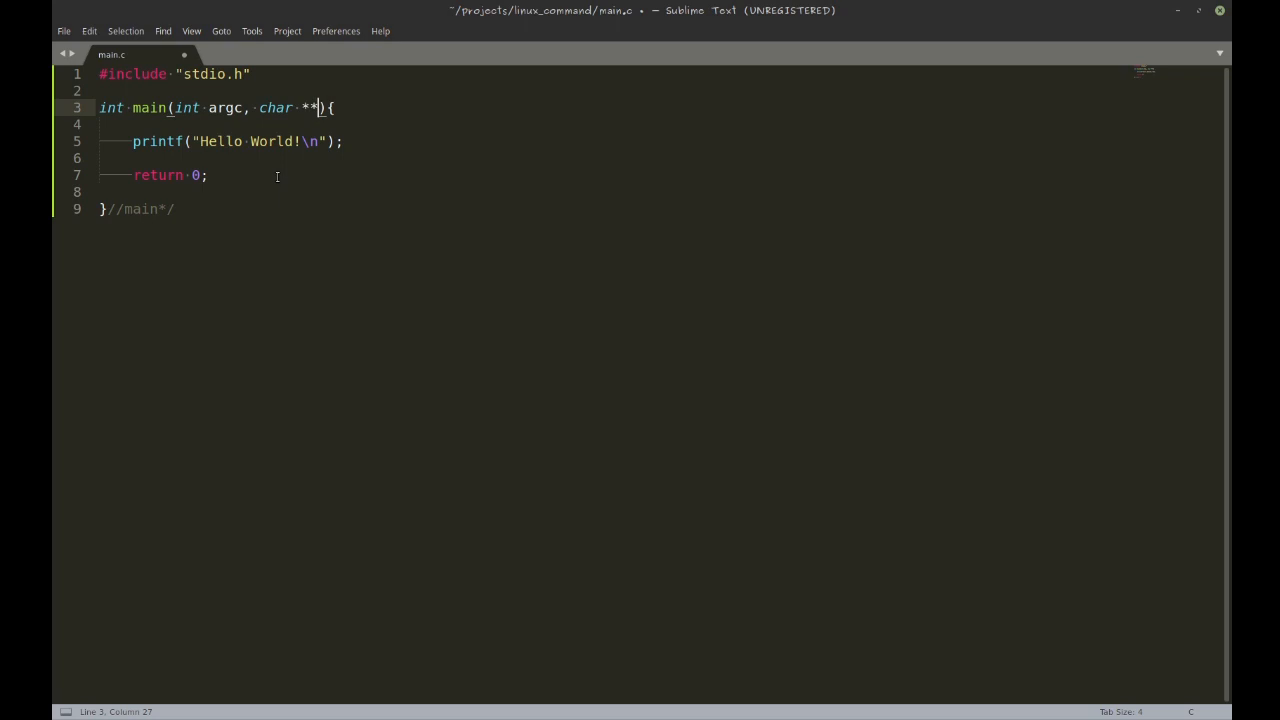
type("argv")
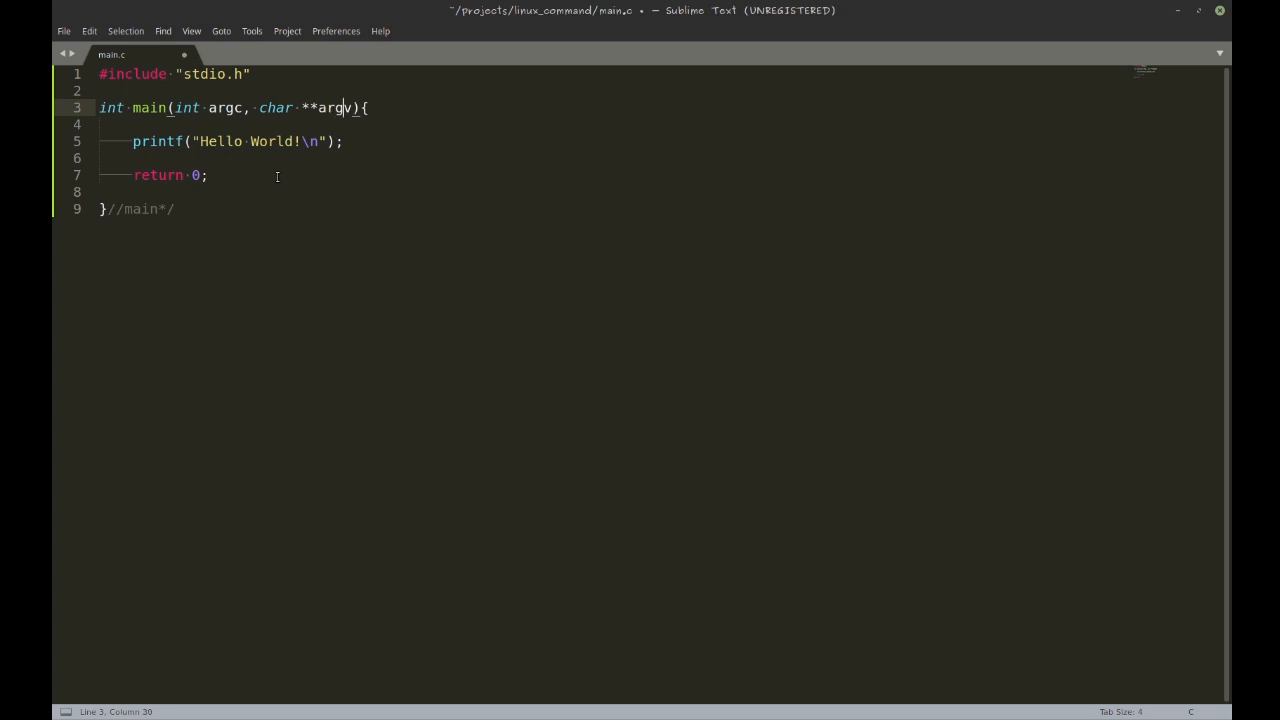
key("right")
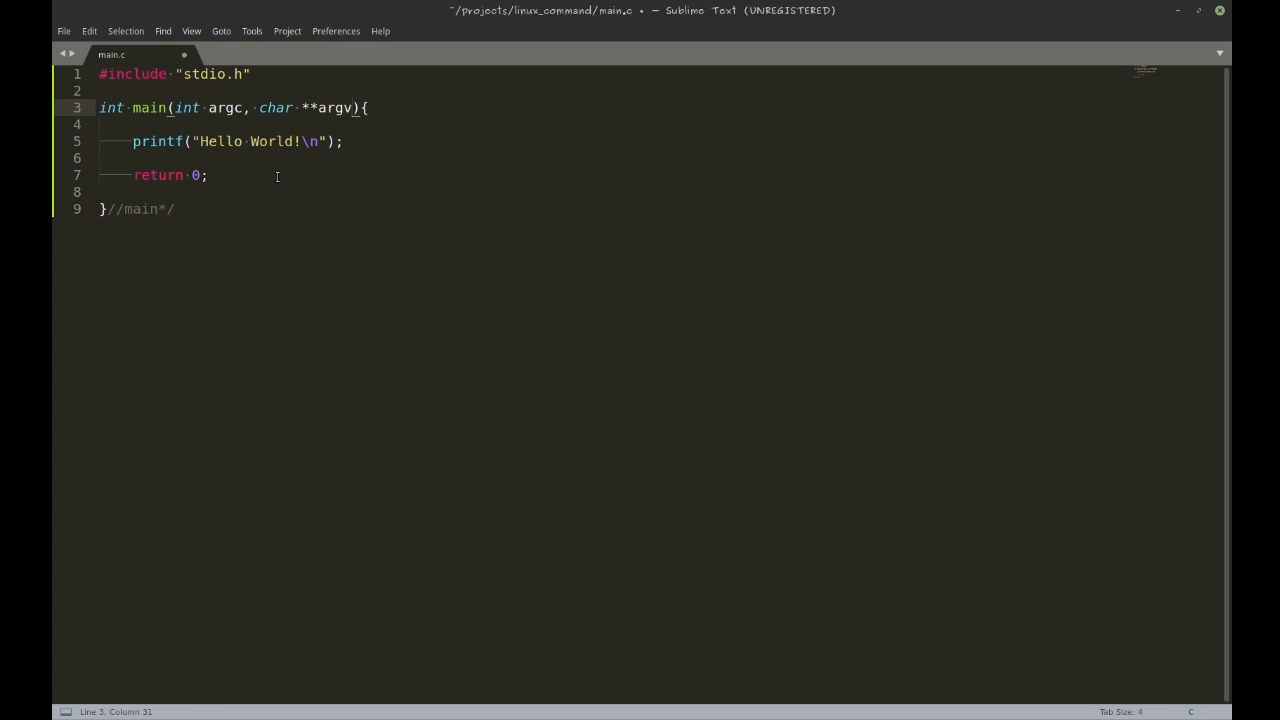
double_click(335, 108)
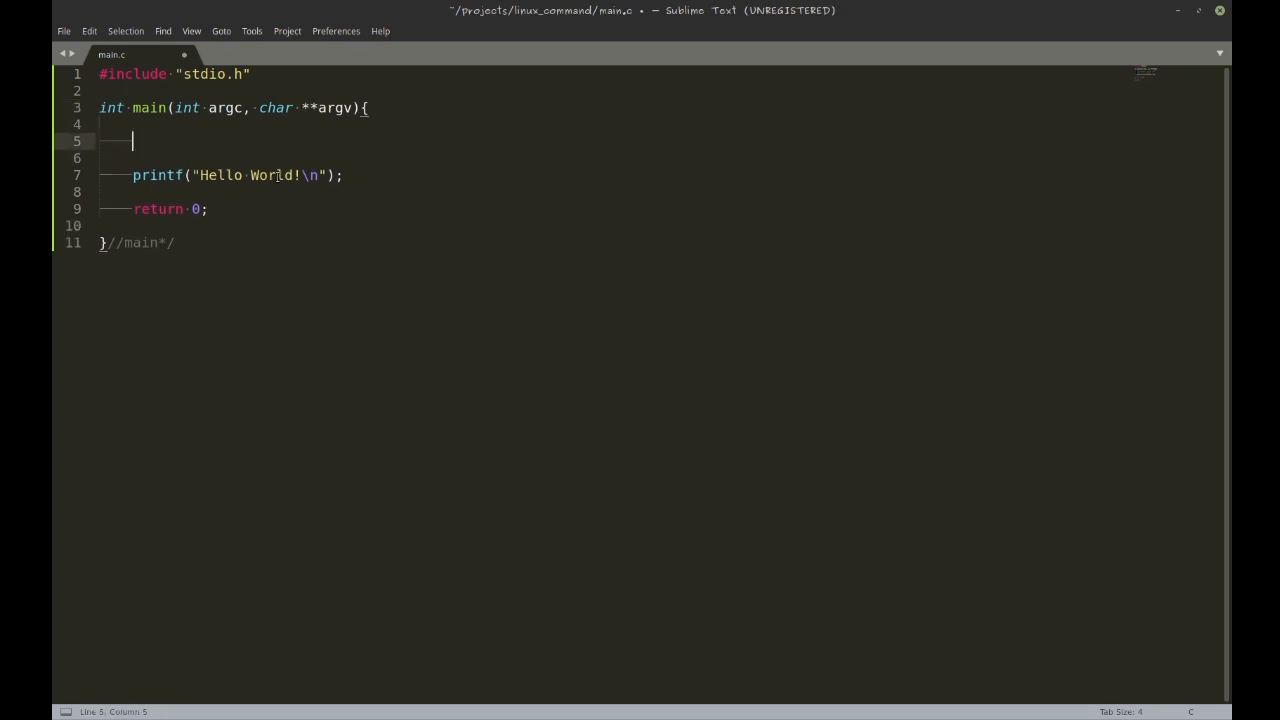
Add printf("you typed %s %s\n", argv[0], argv[1]); on line 5
type("printf(\"")
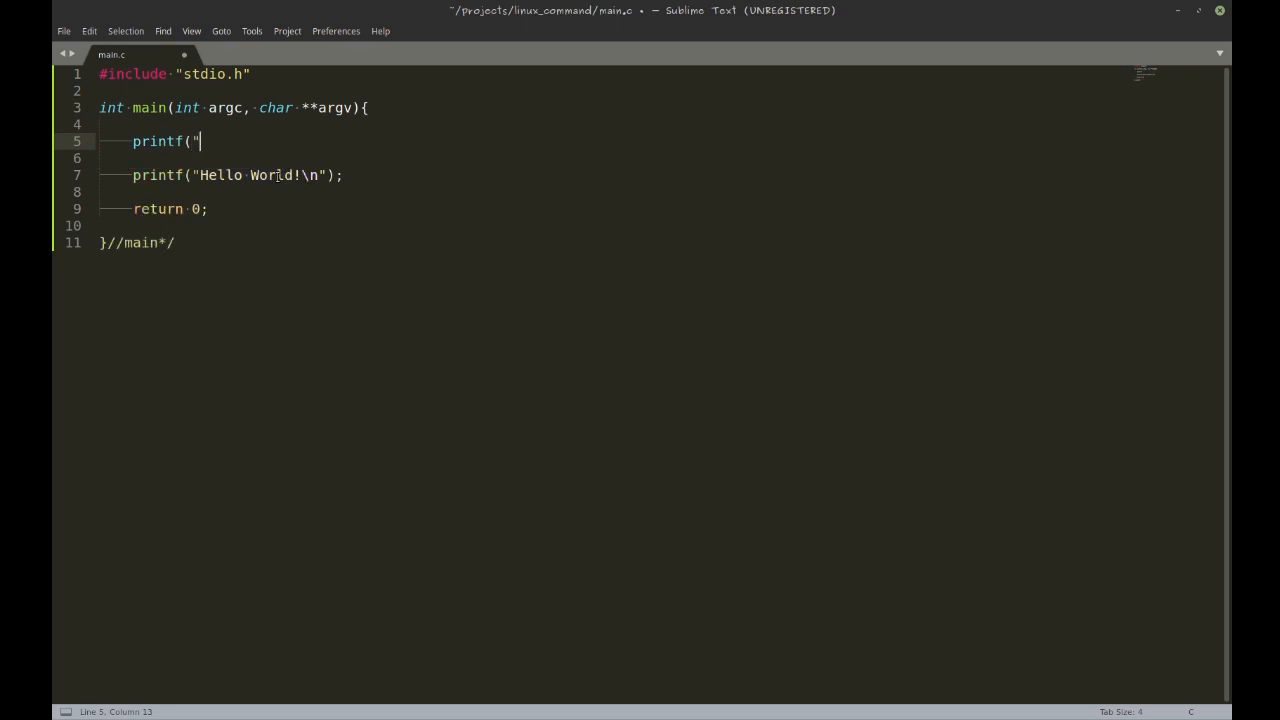
type("you type")
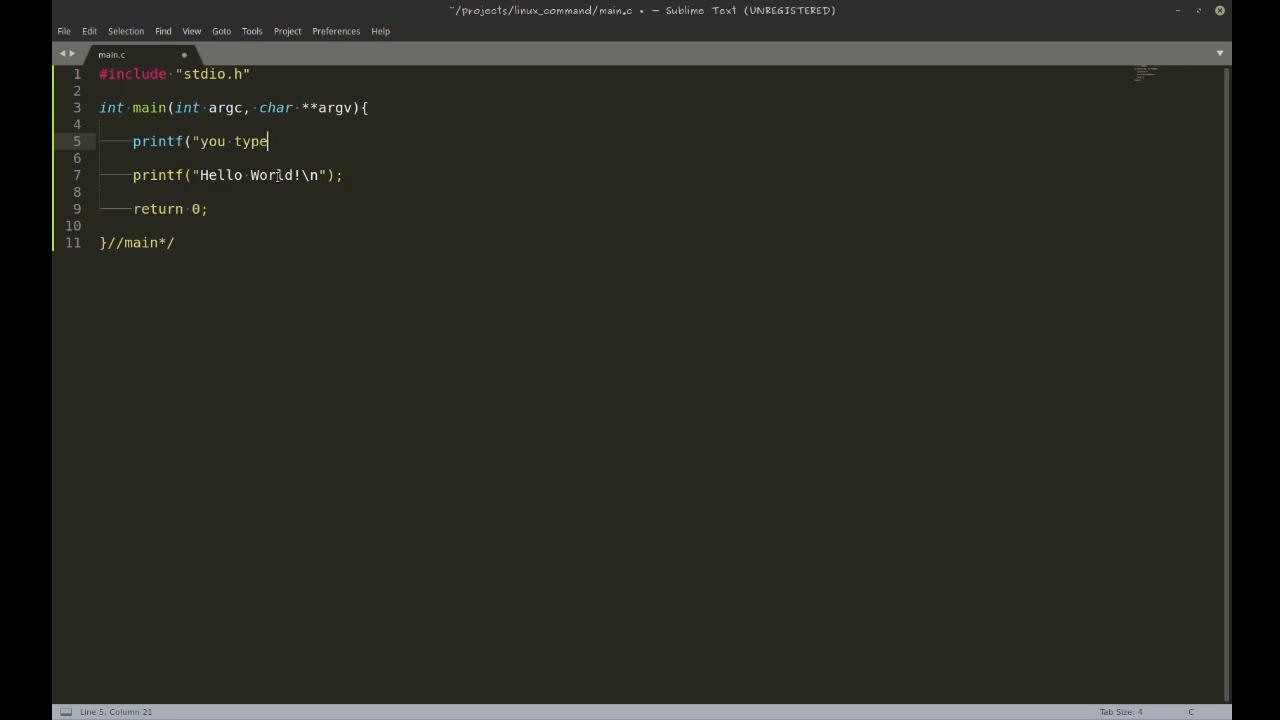
type("d %s")
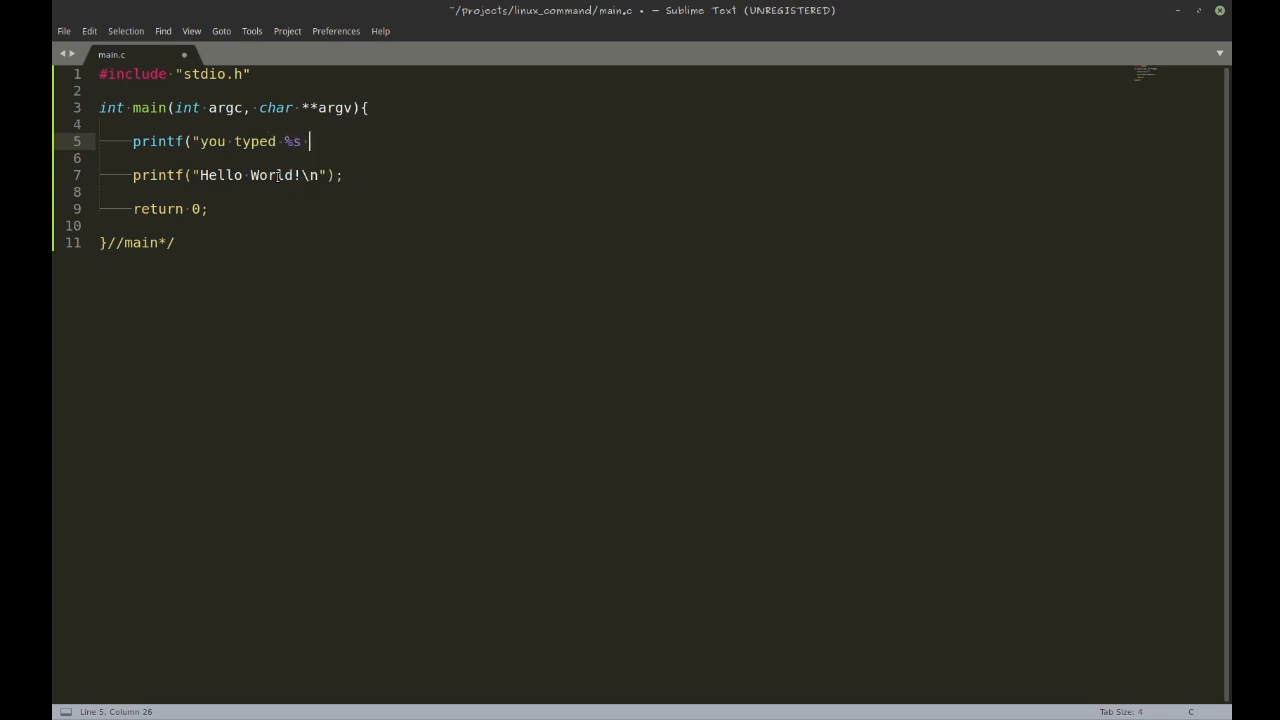
type("%s\\")
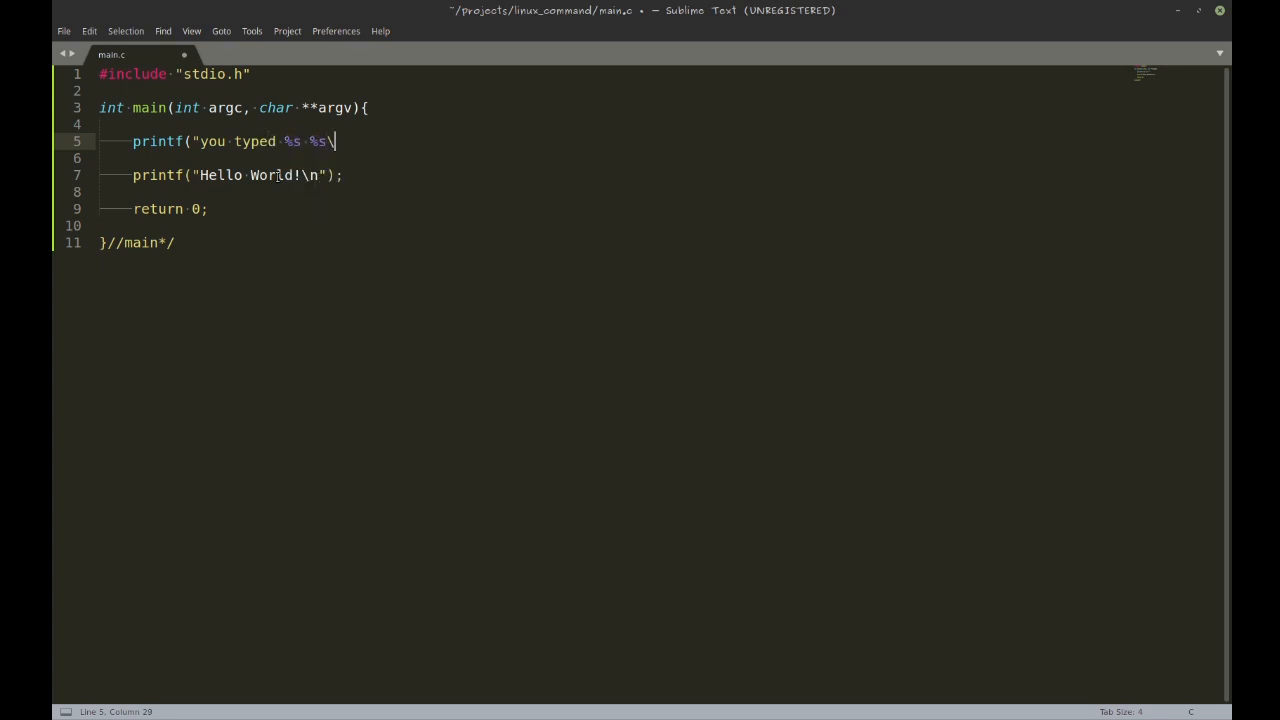
type("n\"")
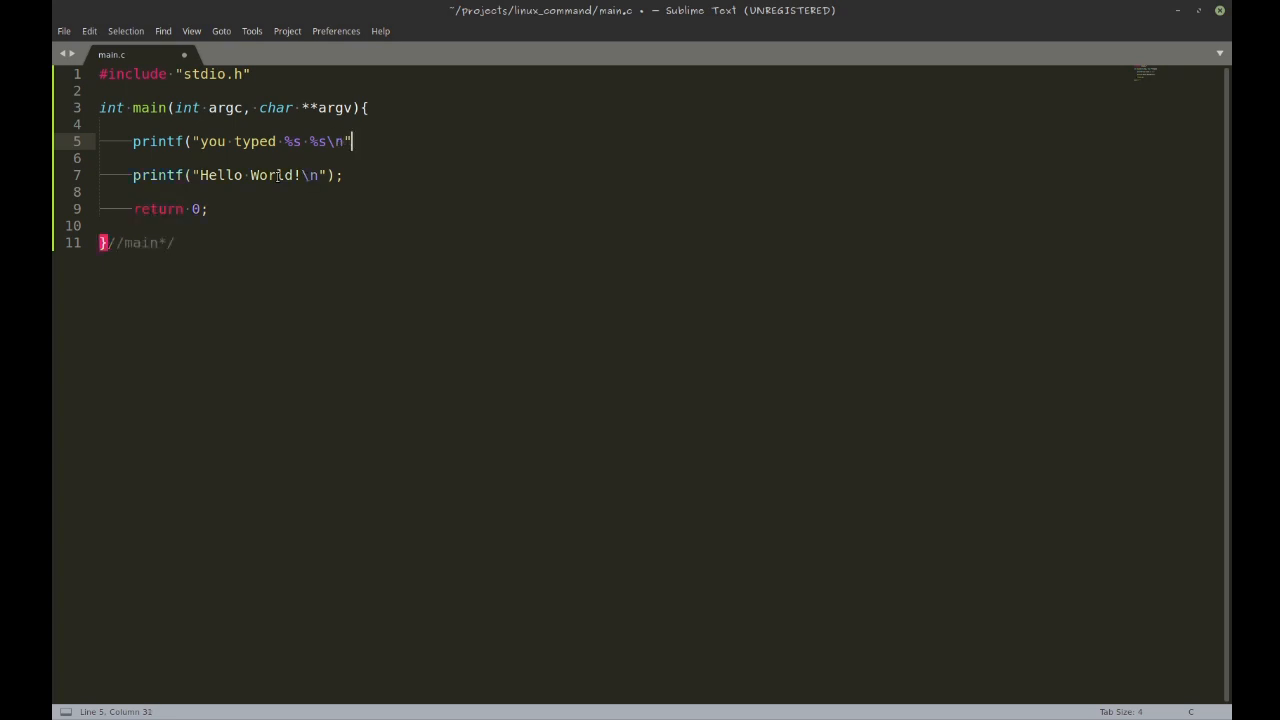
type(", argv")
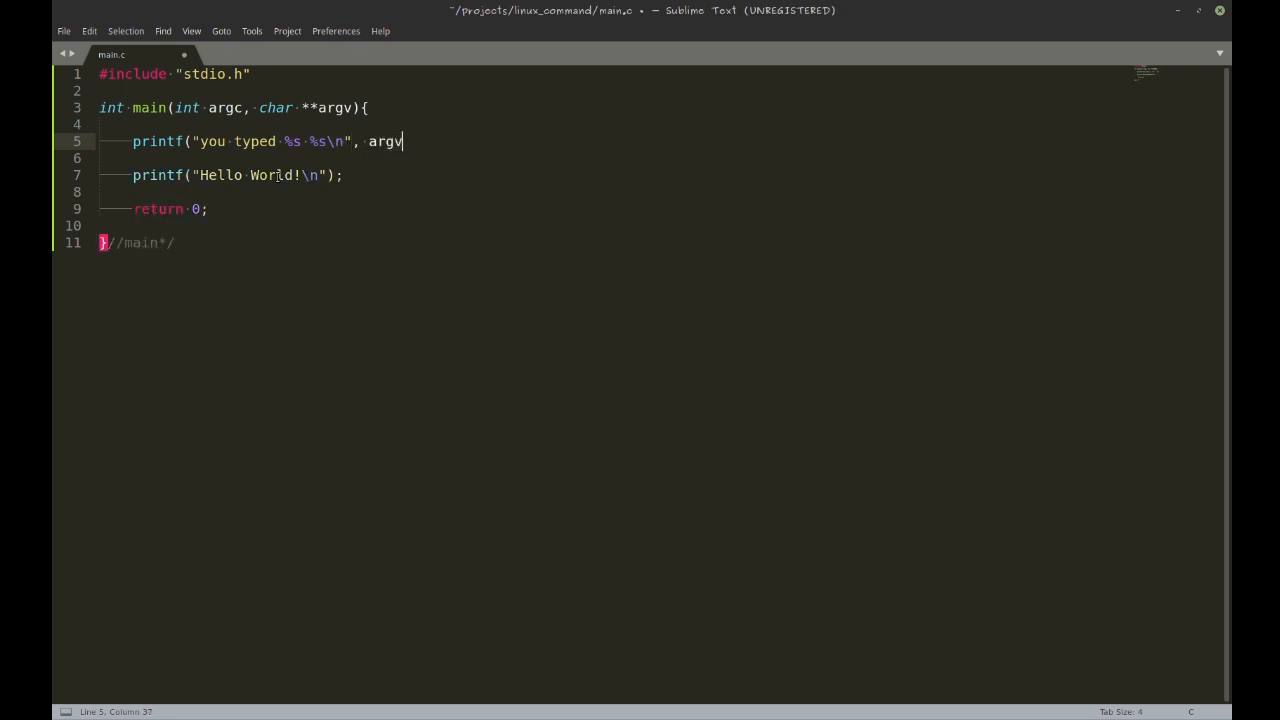
type("[0], ar")
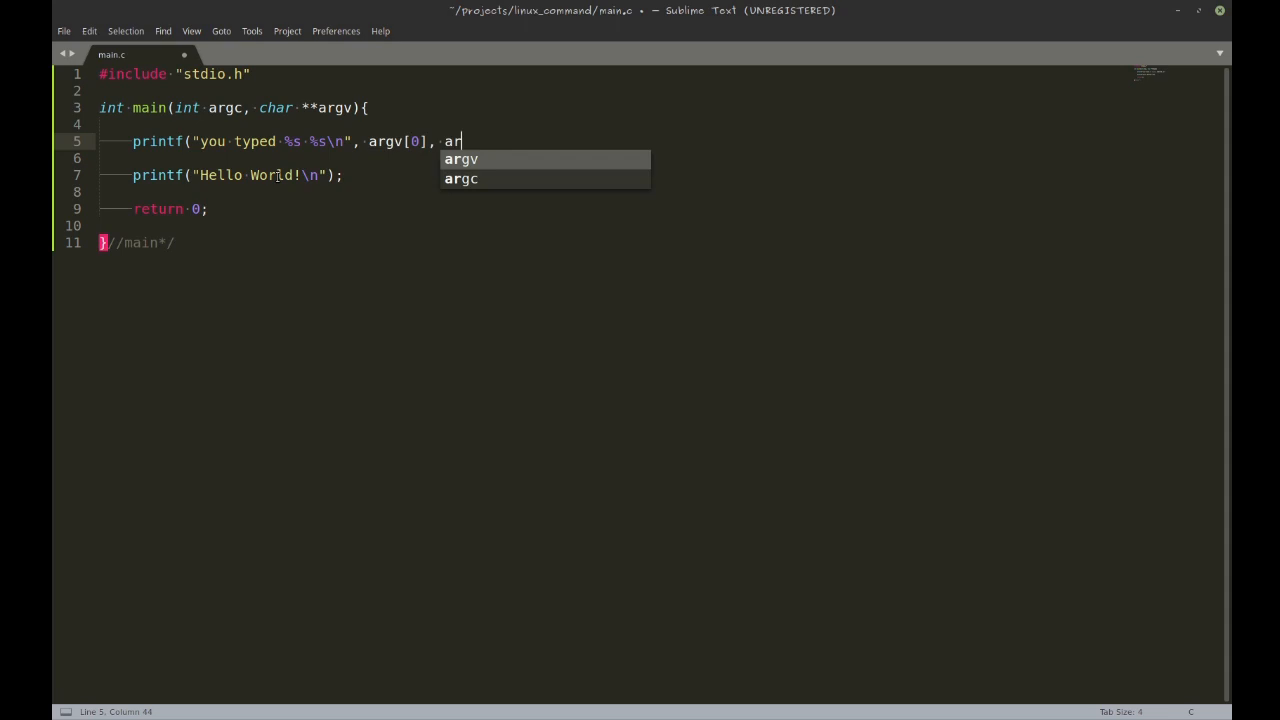
type("gv[1]")
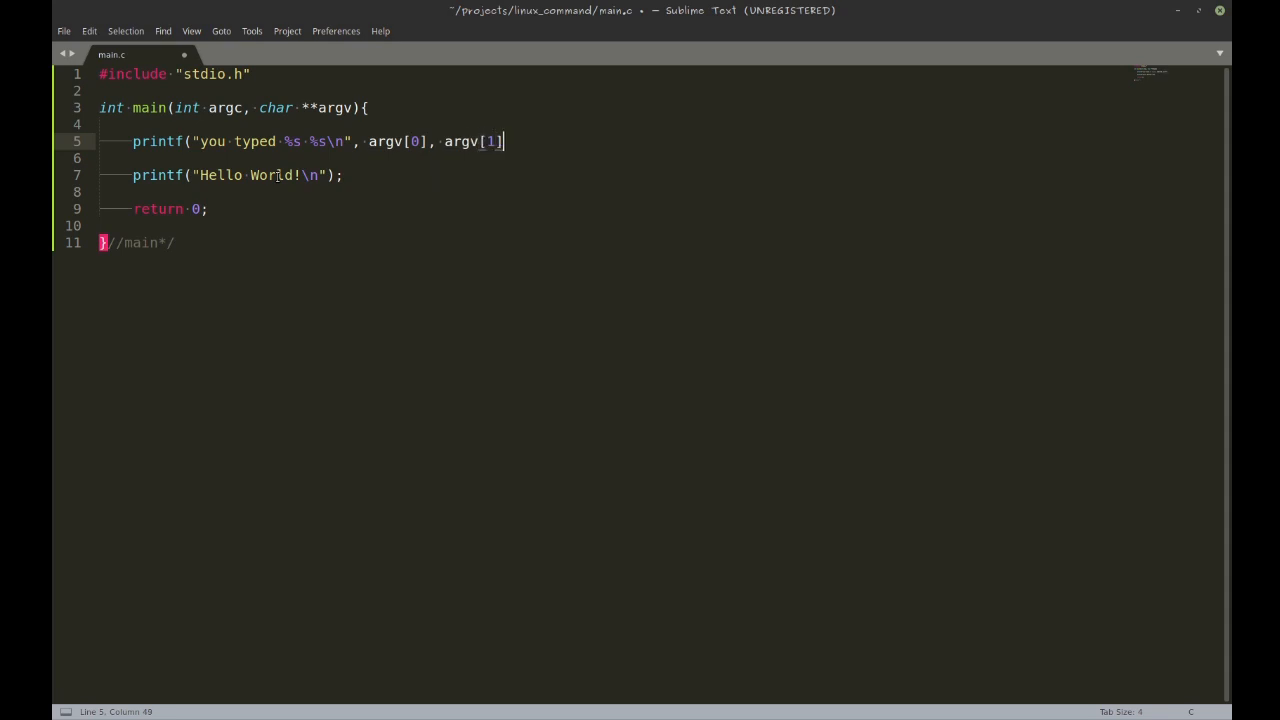
type(";")
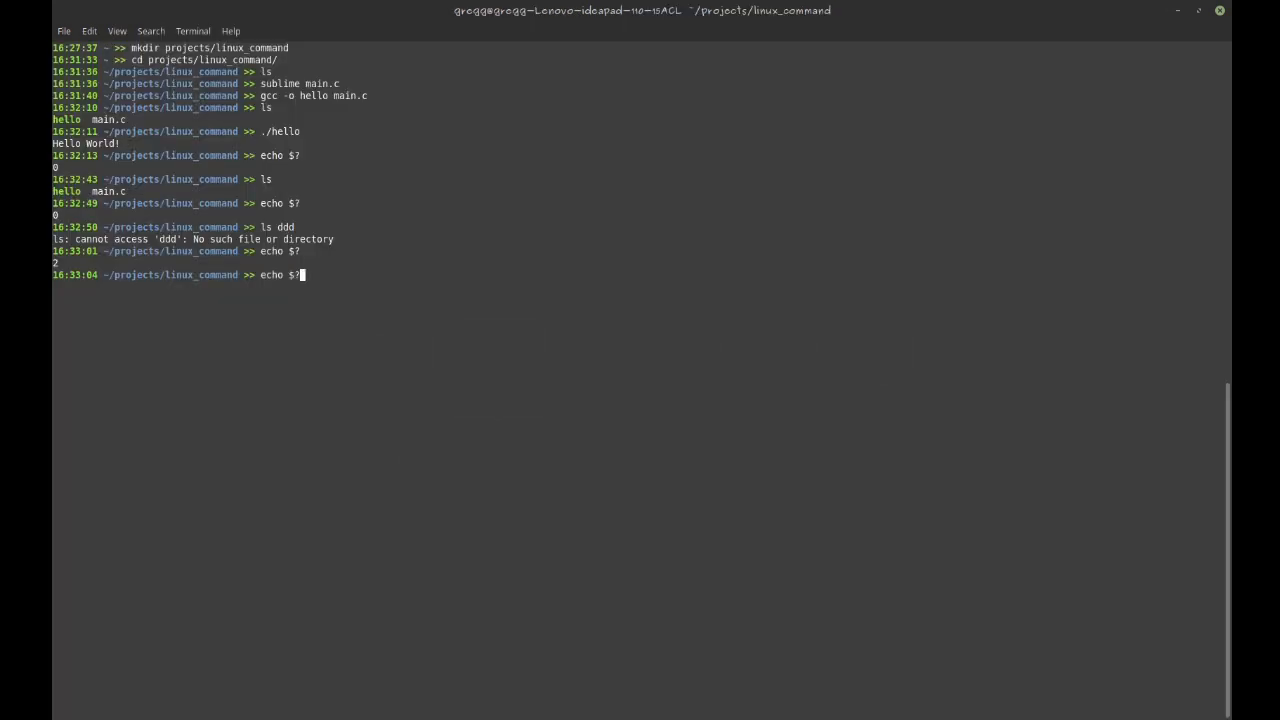
Remove hello, recompile main.c into hello, and run ./hello fff in one line
type("ls")
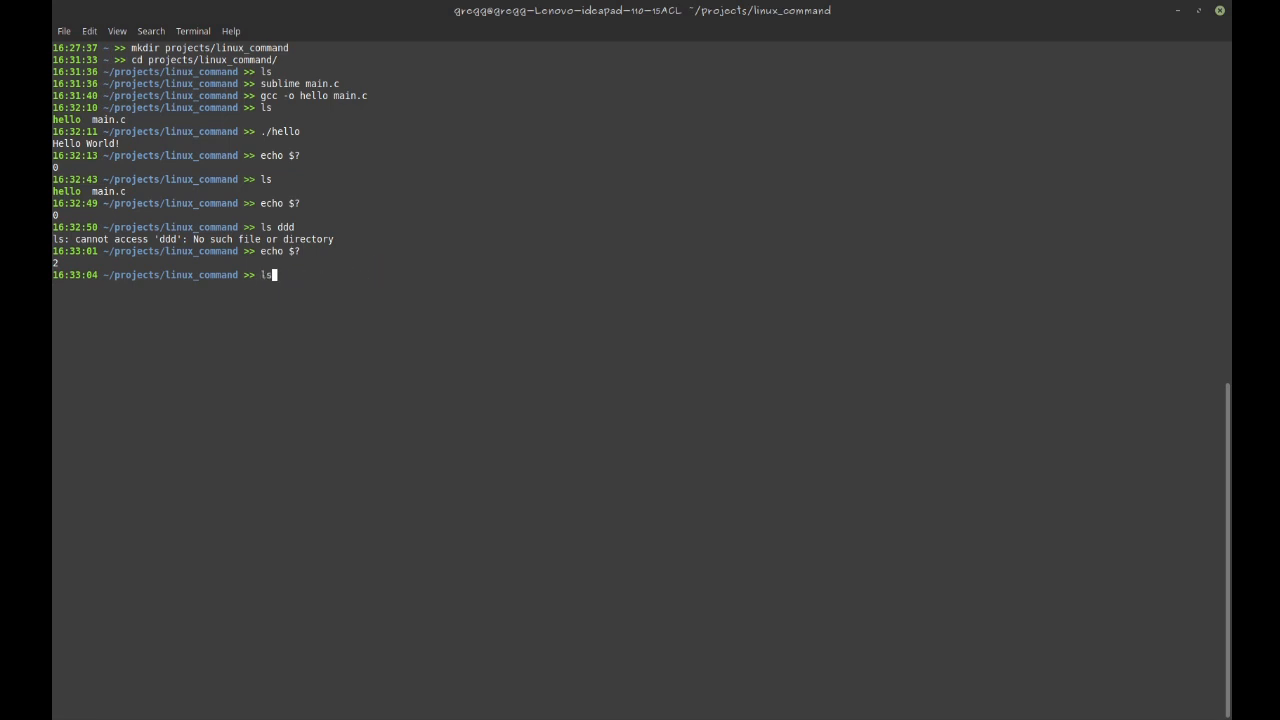
type("rm h")
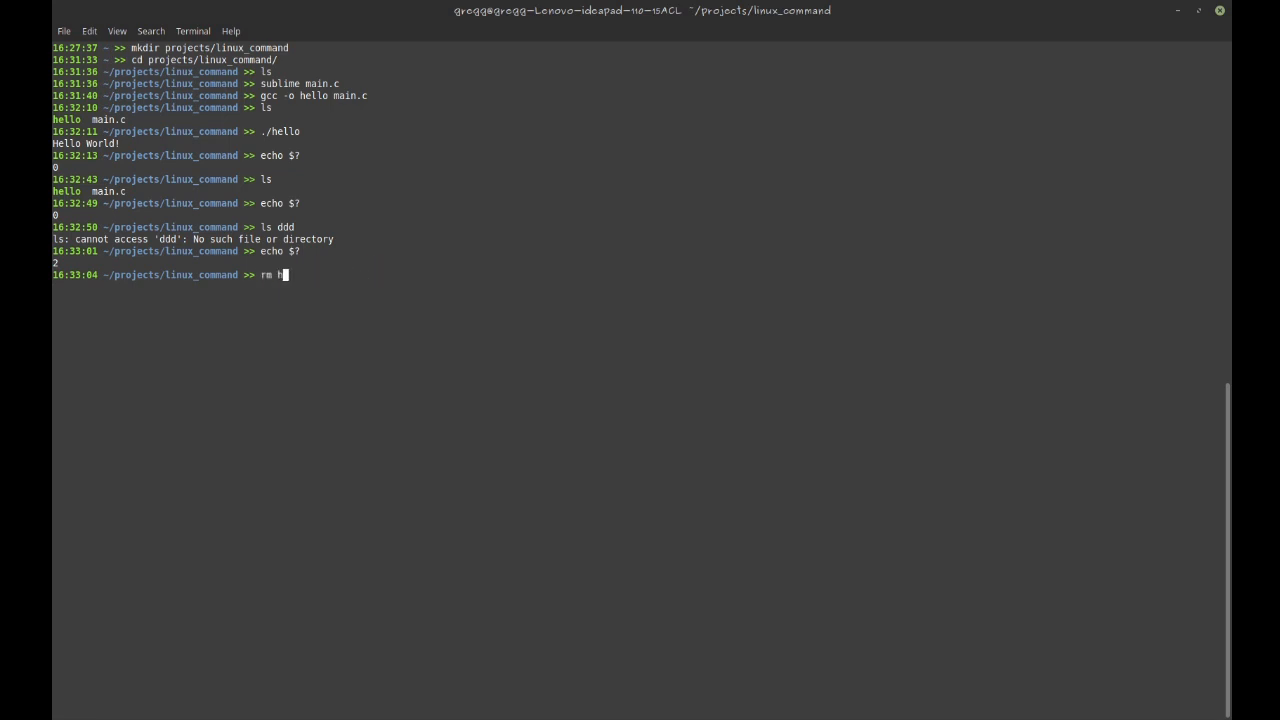
type("ello; gcc -o he")
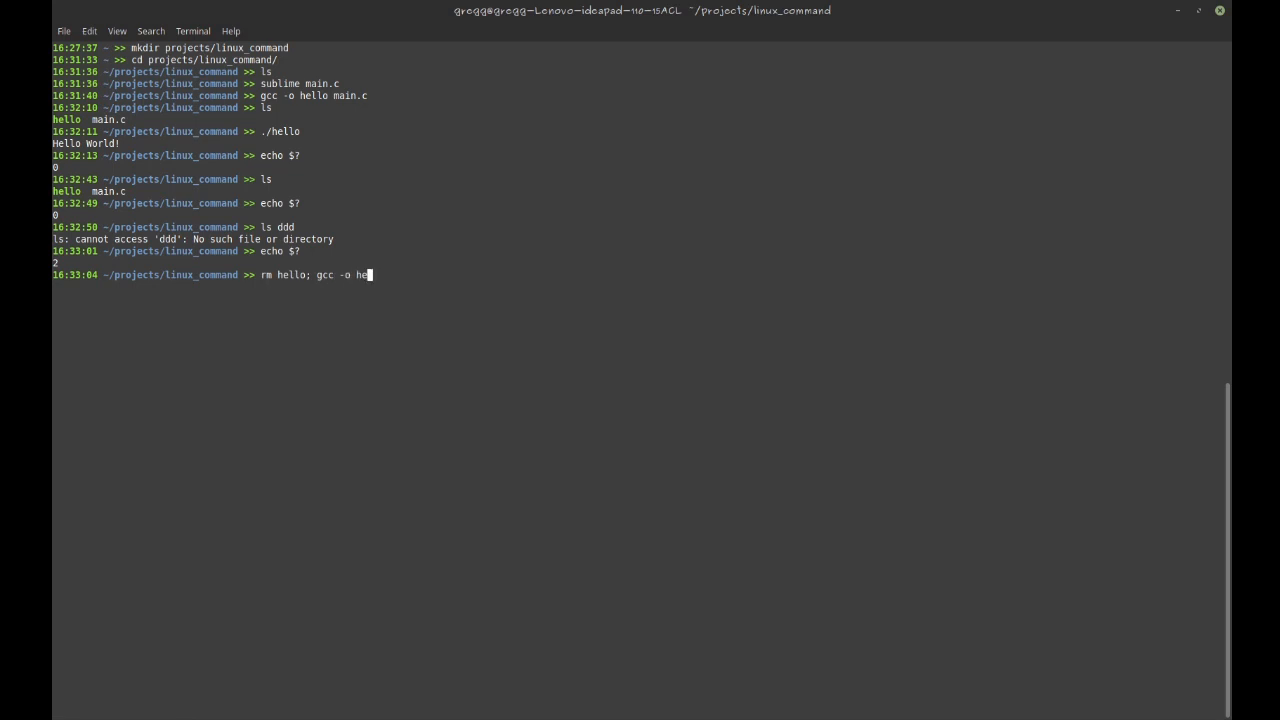
type("llo main.")
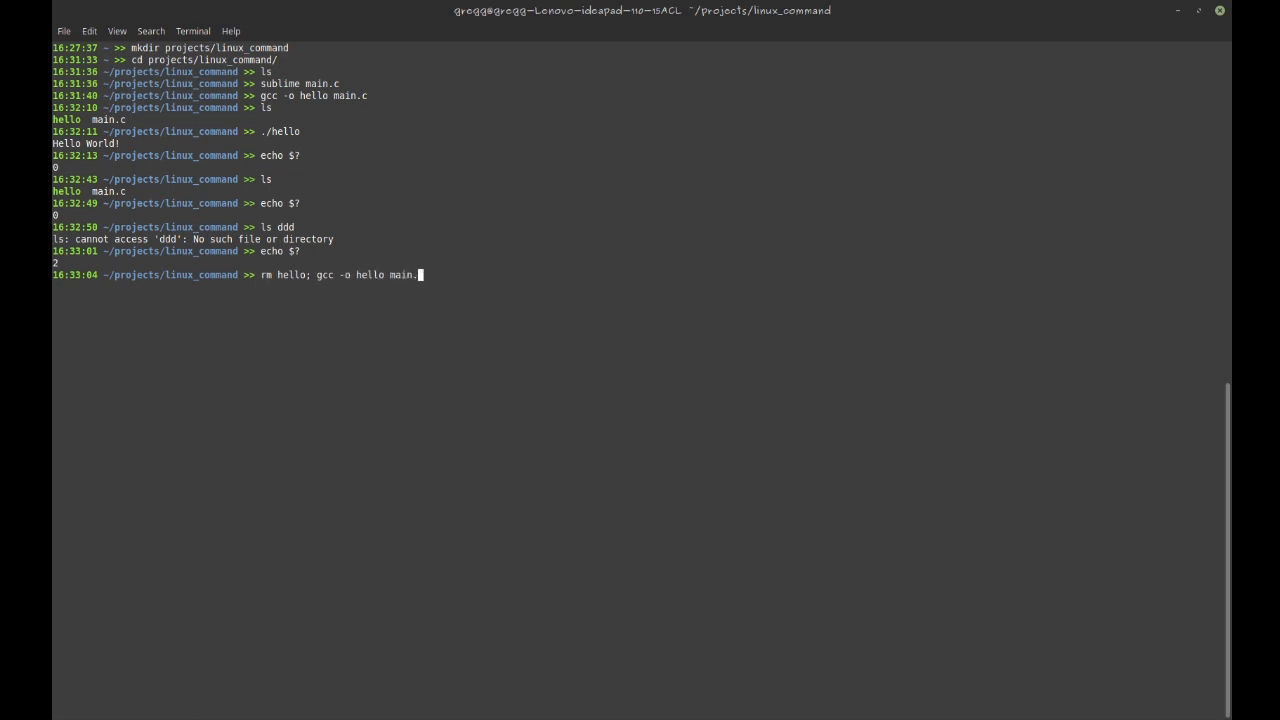
type("; ./hell")
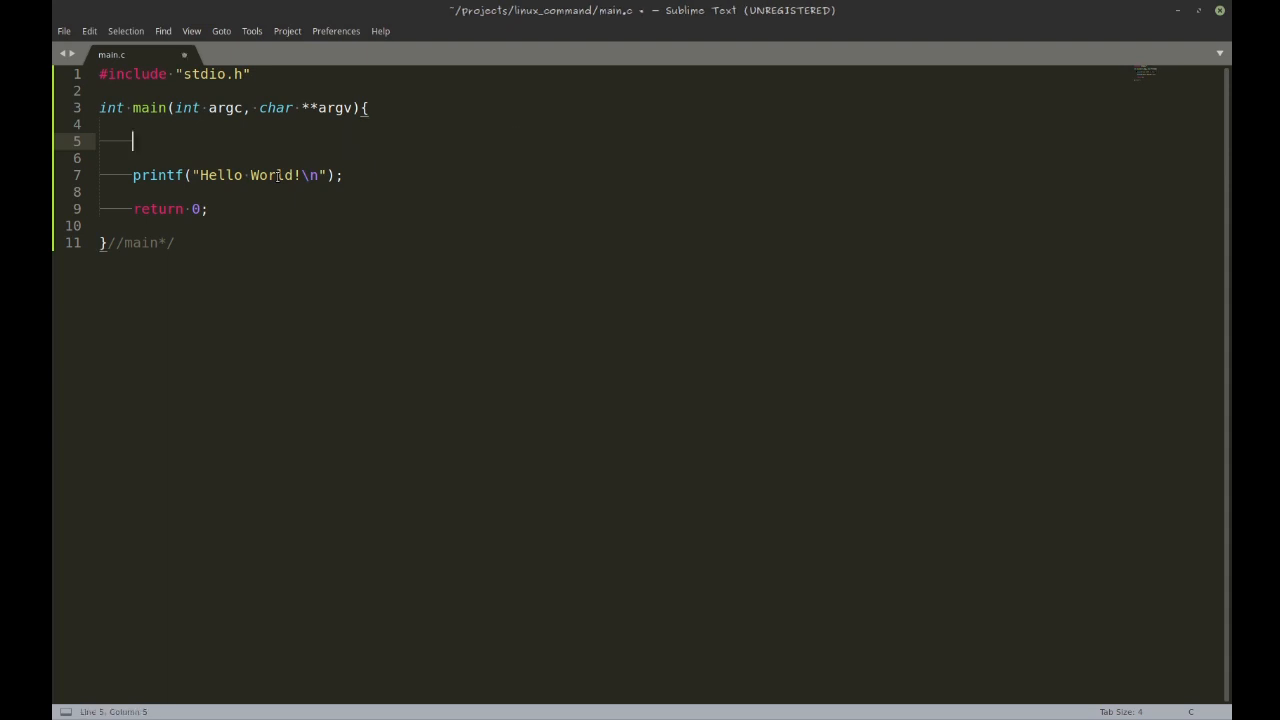
Add if(argc < 2){ printf("Give a filename\n"); return 1; } to main
type("if(")
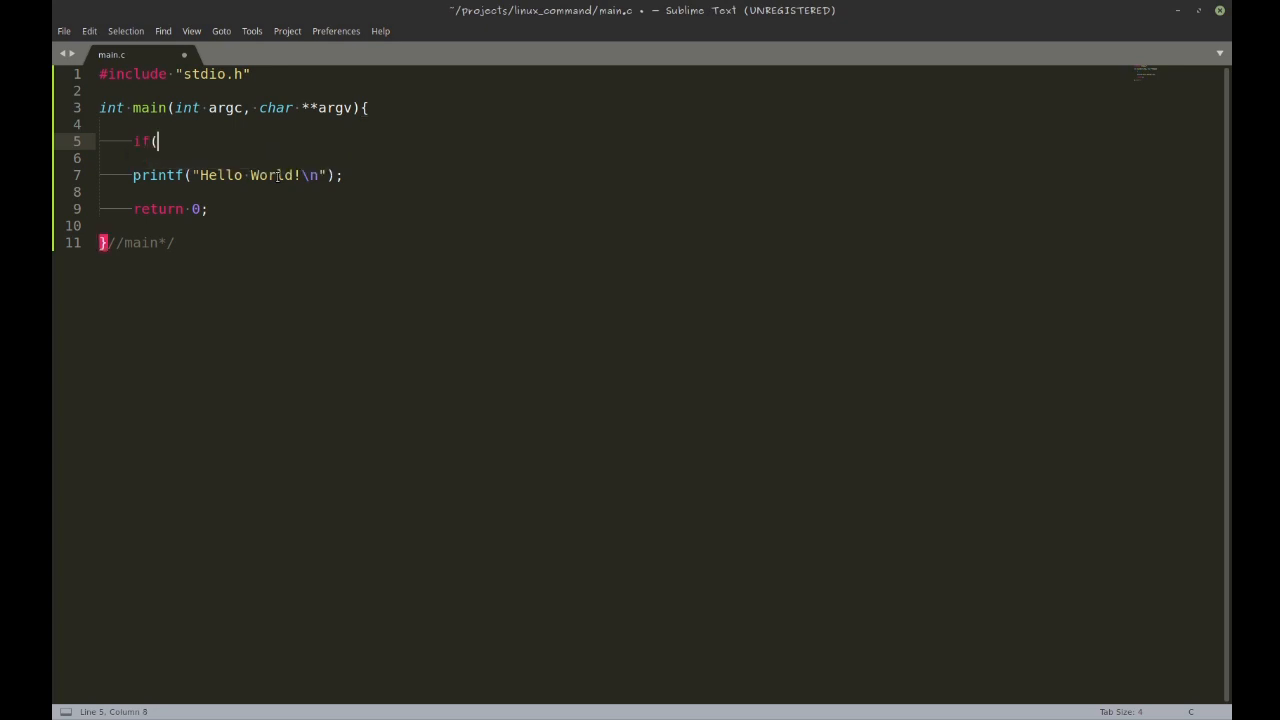
type("argc")
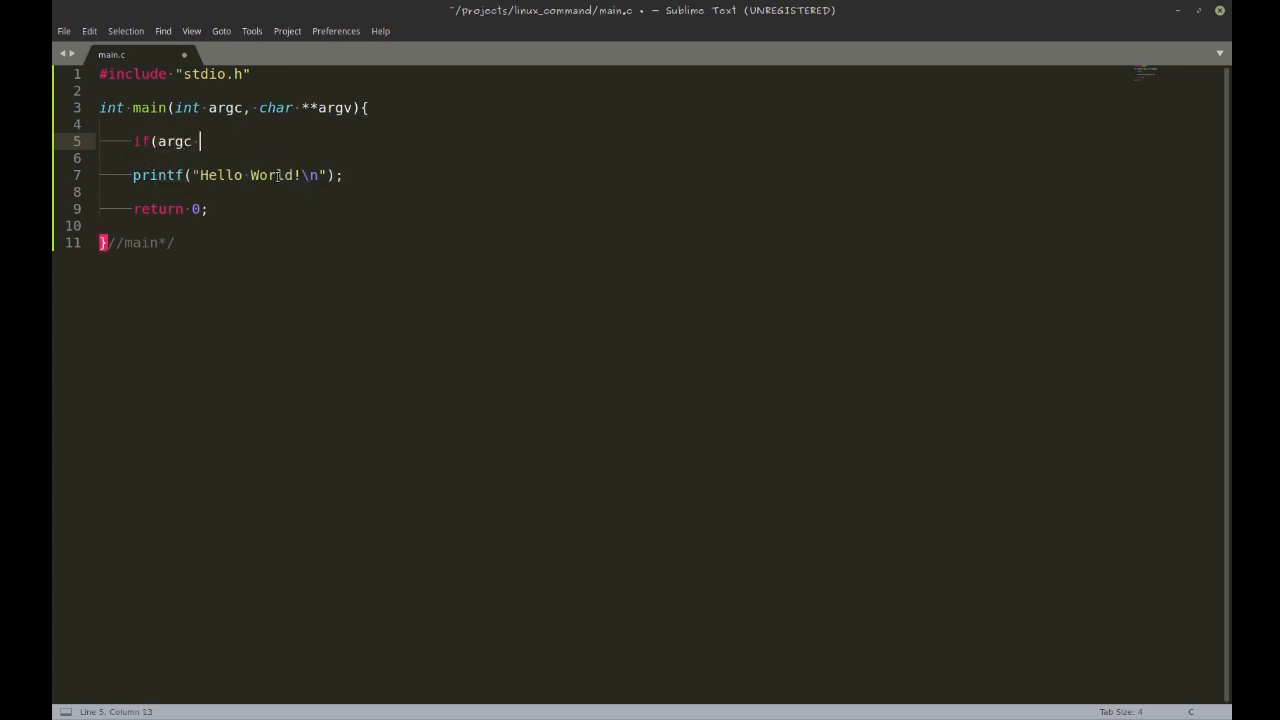
type("<")
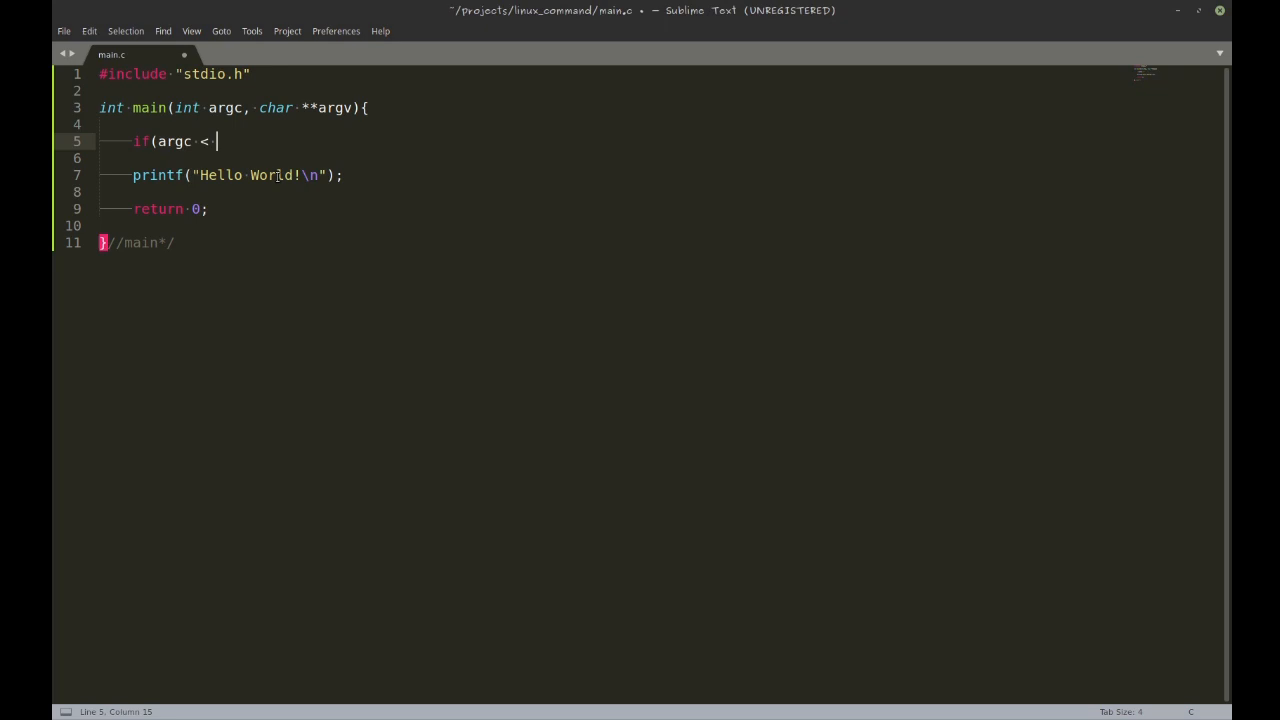
type("2){")
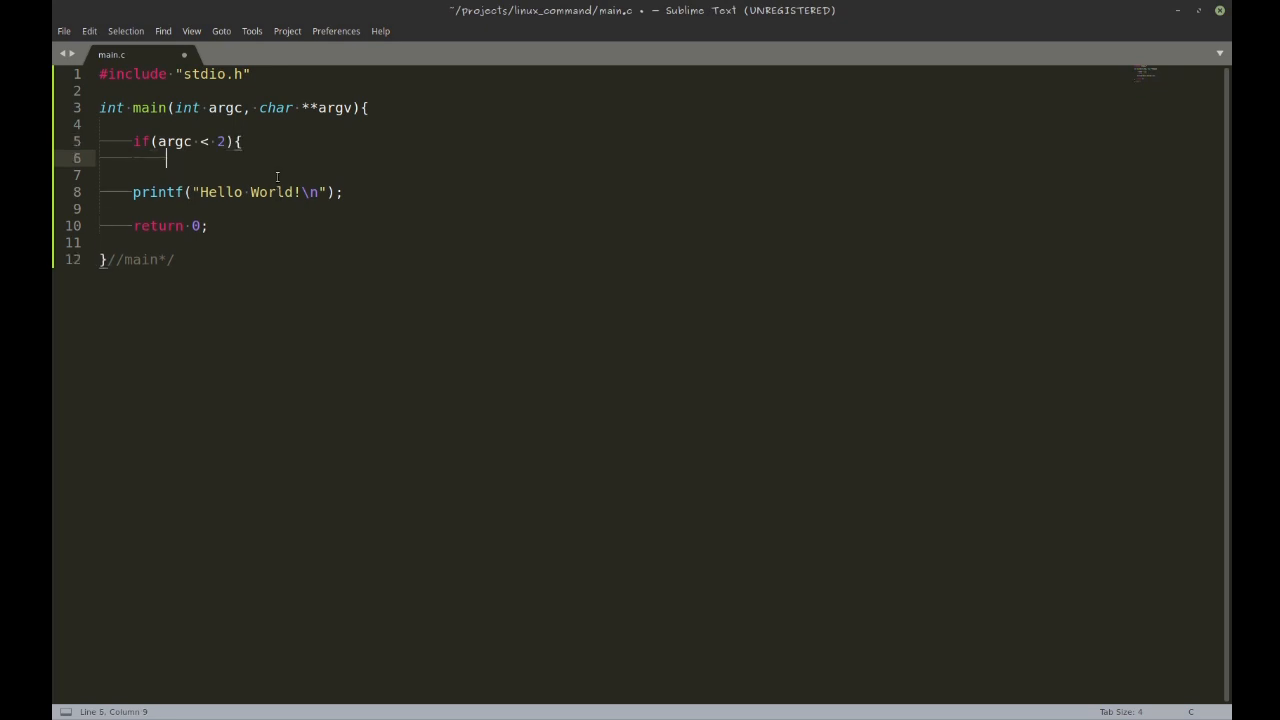
type("printf(")
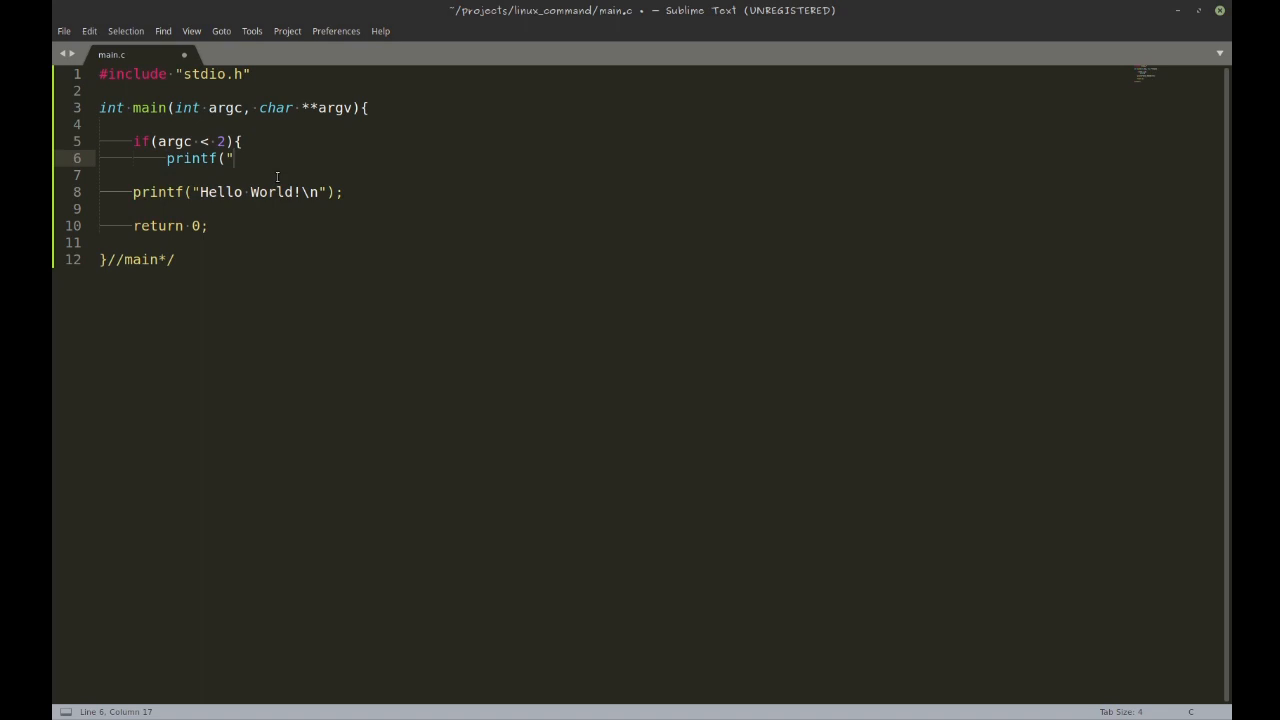
type("Give a filen")
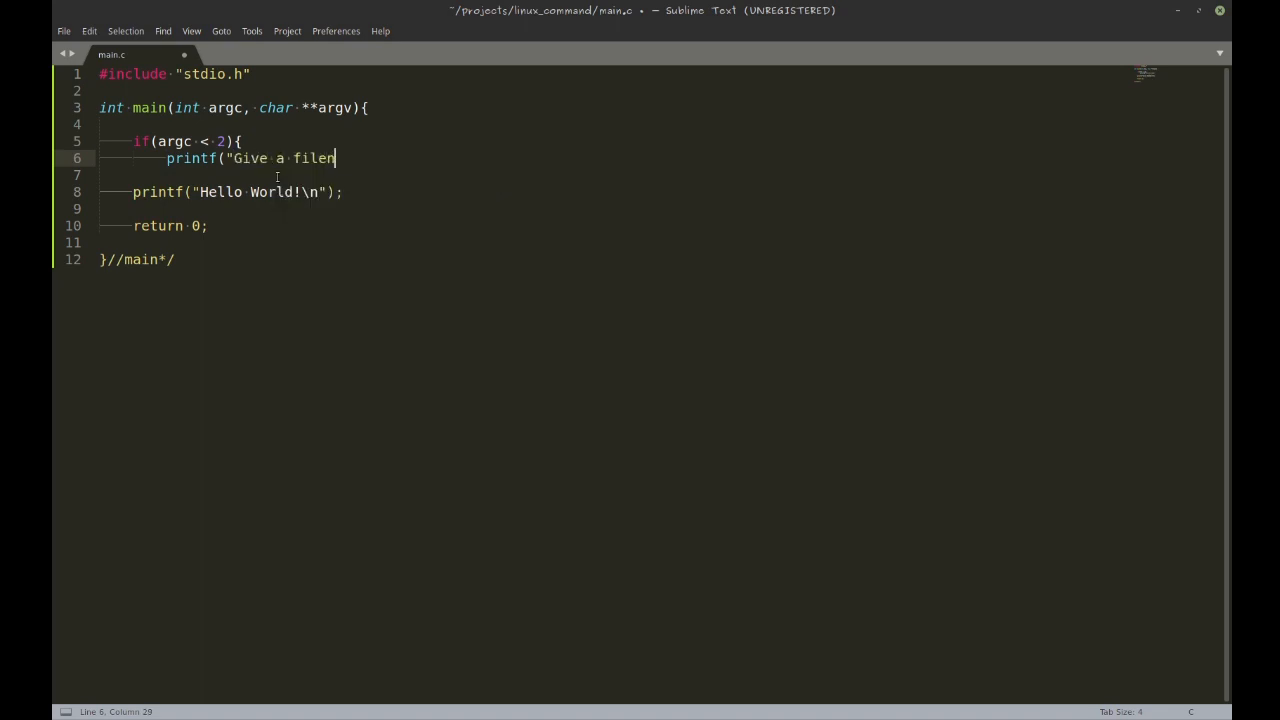
type("ame\\\"")
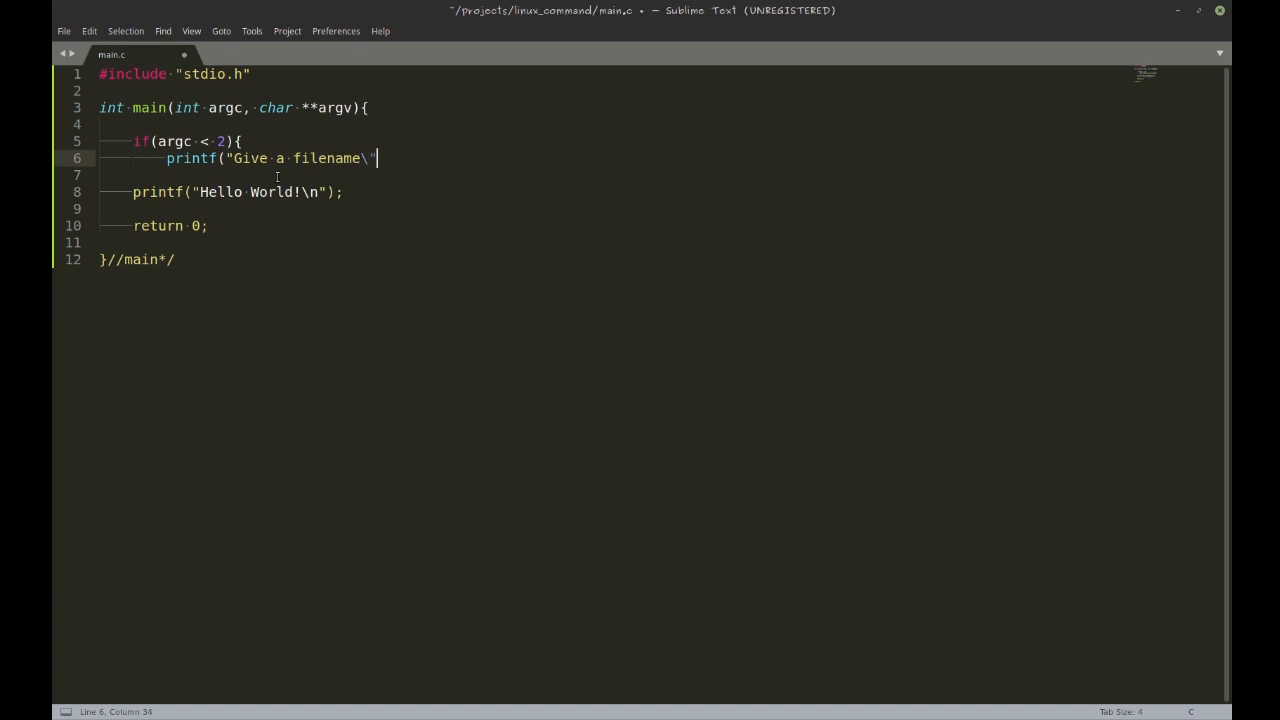
type("n")
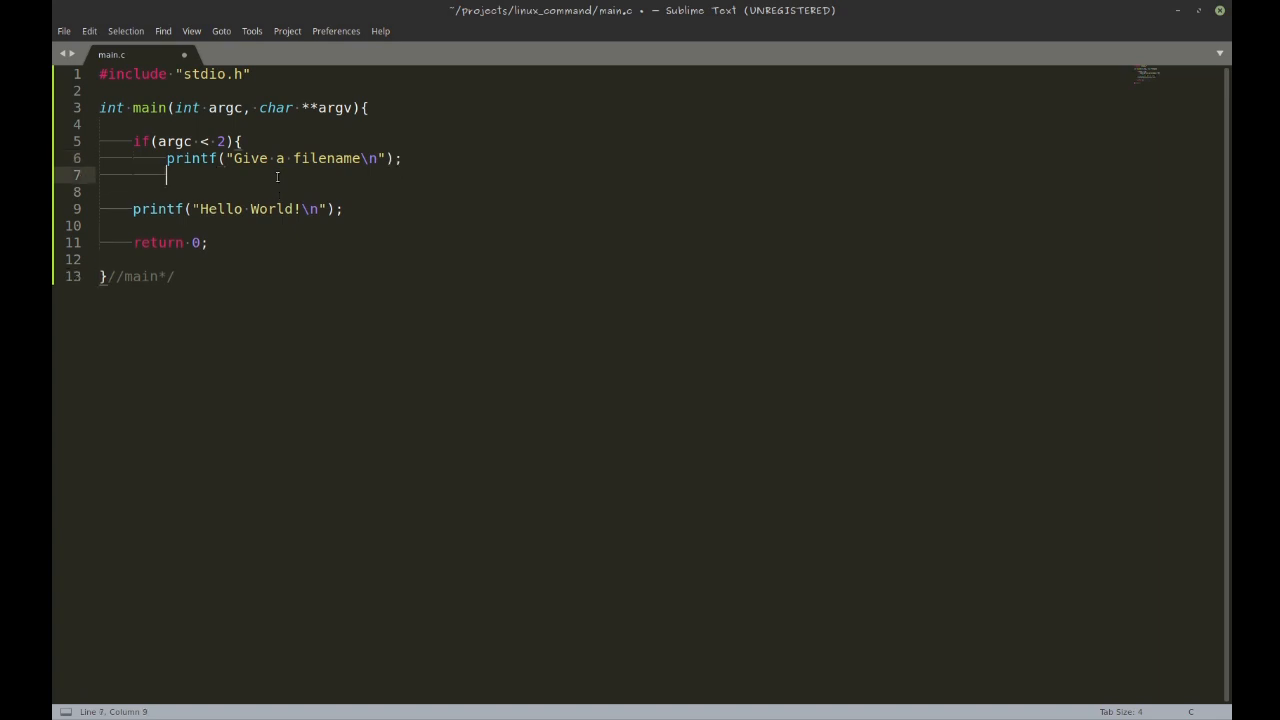
type("return")
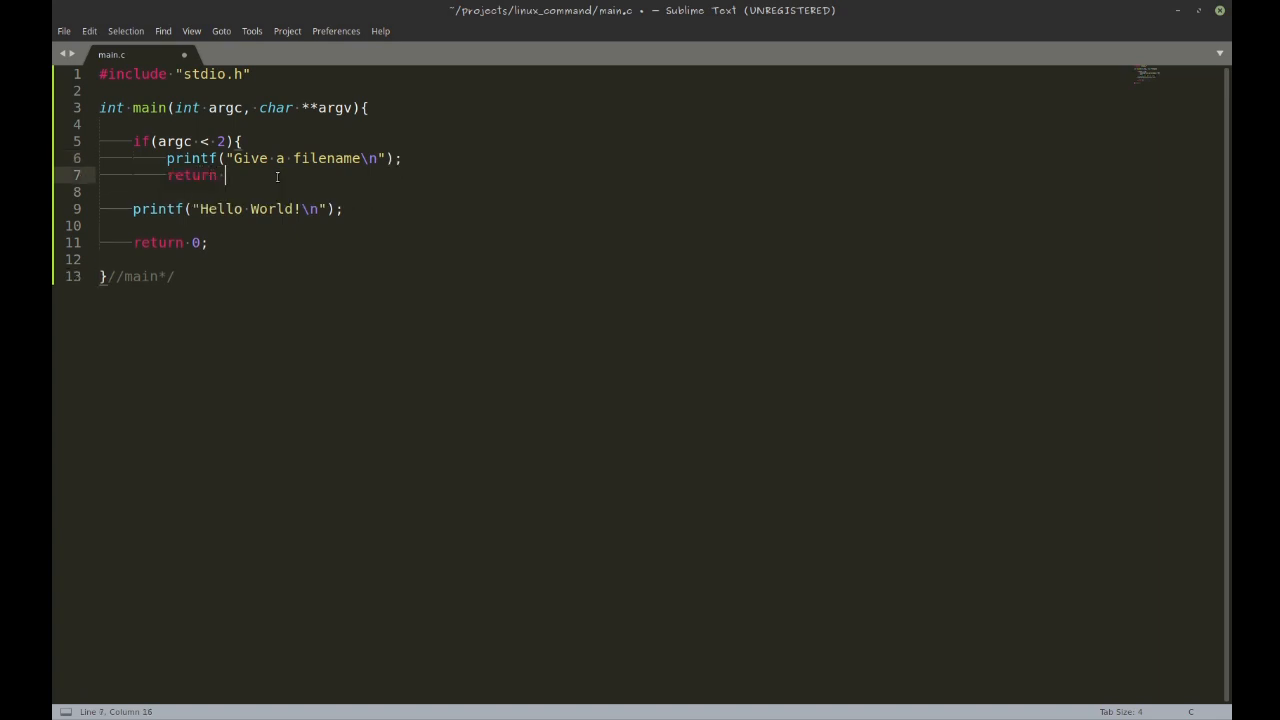
type("1;")
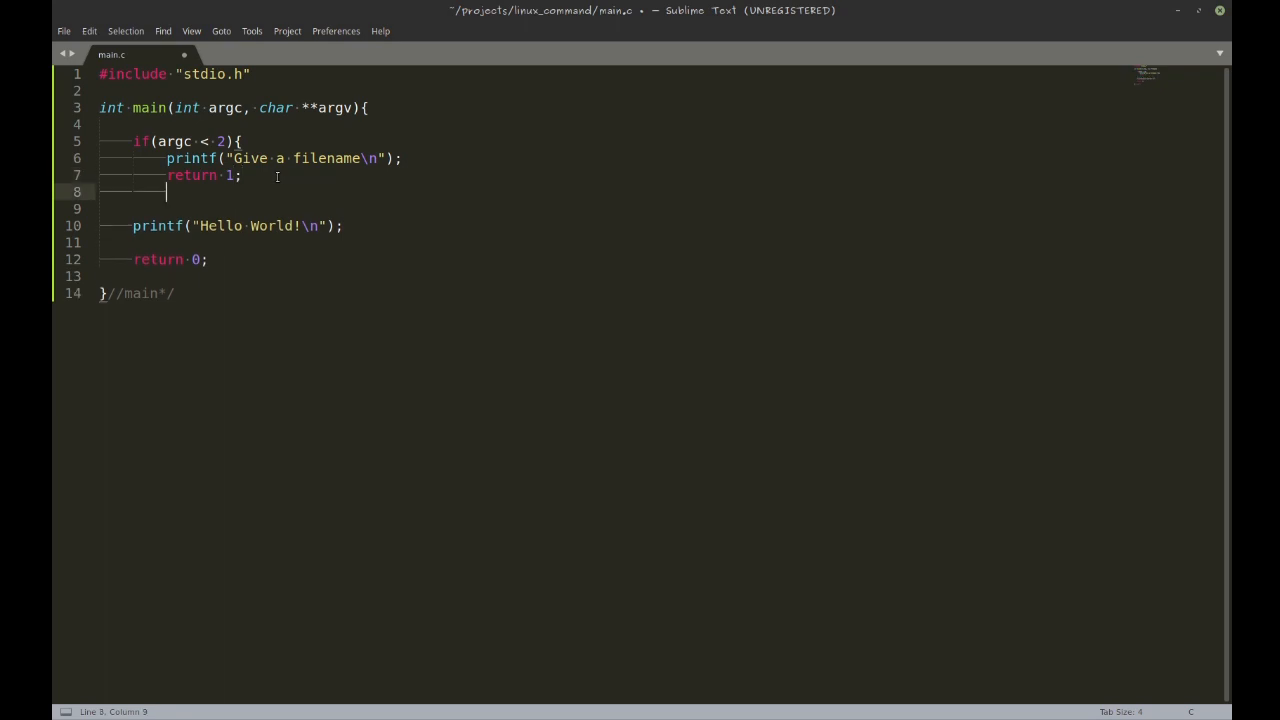
type("}")
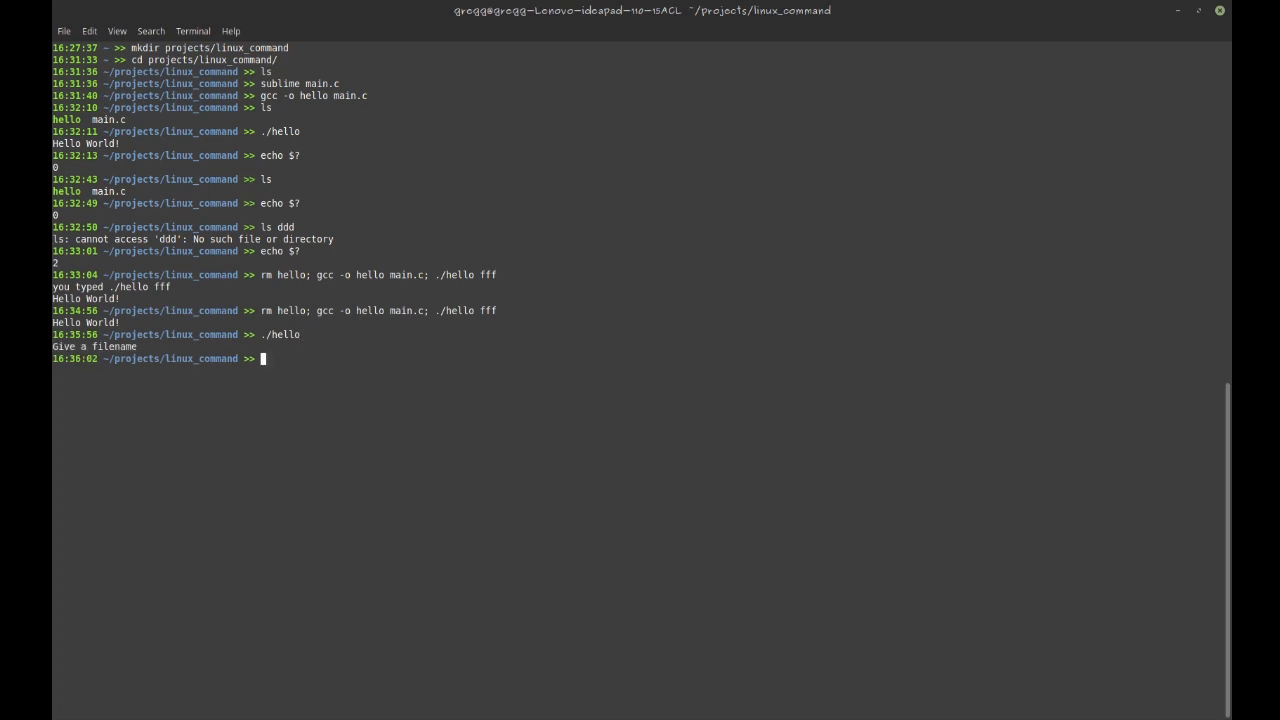
Run echo $? to show the exit status of the last hello run
type("echo")
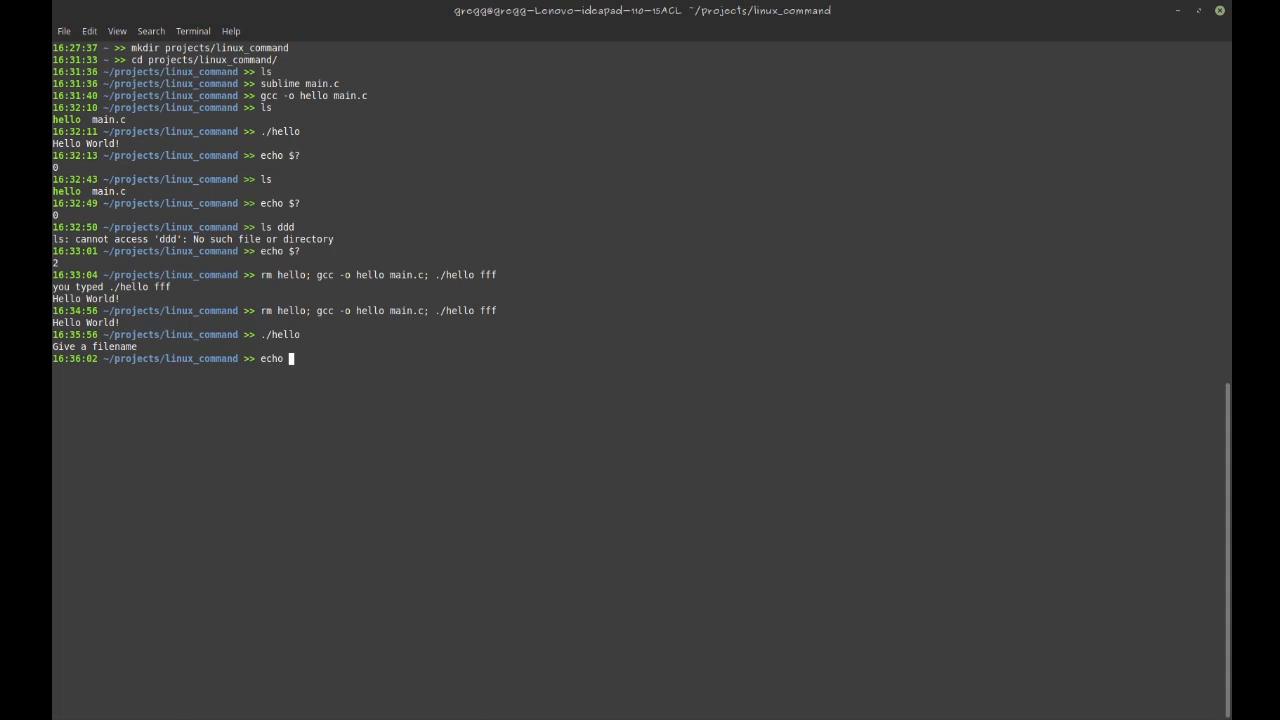
type("$?")
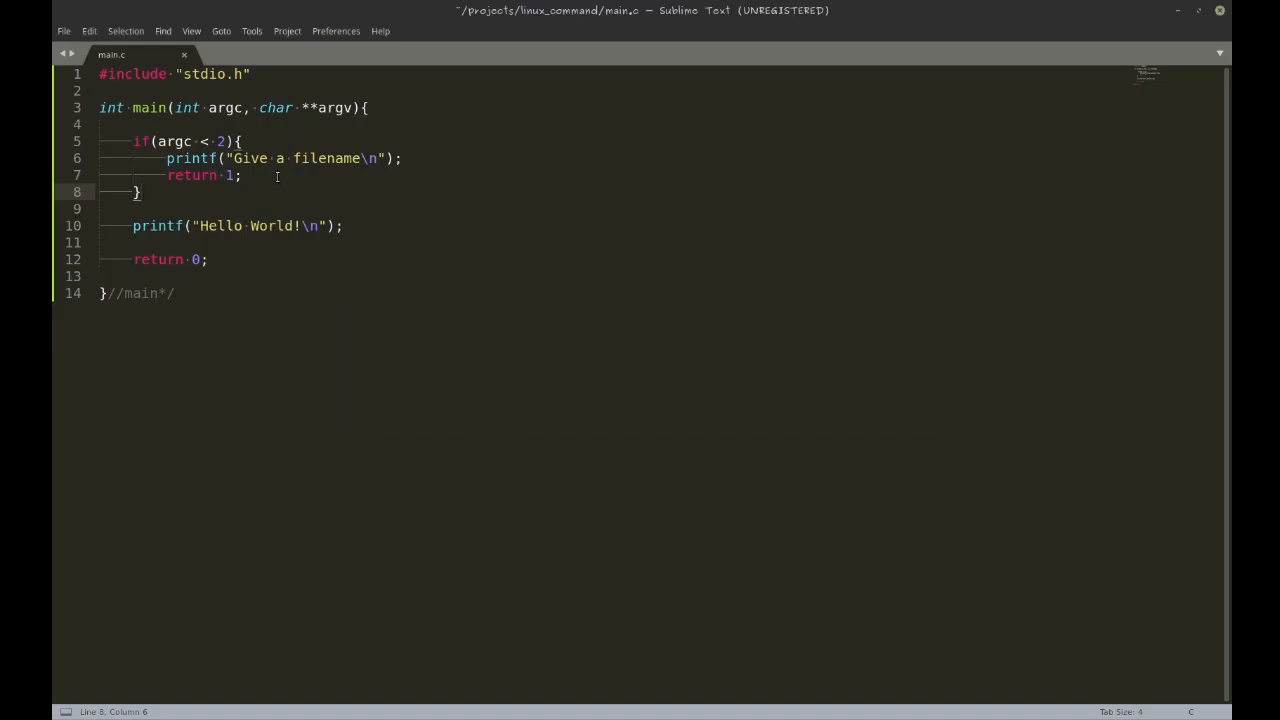
Add #include <unistd.h> and make the access() check test argv[1] instead of path
key("enter")
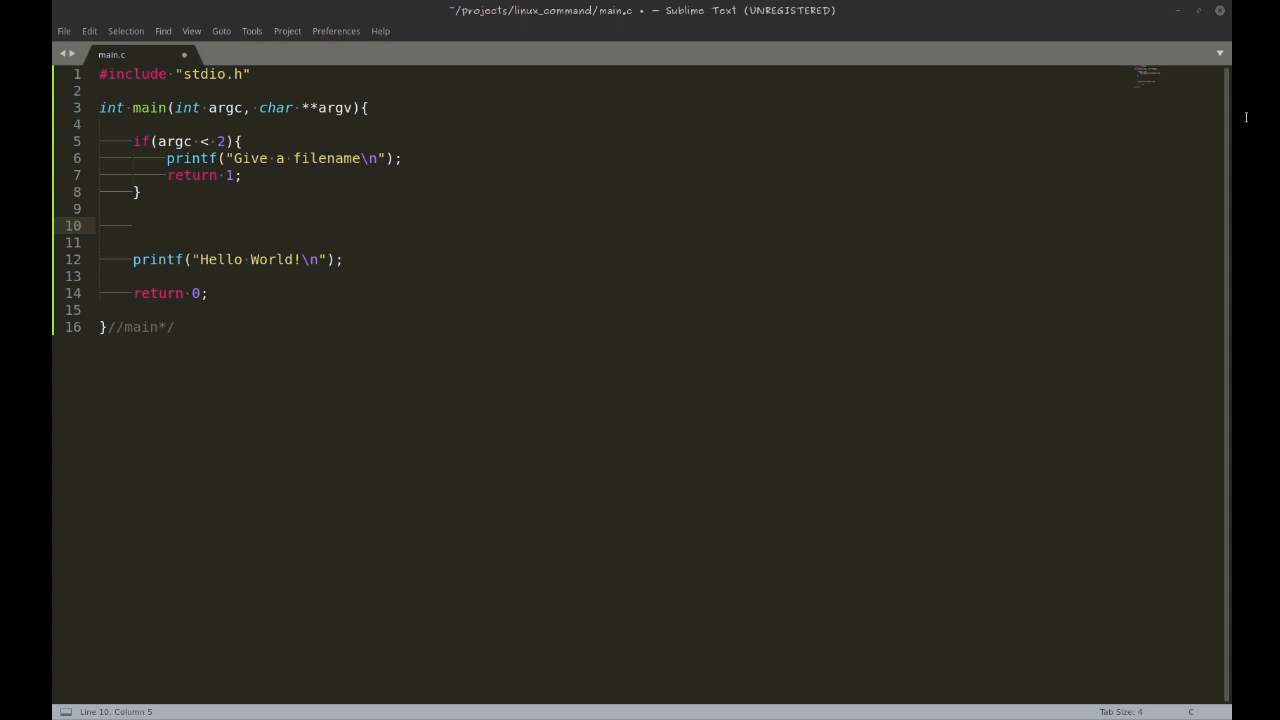
mouse_move(1250, 116)
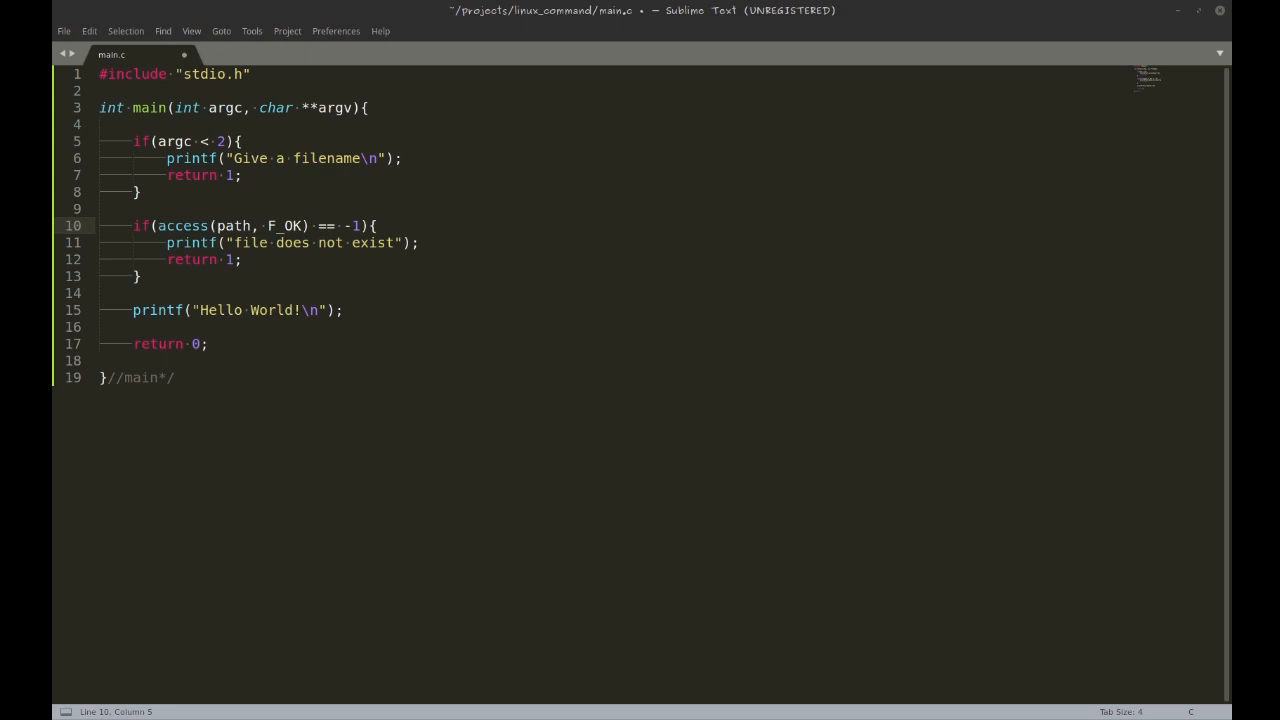
mouse_move(660, 57)
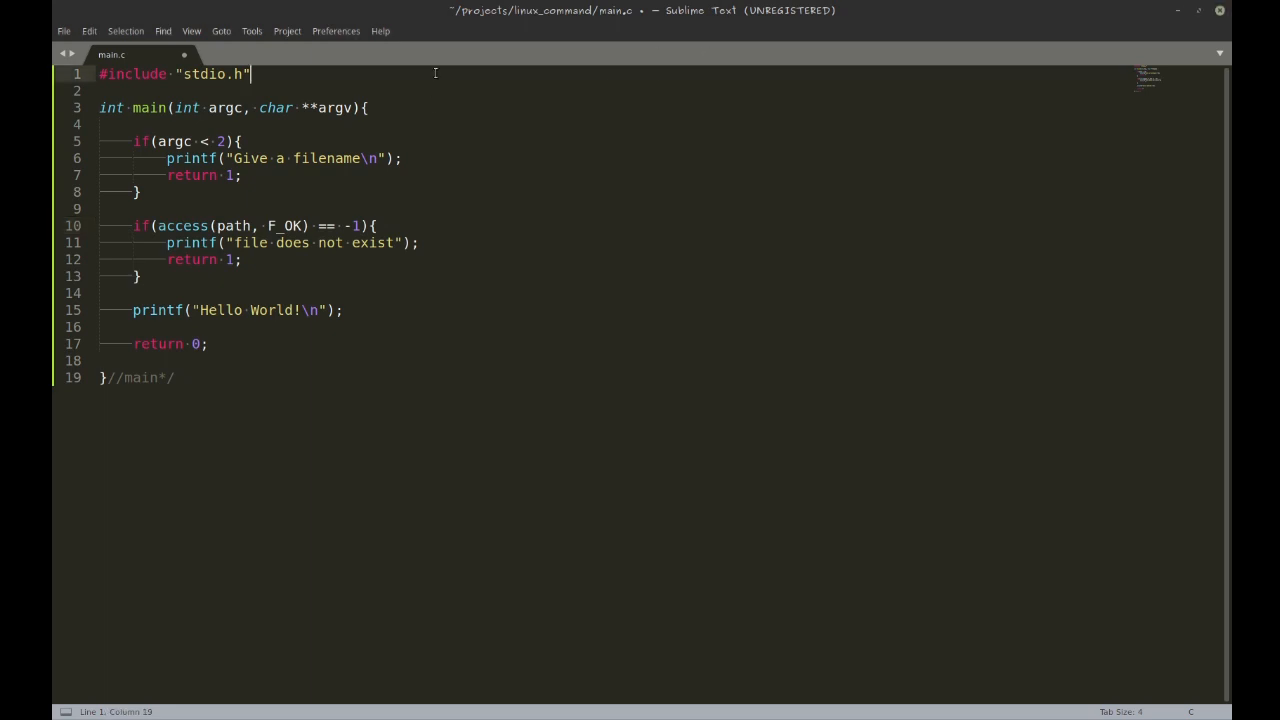
type("#include <unistd.h>")
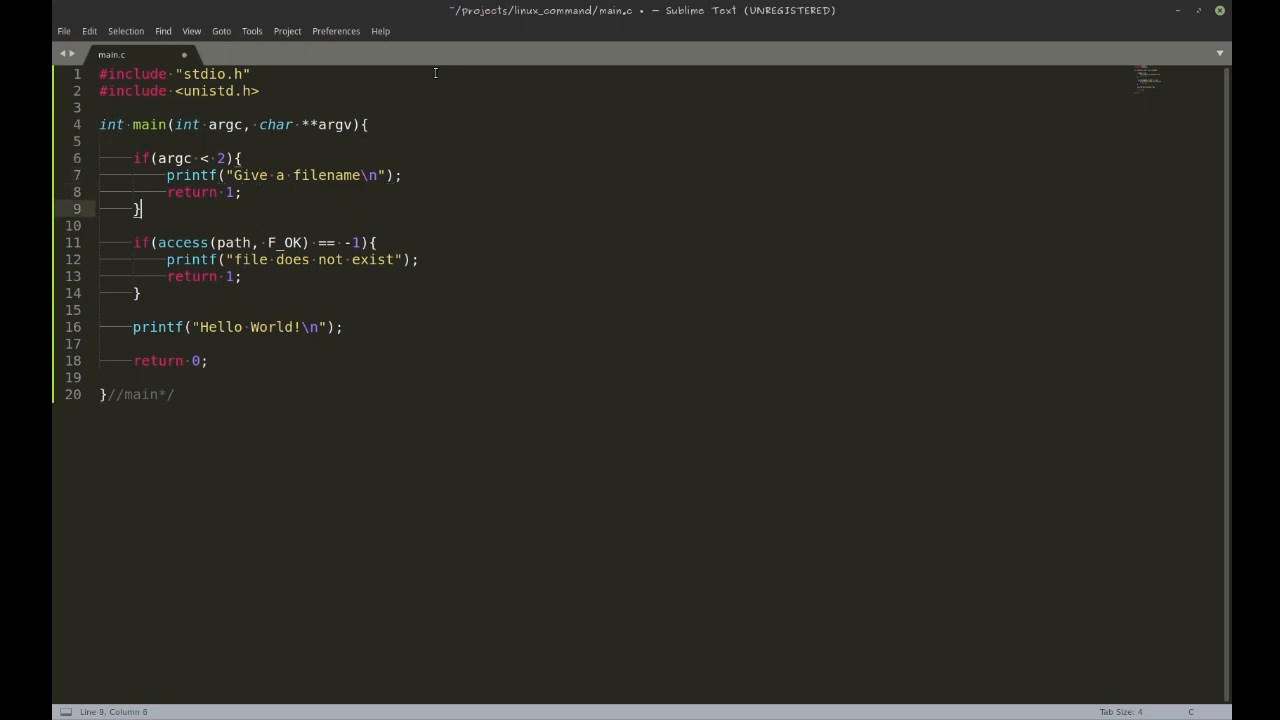
left_click(157, 242)
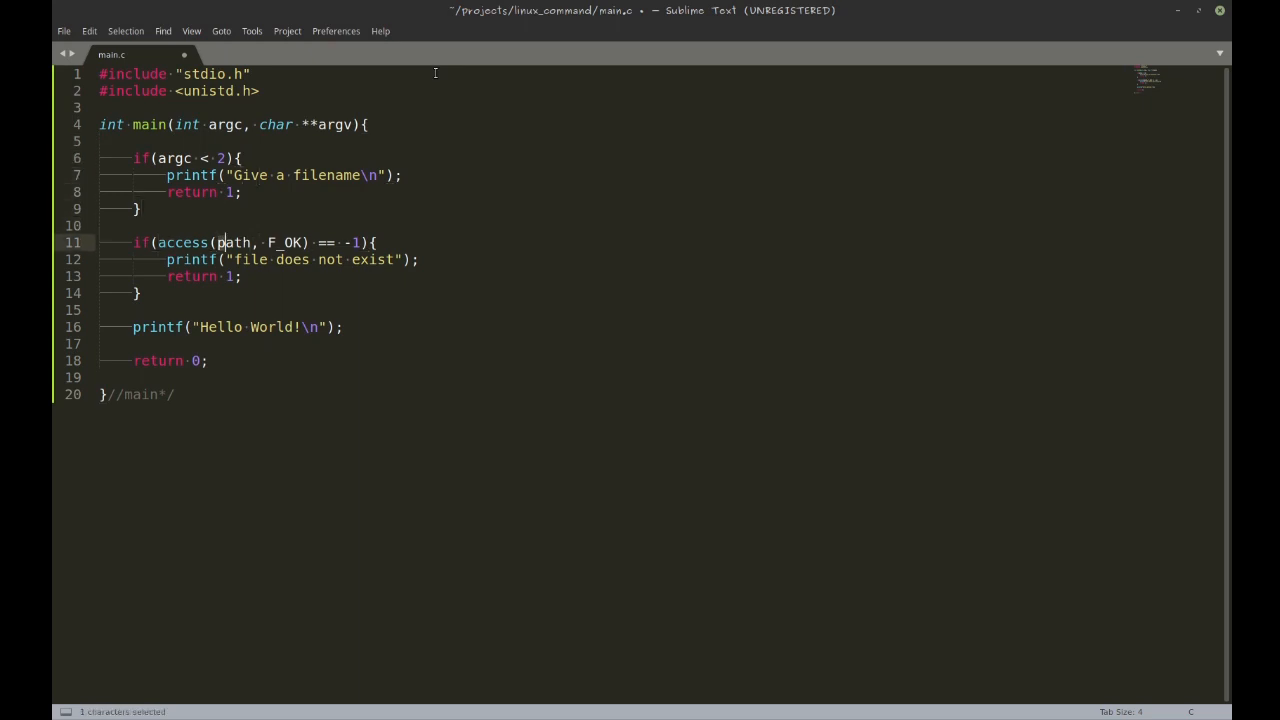
double_click(235, 242)
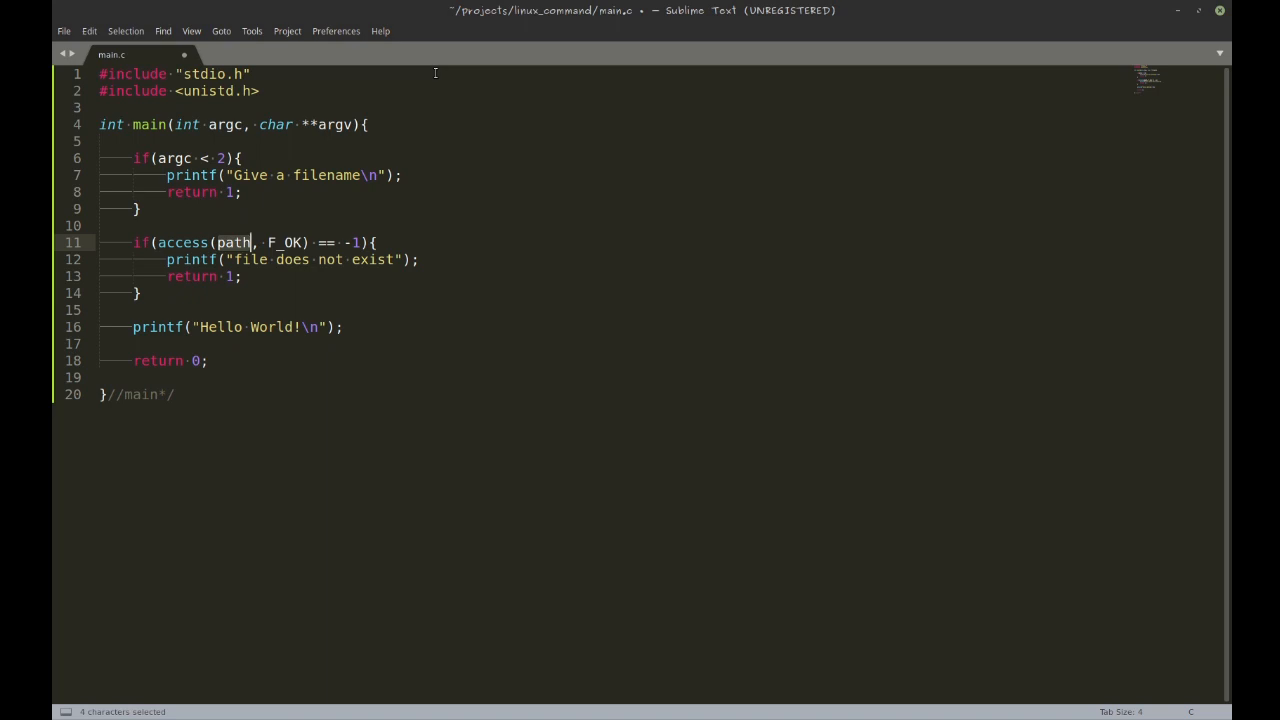
type("argv[1")
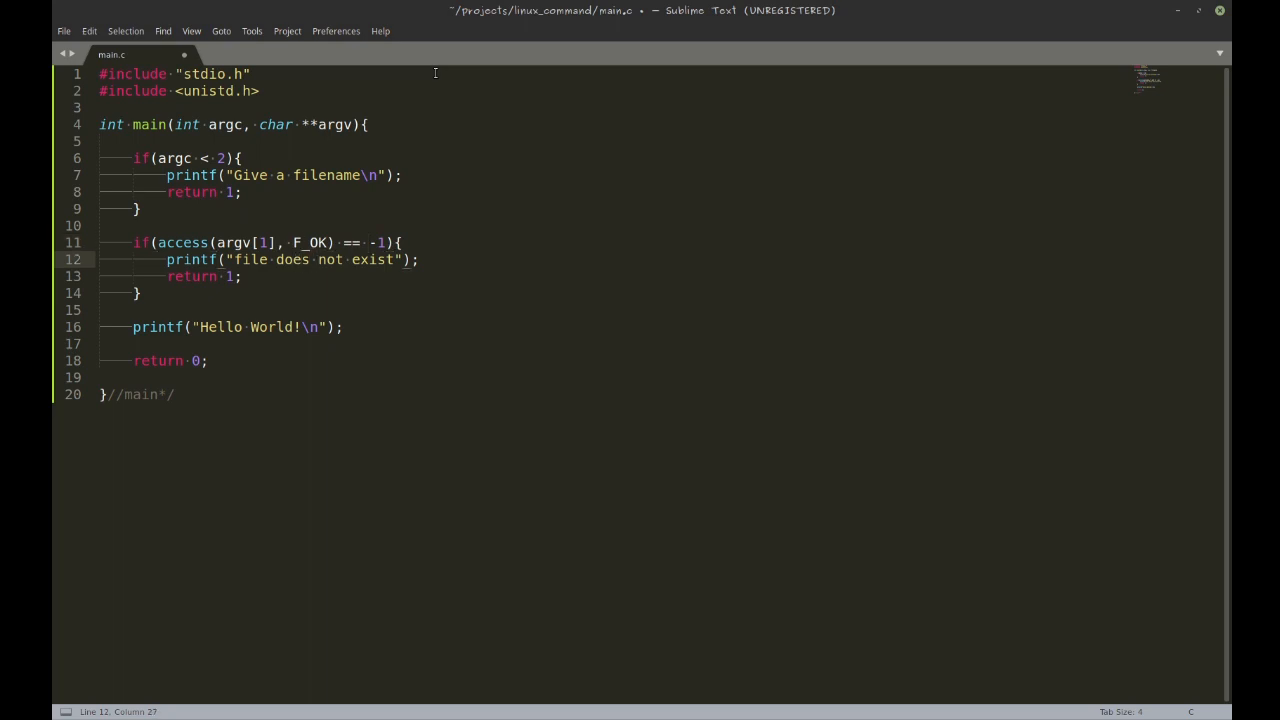
Change the missing-file return value to 2 and save main.c
left_click(216, 276)
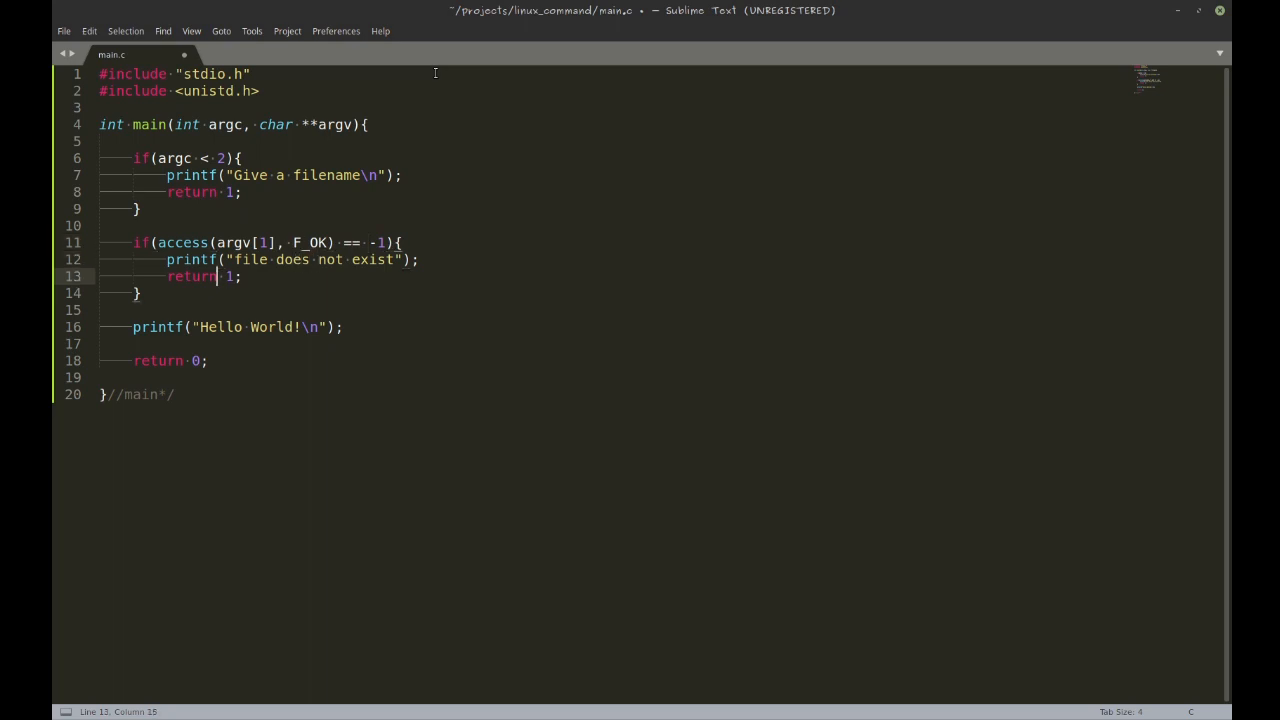
type("2")
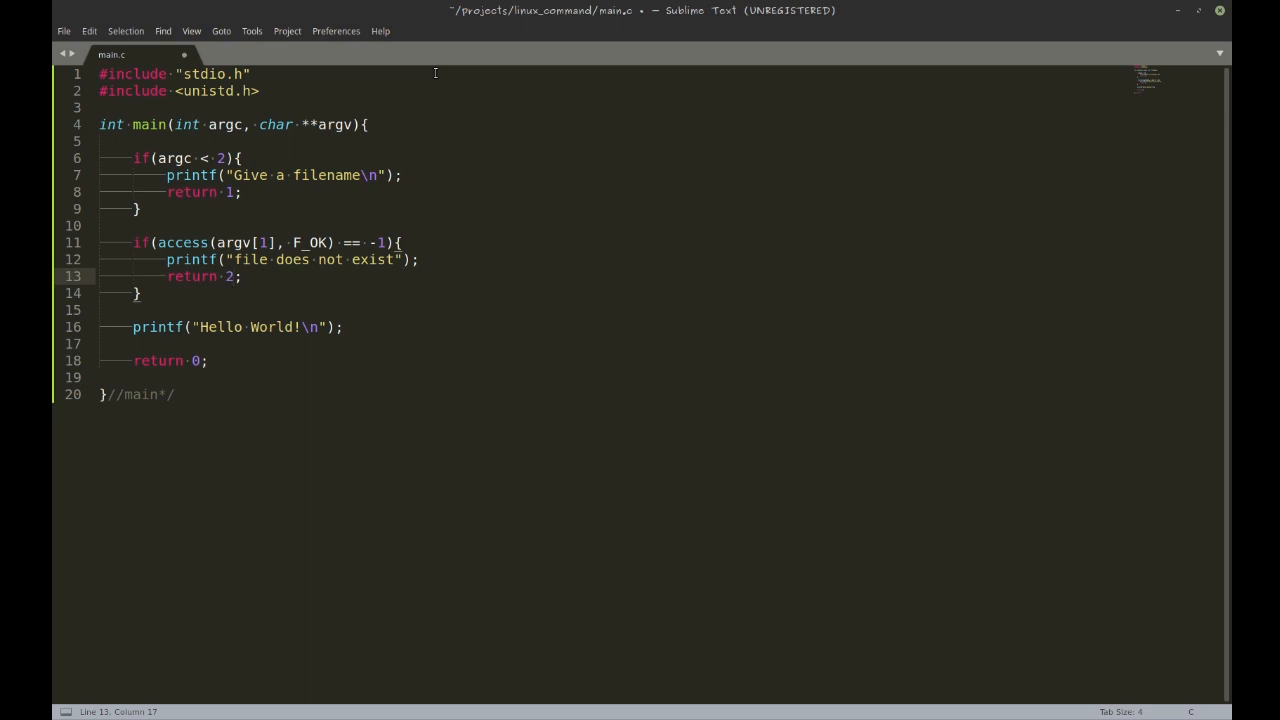
key("ctrl+s")
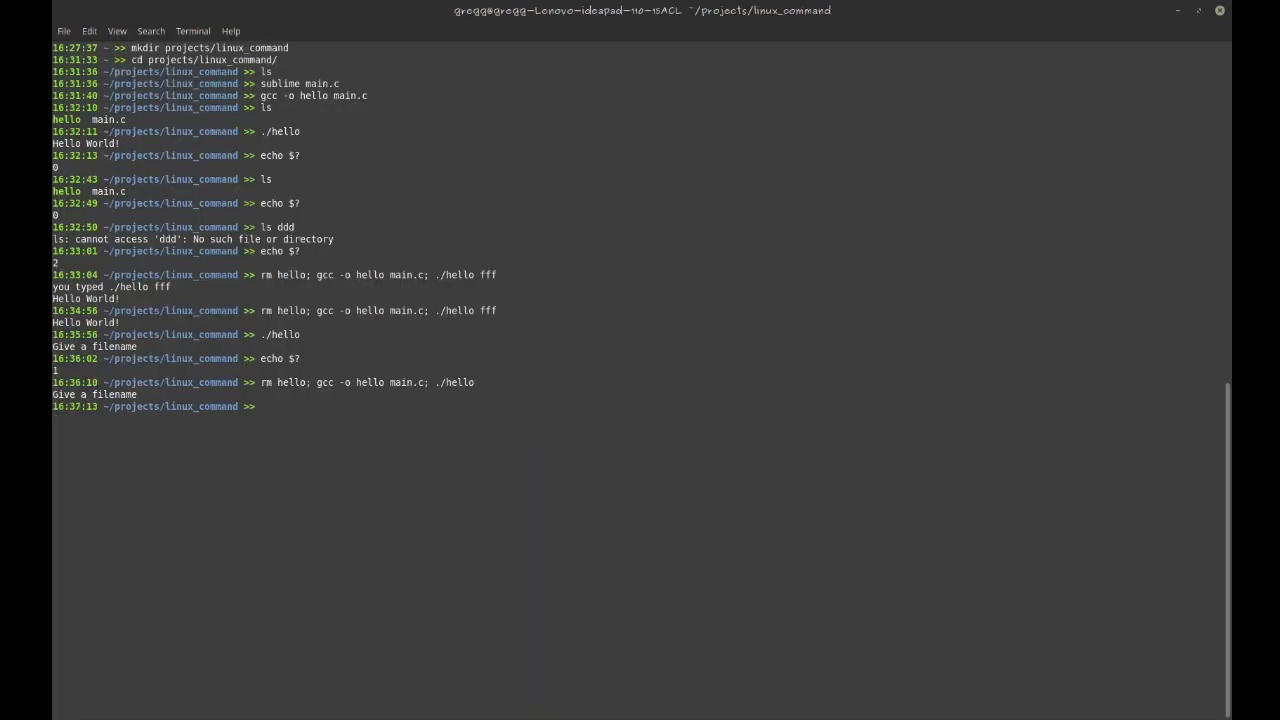
Remove and rebuild hello from main.c, then run it on the nonexistent file fff
type("rm hello; gcc -o hello main.c; ./hello")
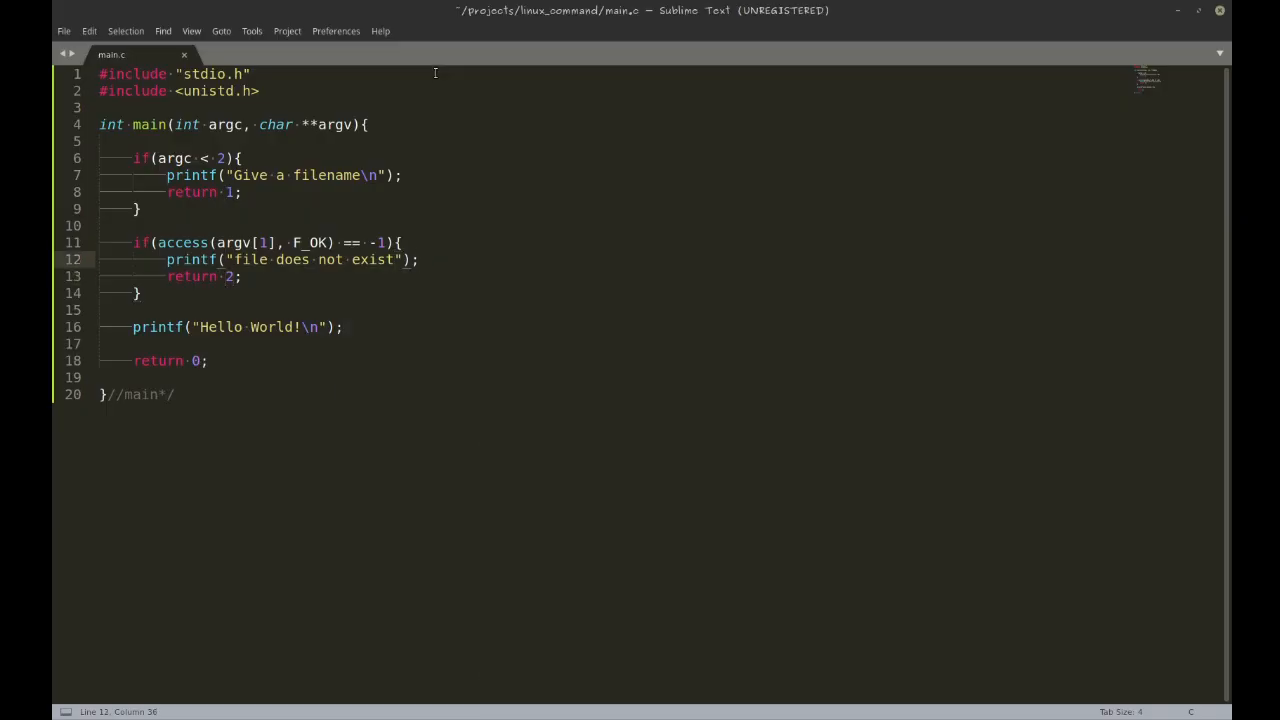
type("\\n")
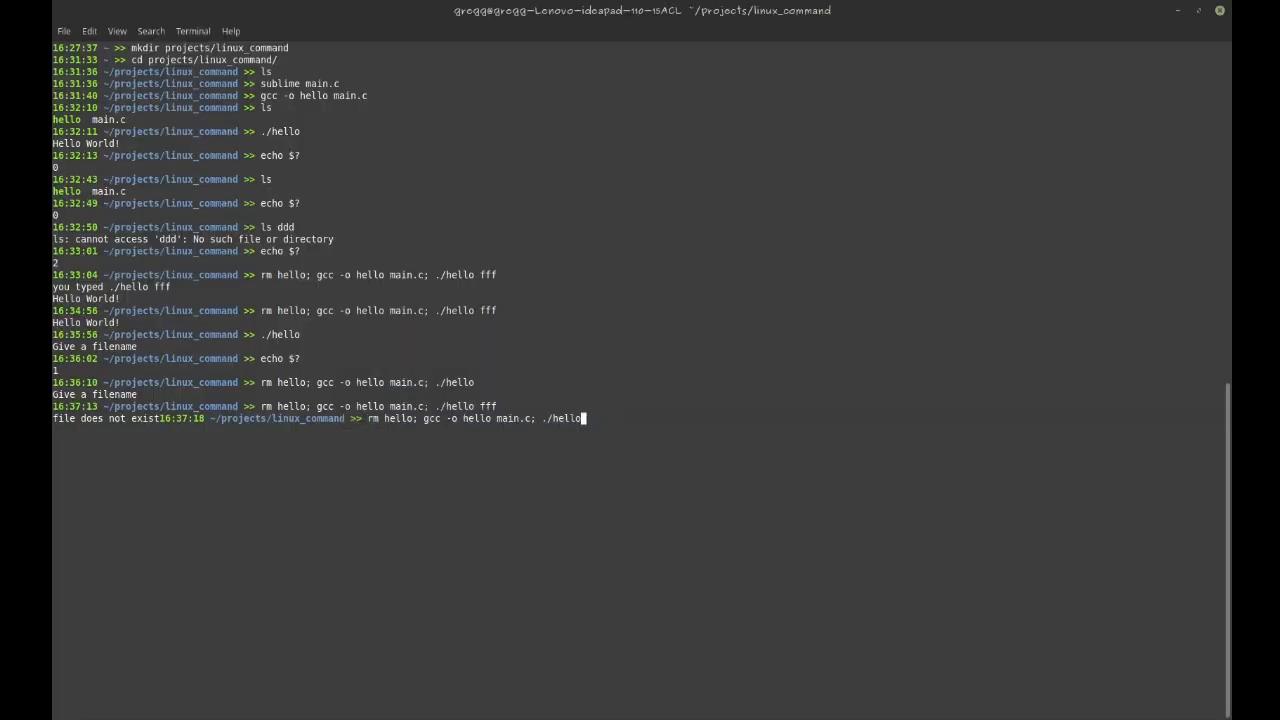
Rebuild and run ./hello on main.c, which prints 'Hello World!'
type("main")
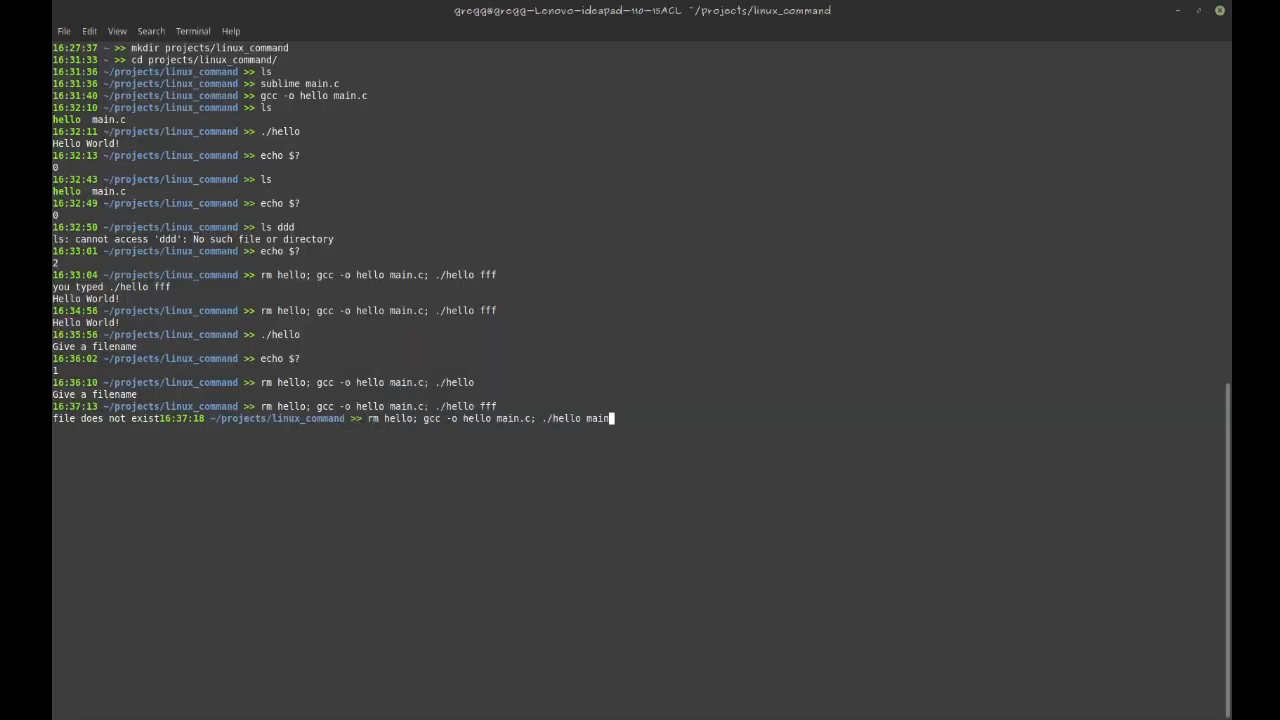
key("Return")
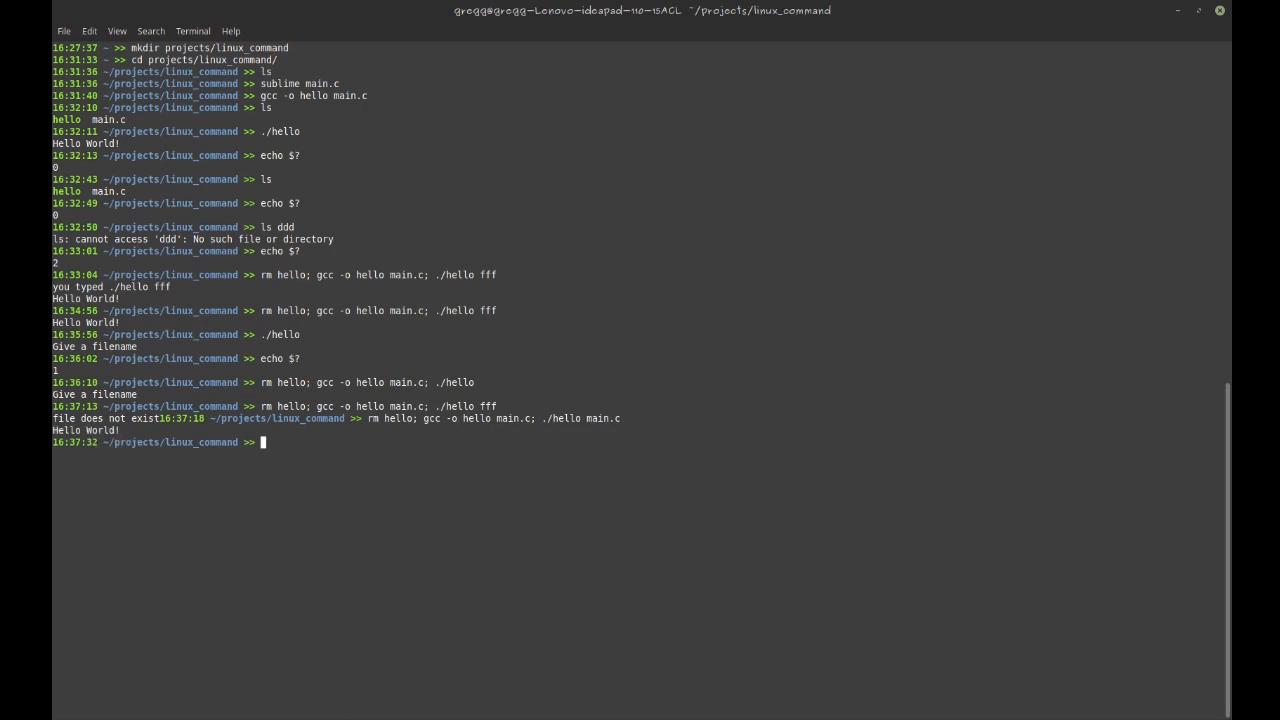
key("Return")
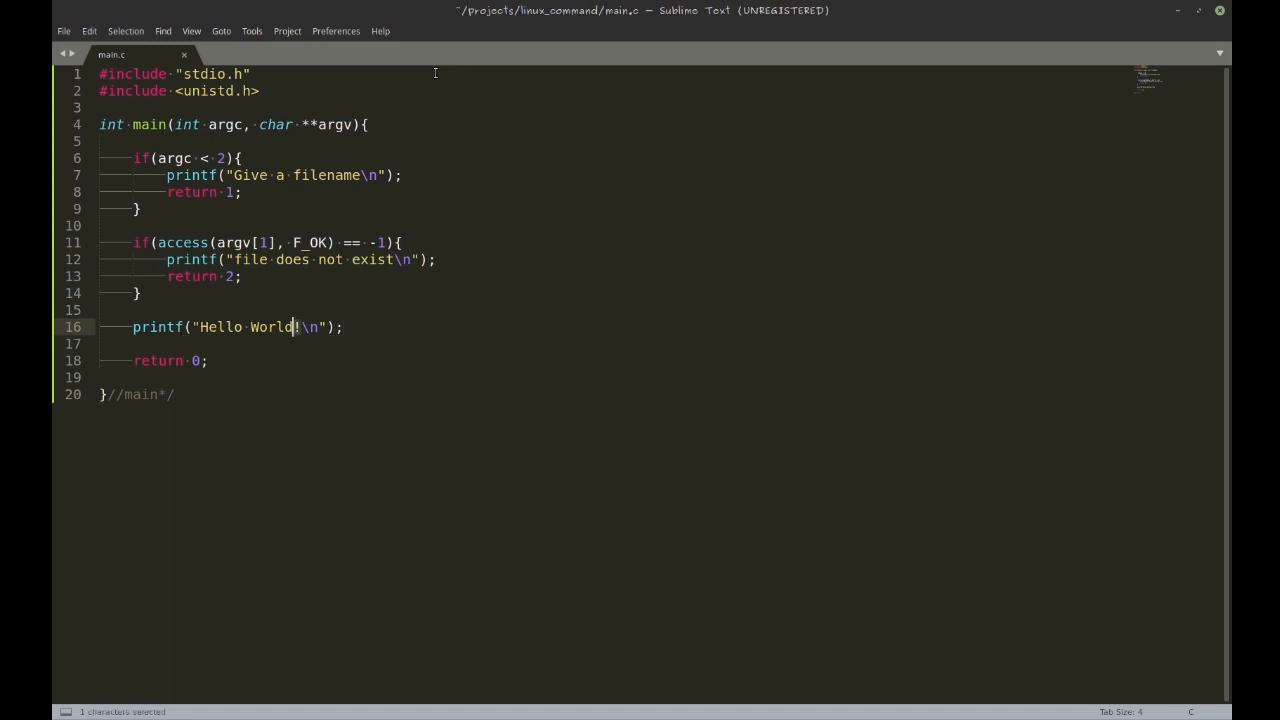
Rewrite the last printf as "file is %s" with argv[1] as its argument
type("f")
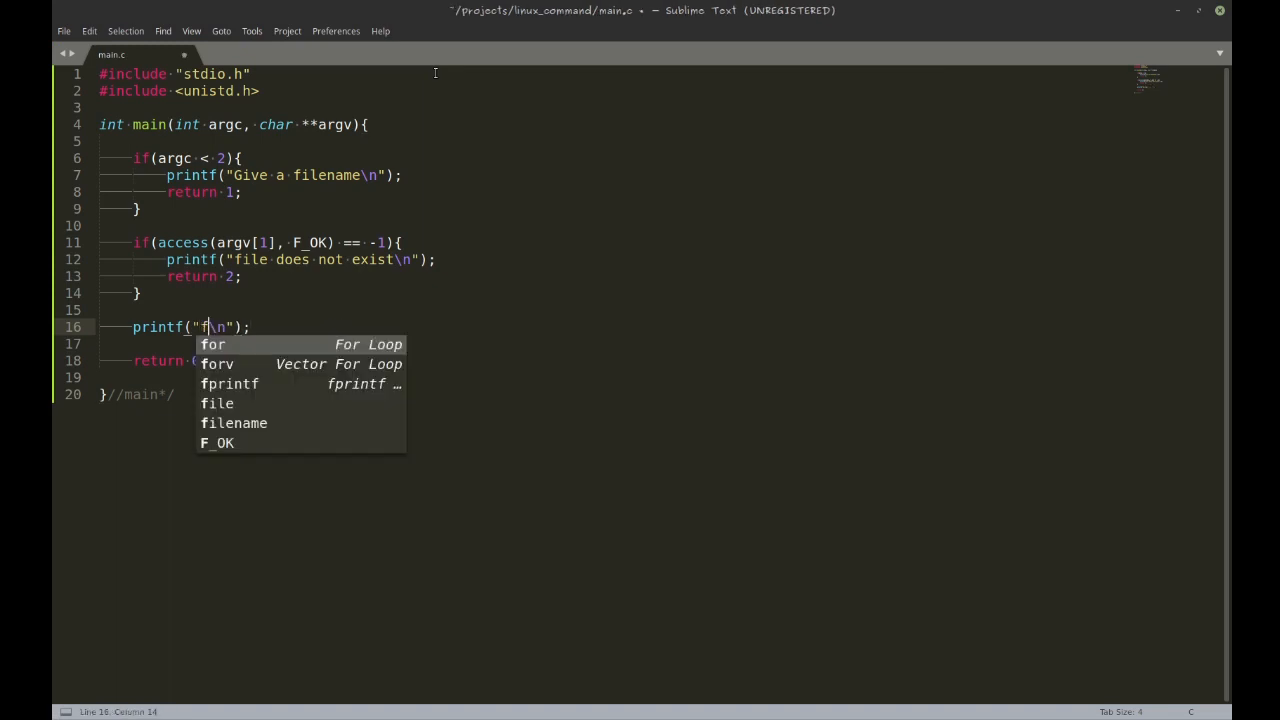
type("ile is %s")
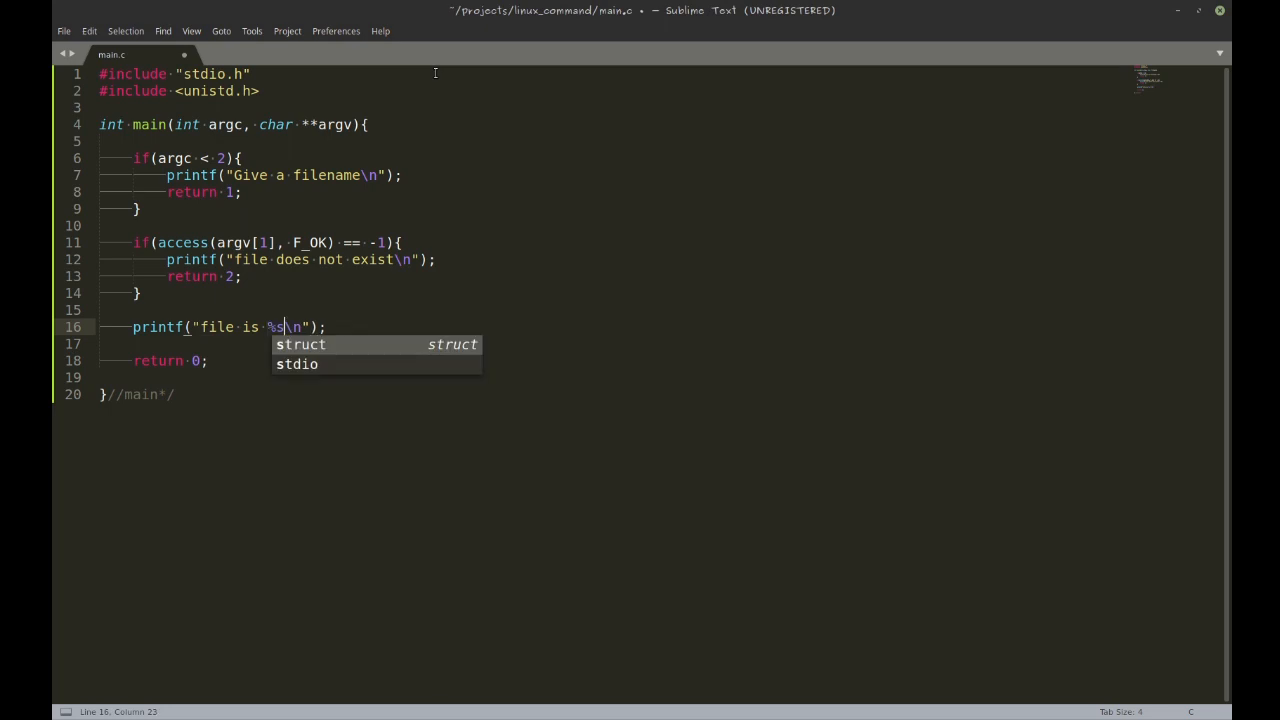
type(", arg")
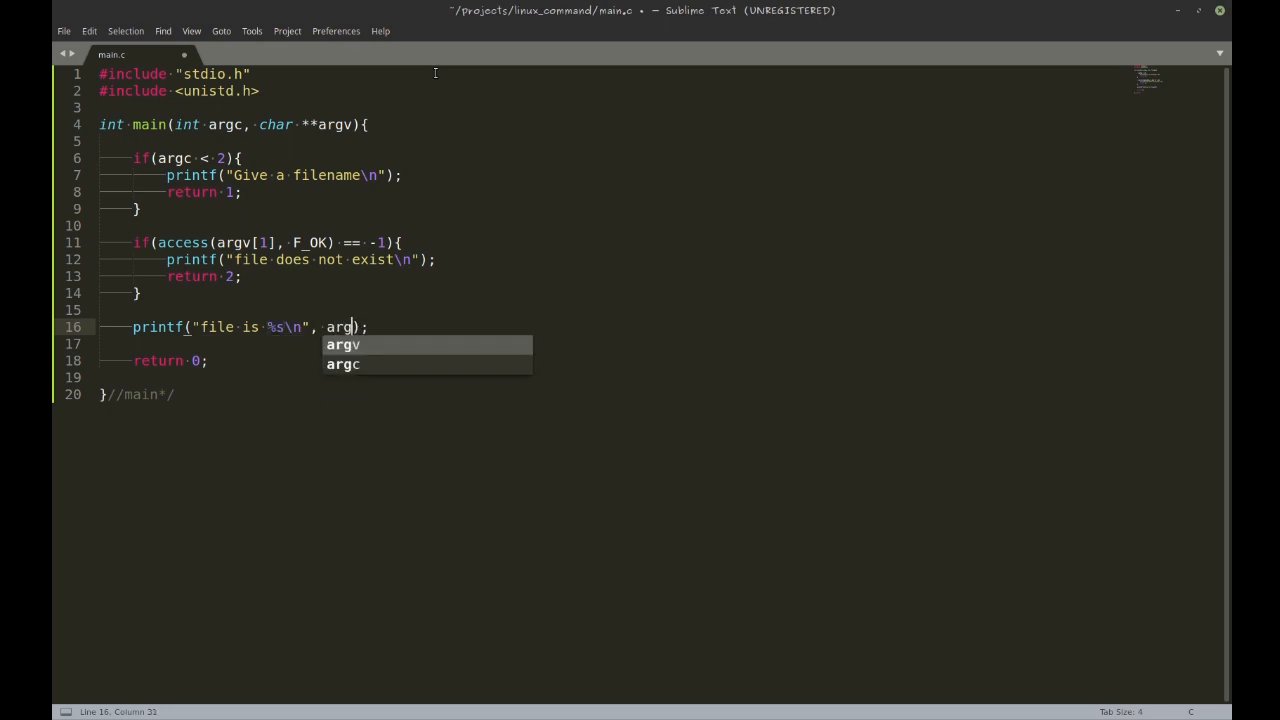
type("v[1]")
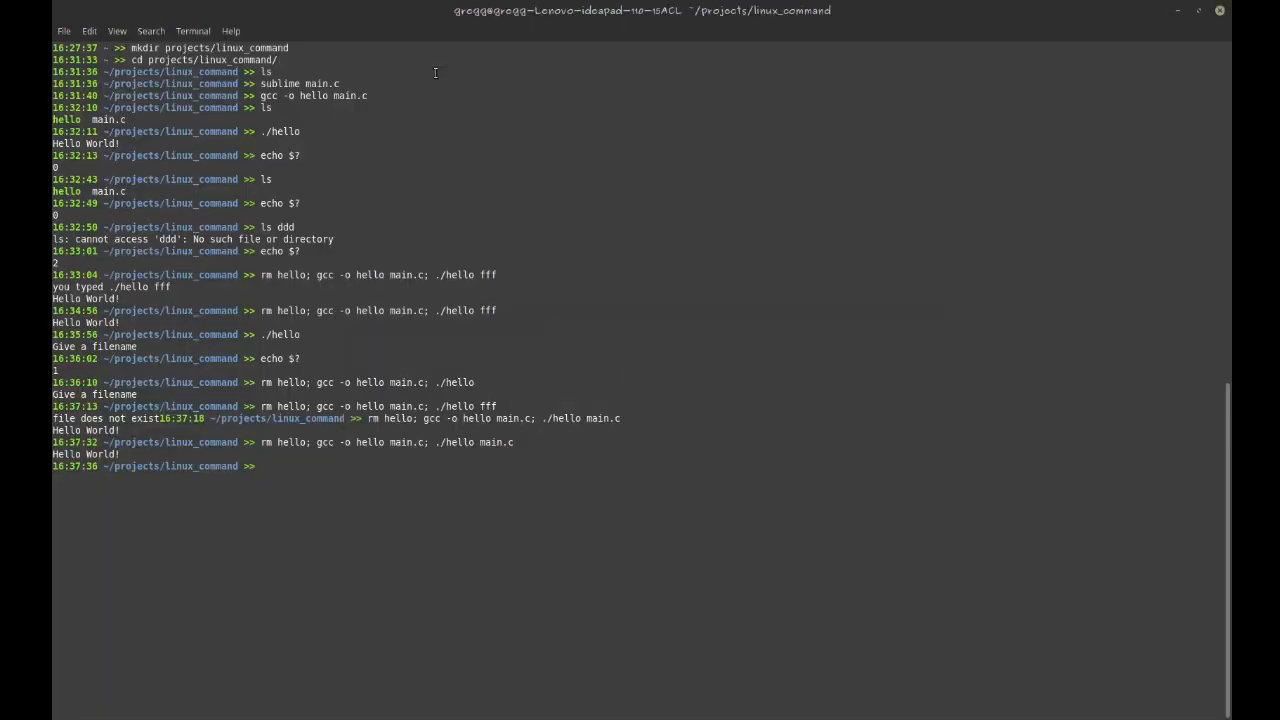
Enter ../terminal_colors, run ./colors and view its main.c color defines with less
type("cd ../")
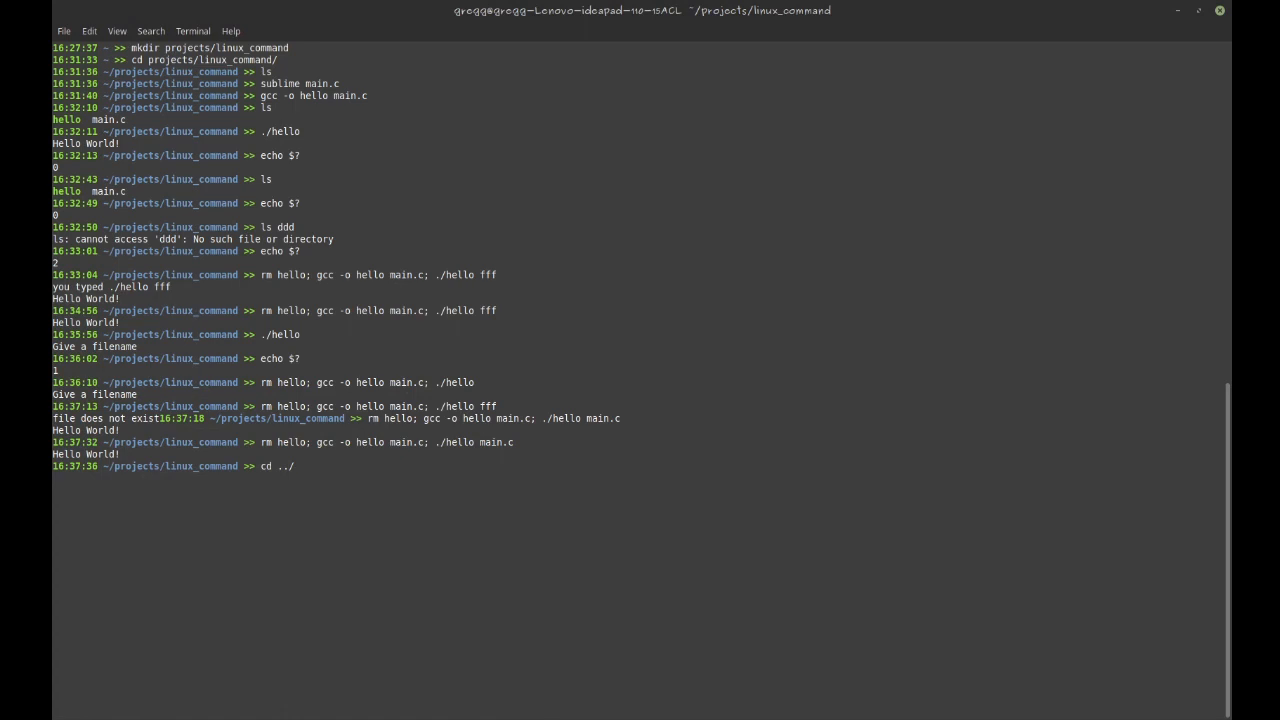
type("terminal_colors/")
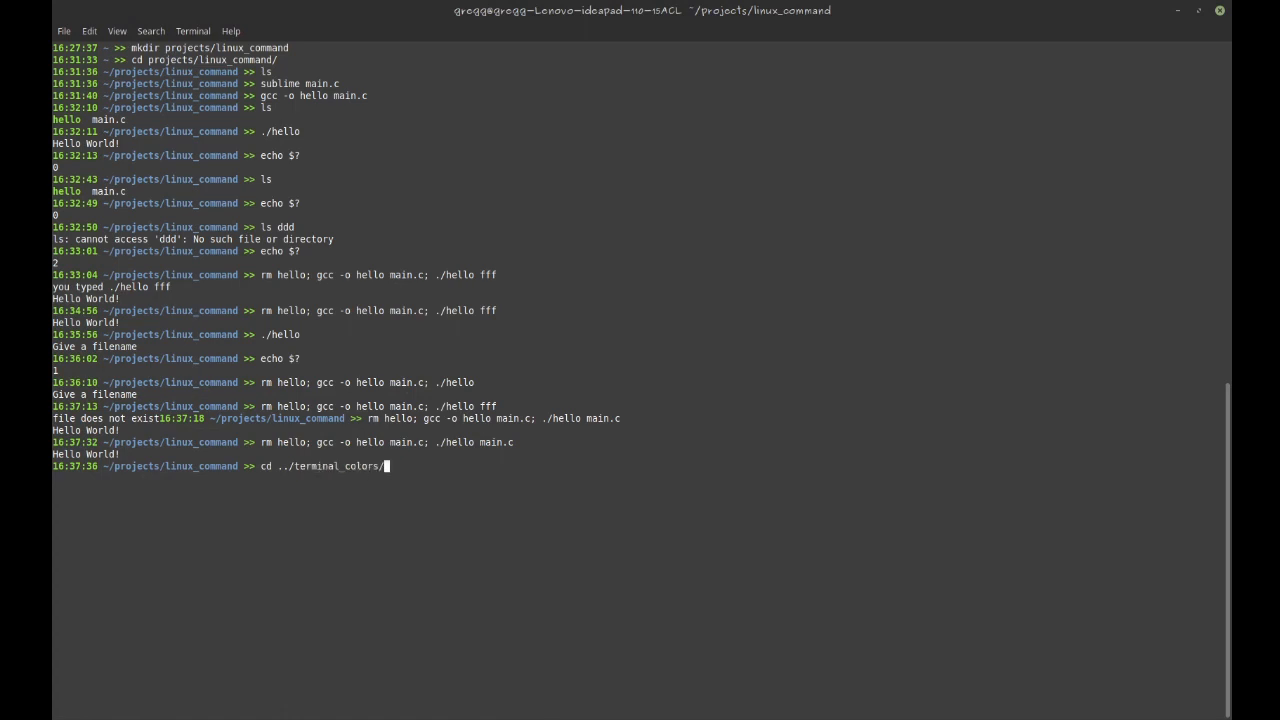
type("less")
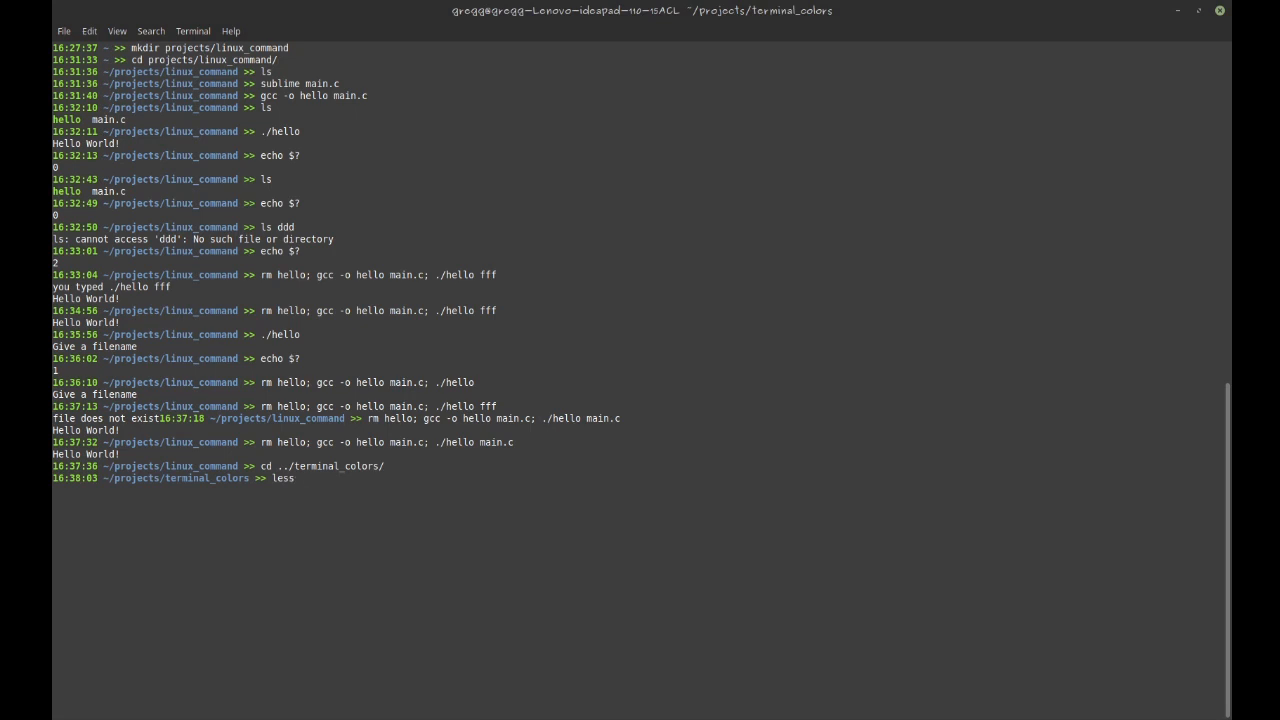
key("BackSpace")
type("./colors")
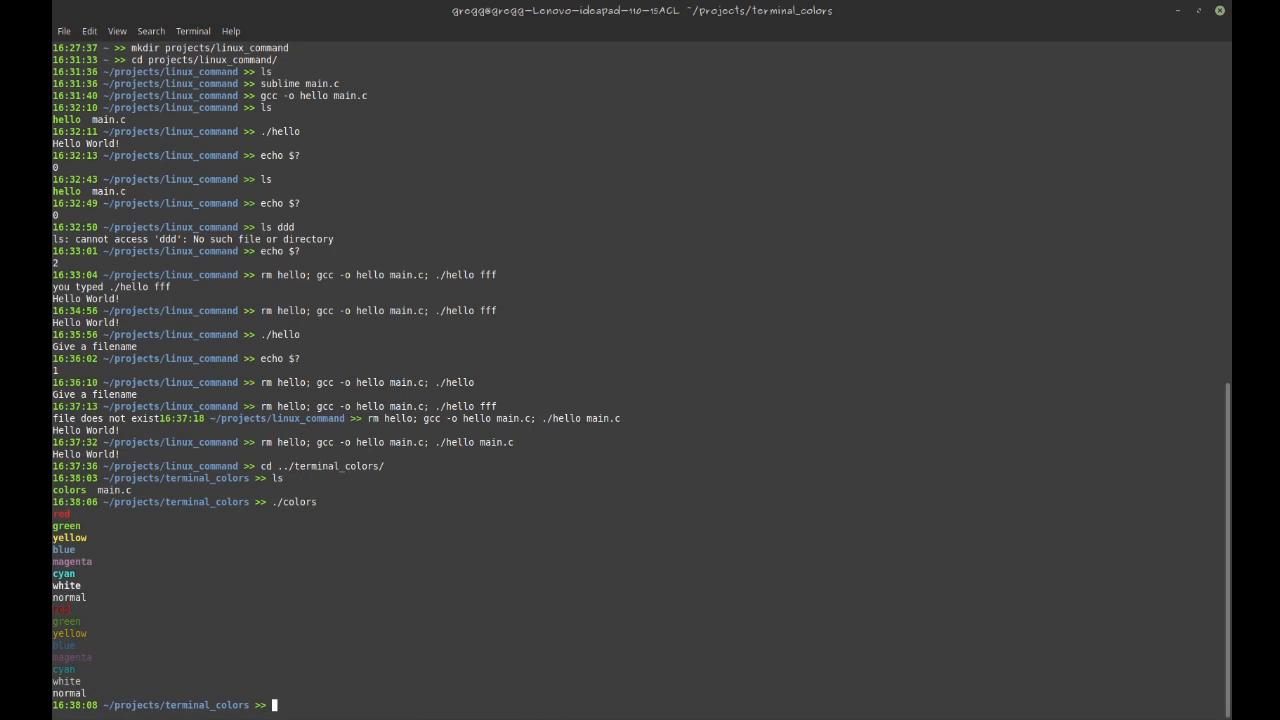
type("le")
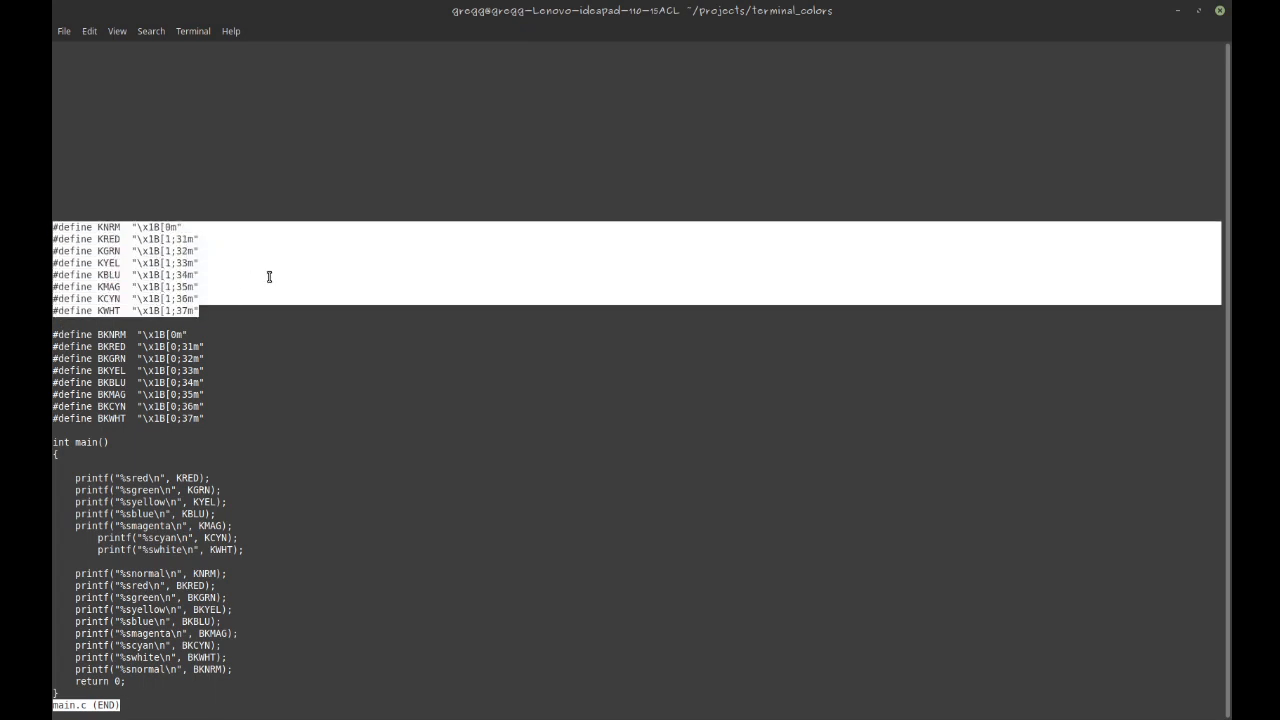
mouse_move(324, 332)
type("cd -")
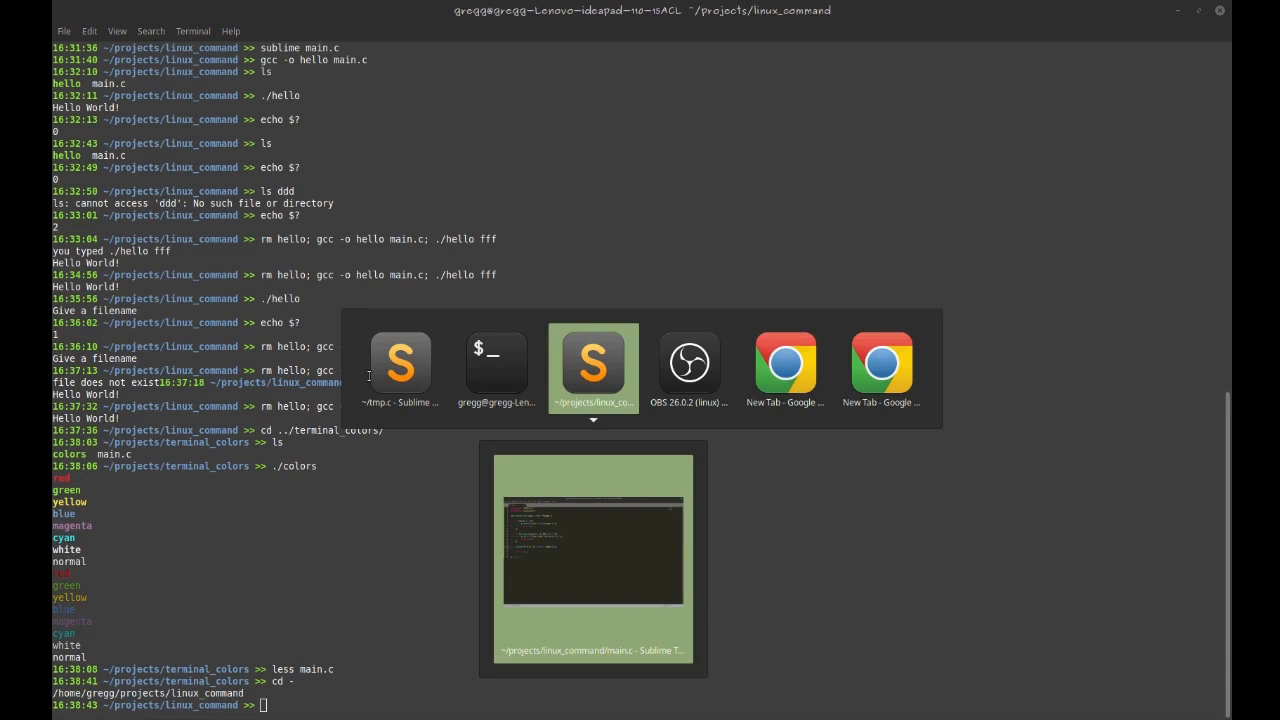
Add a %s colour placeholder and yellow KYE colour argument to the filename prompt message
left_click(593, 362)
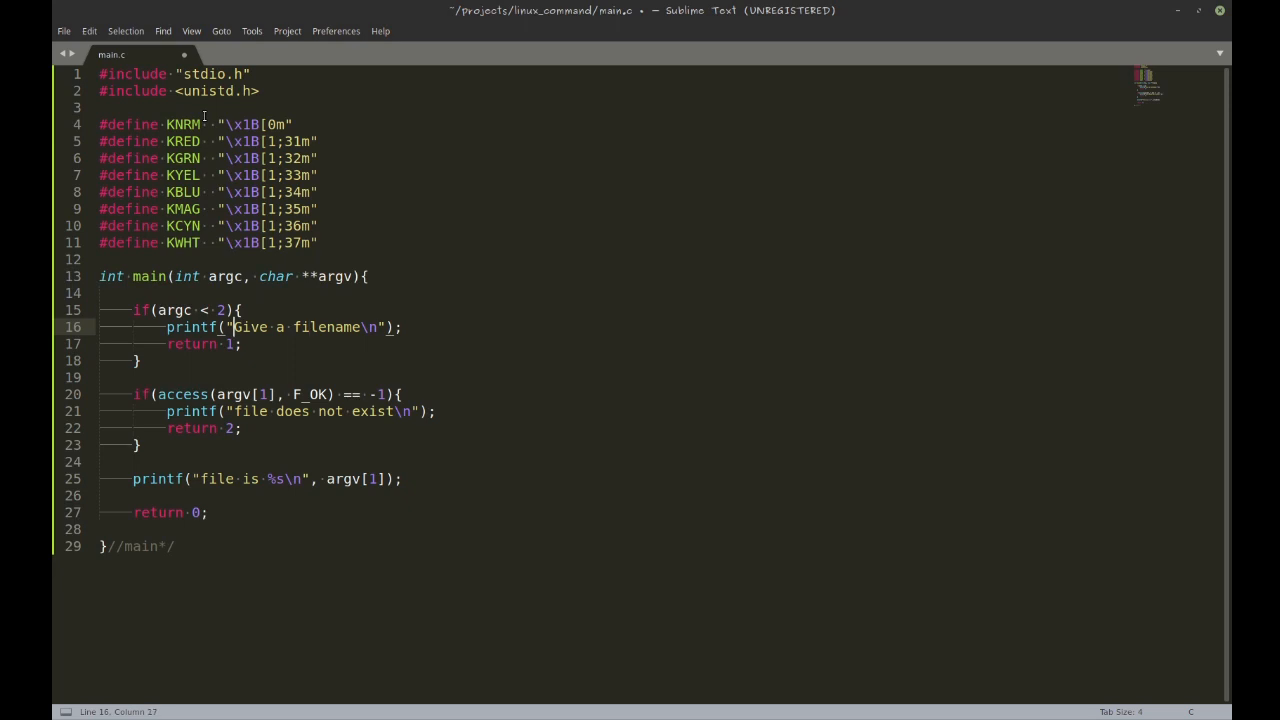
type("%s")
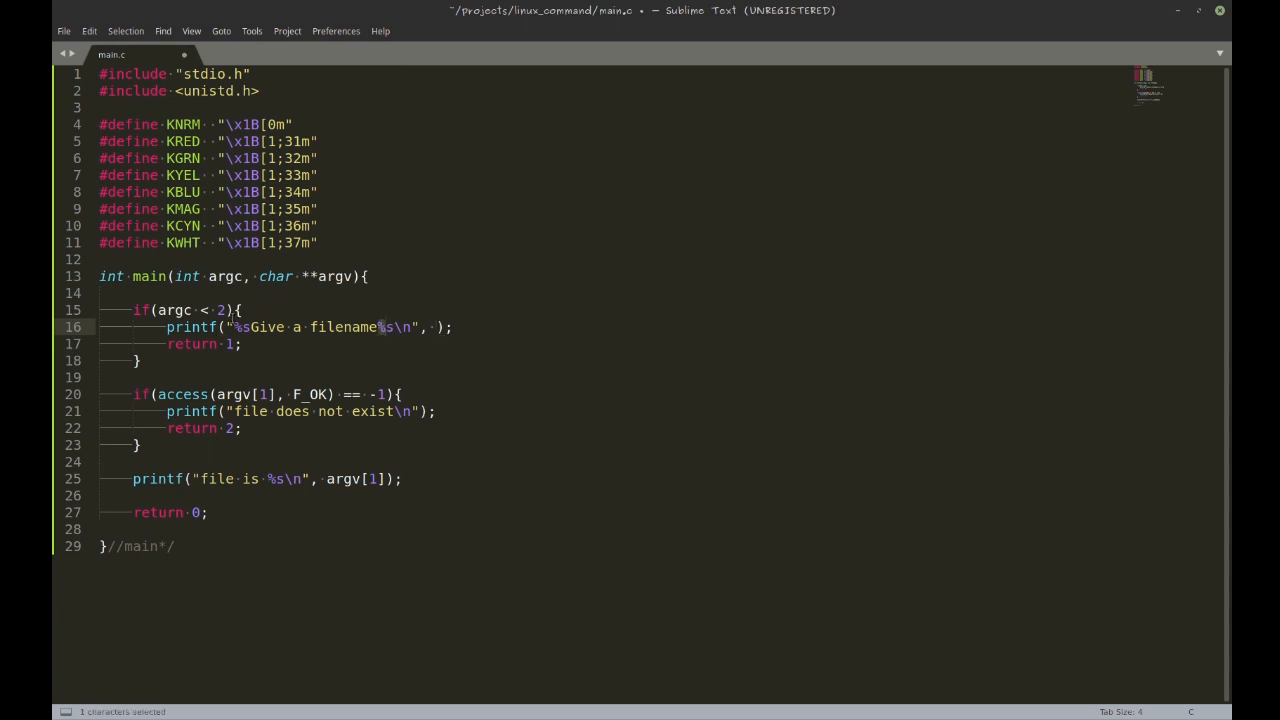
left_click(437, 327)
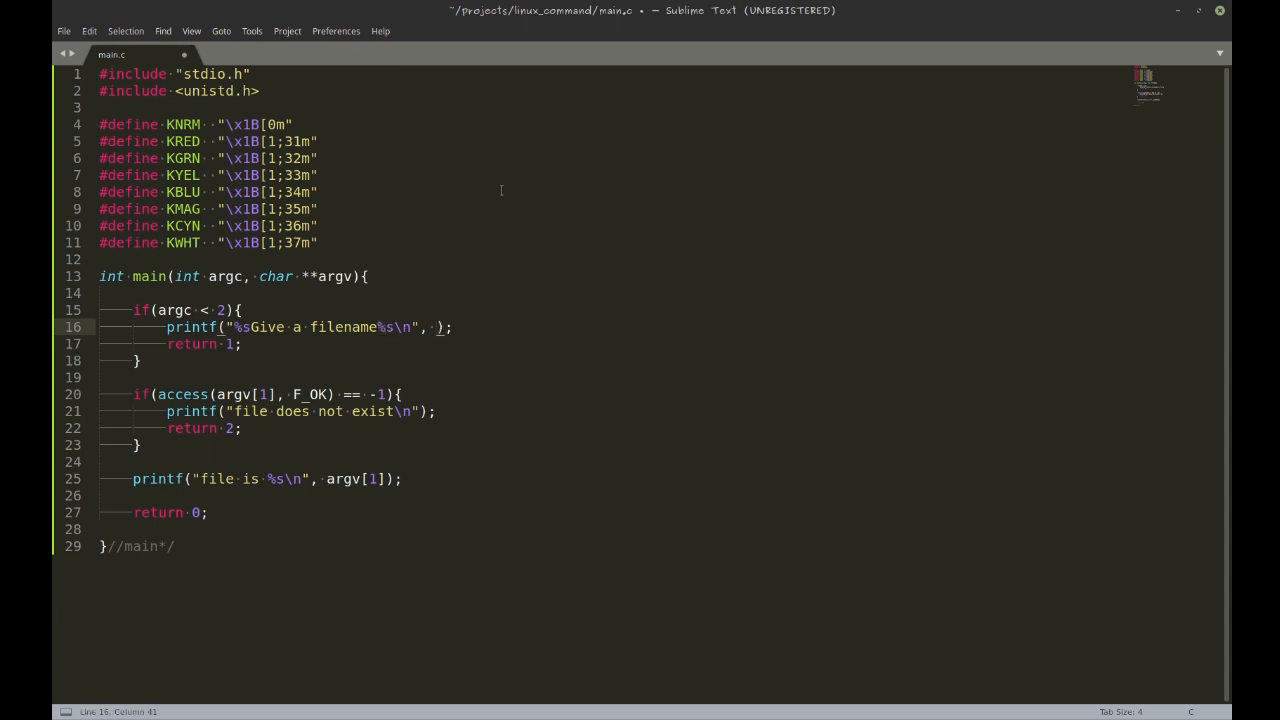
type("KYEL, KNRM")
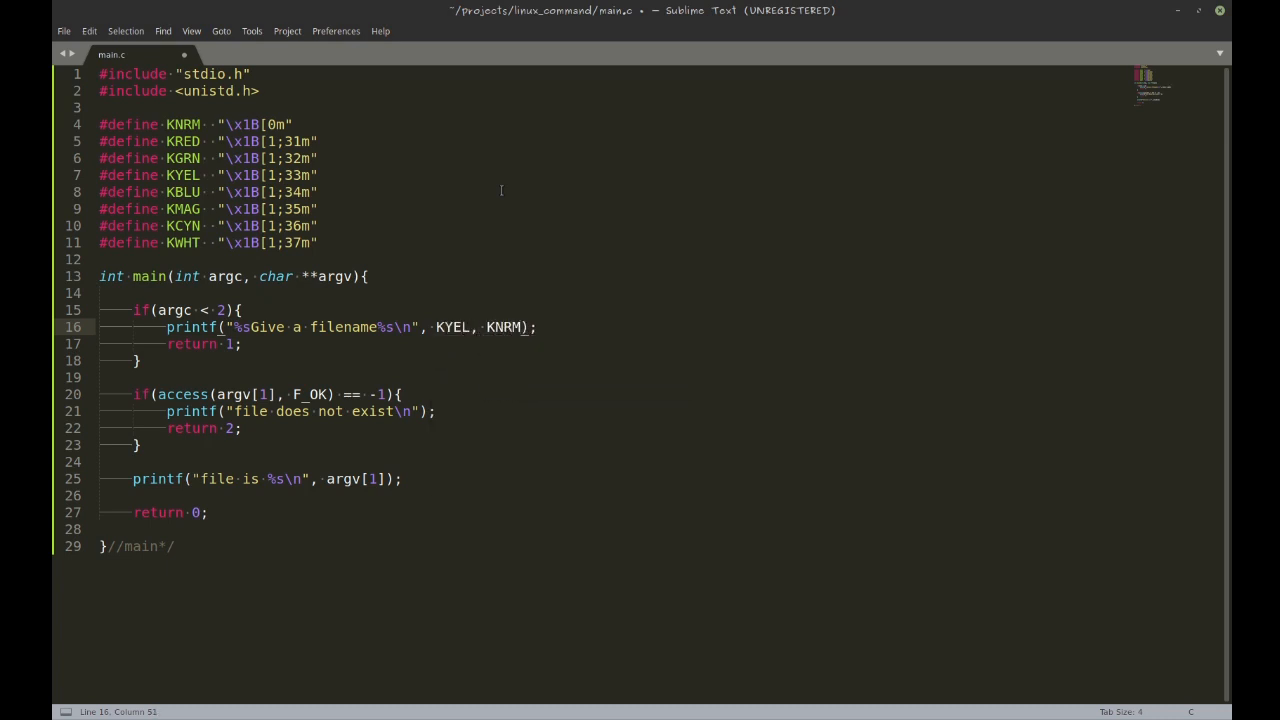
Prefix the missing-file message with '%sError:%s' using KRED and KNRM arguments
left_click(426, 411)
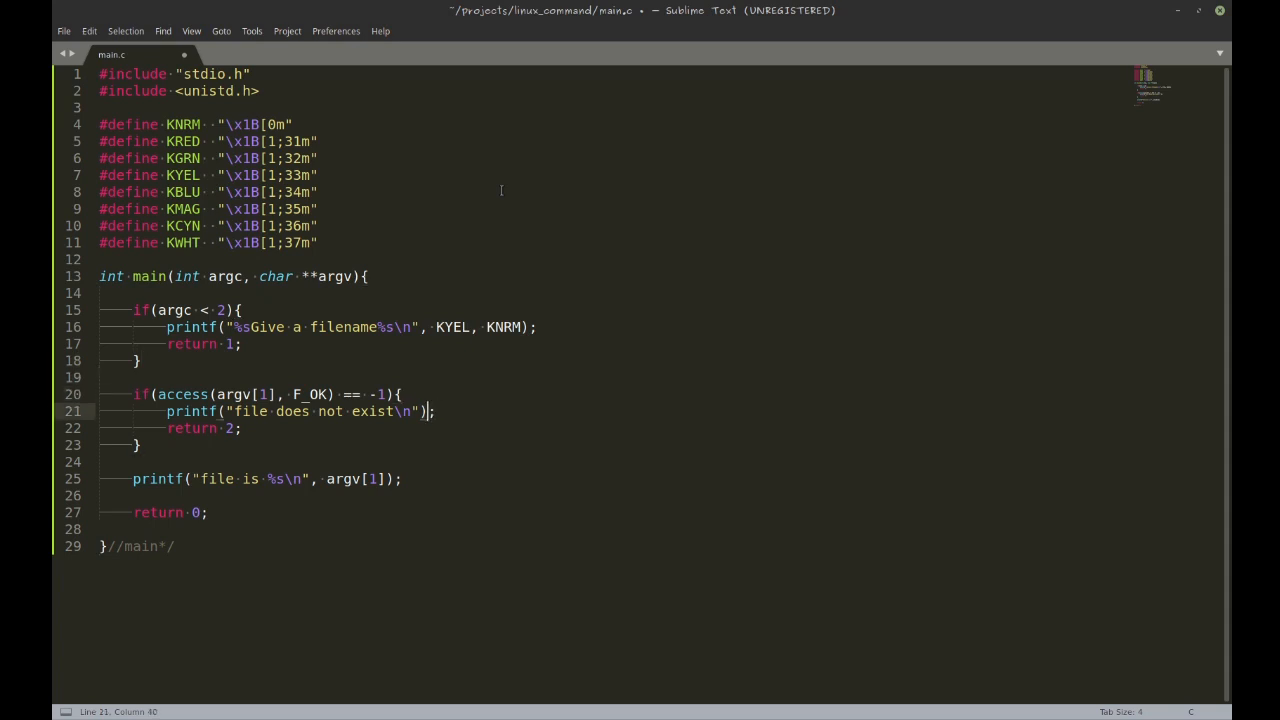
left_click(243, 411)
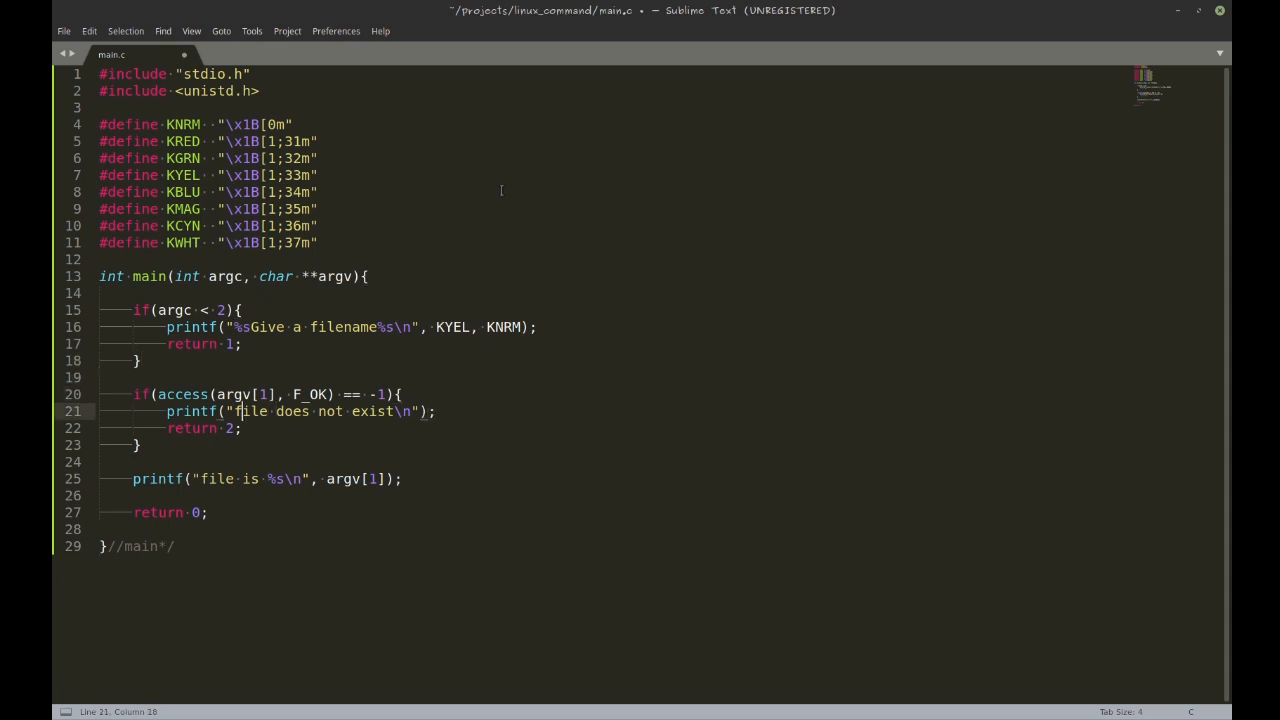
type("%s")
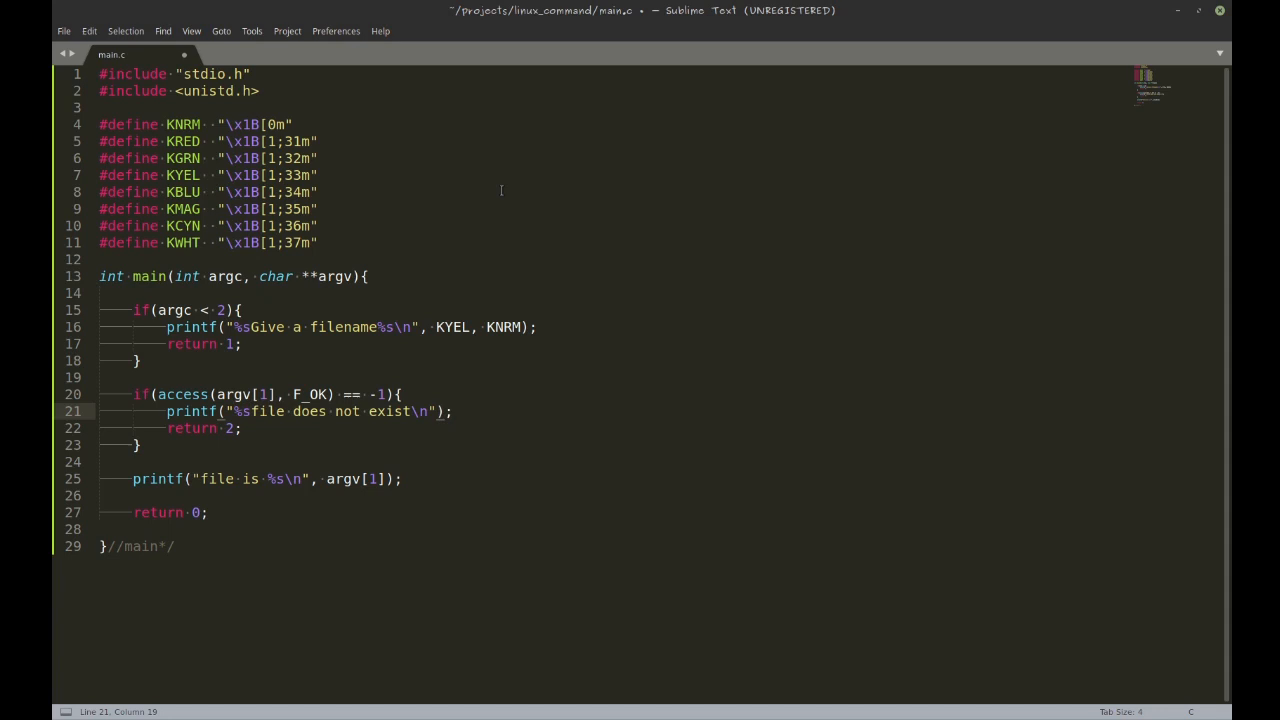
type("Error")
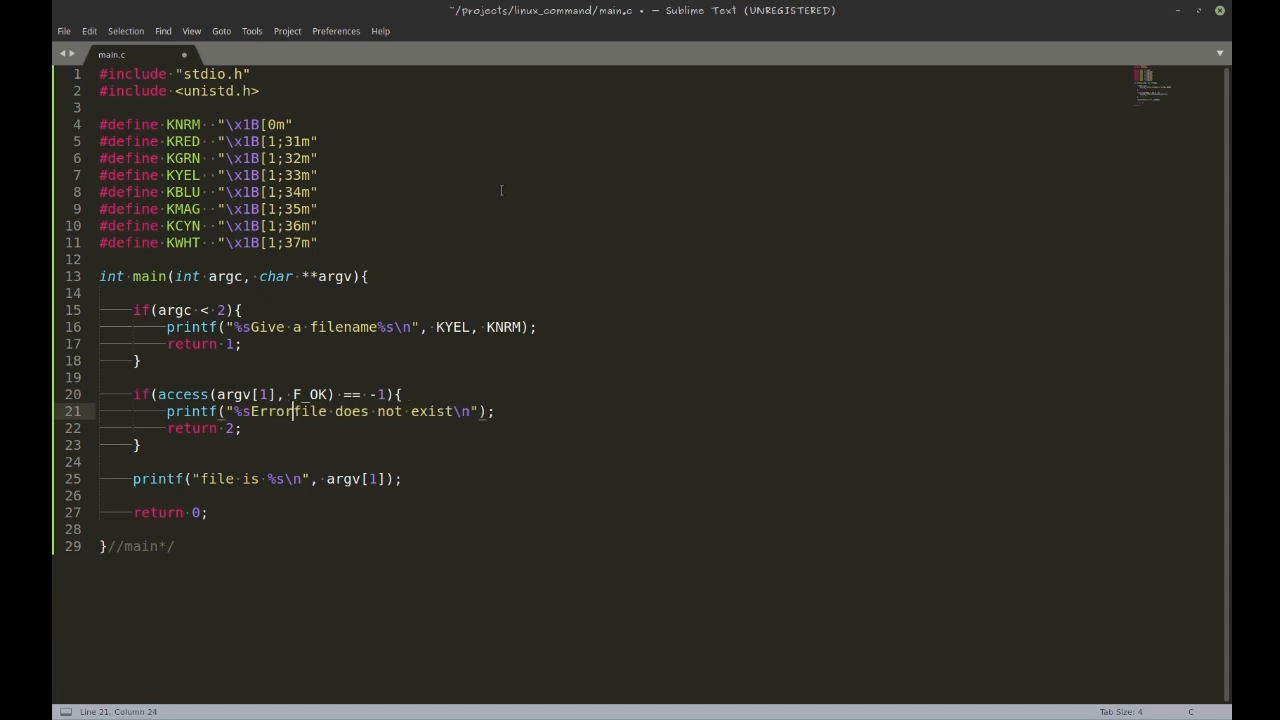
type(":%s")
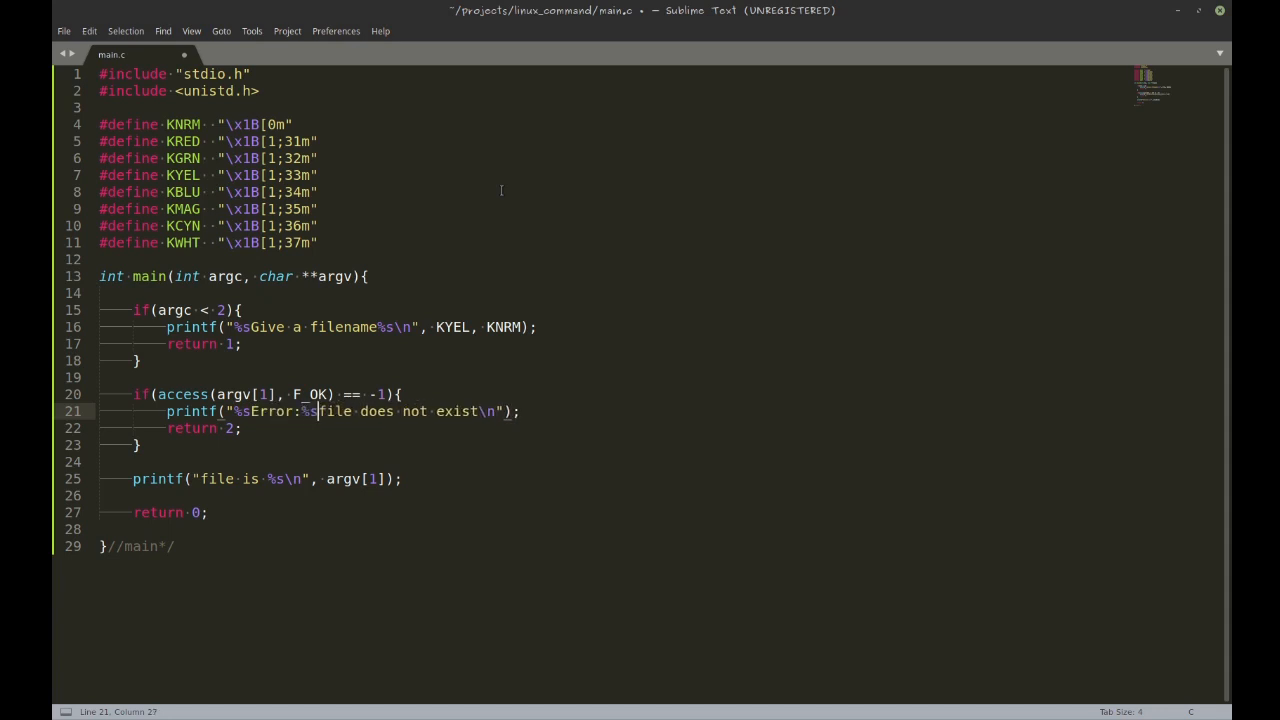
type("\" \"")
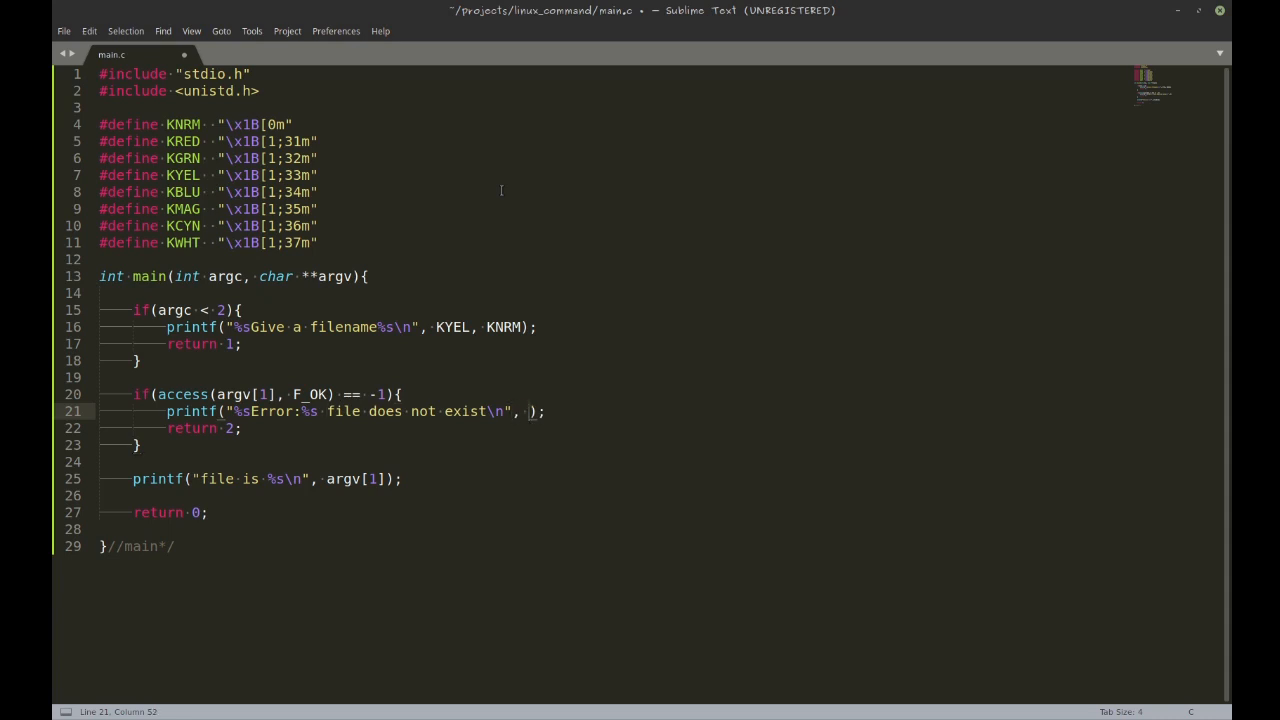
type("KRED, K")
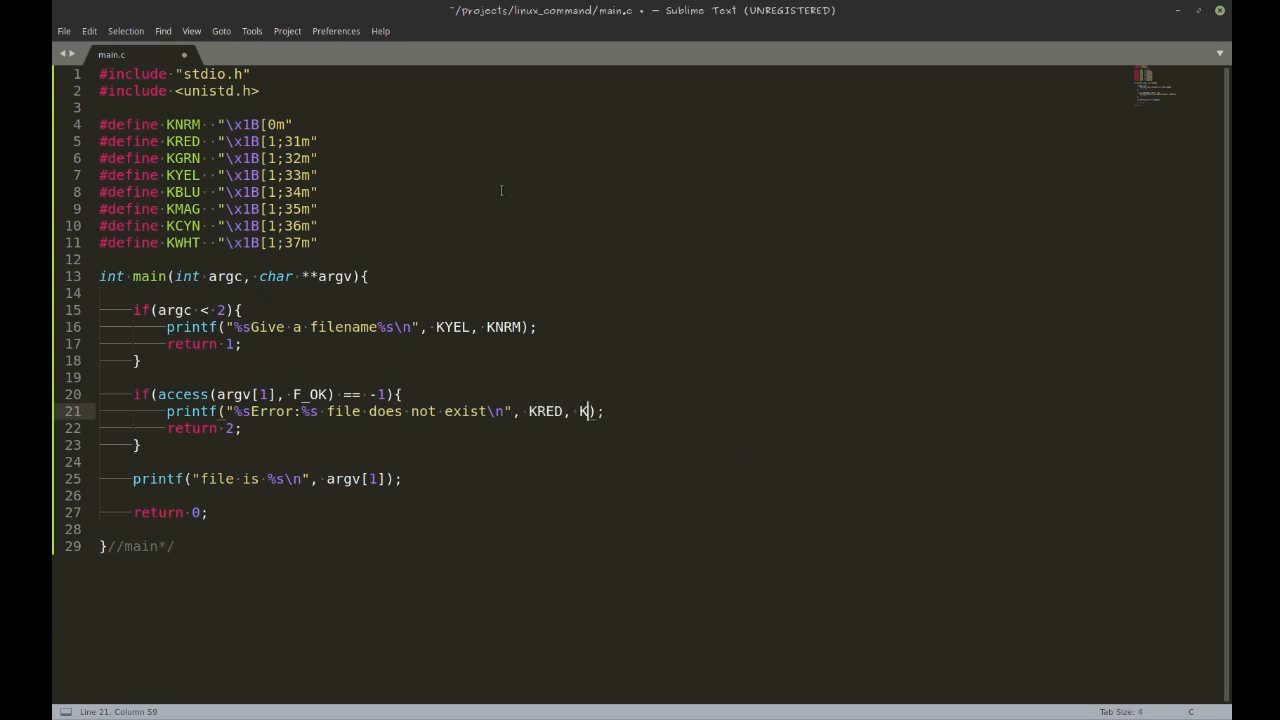
type("NRM")
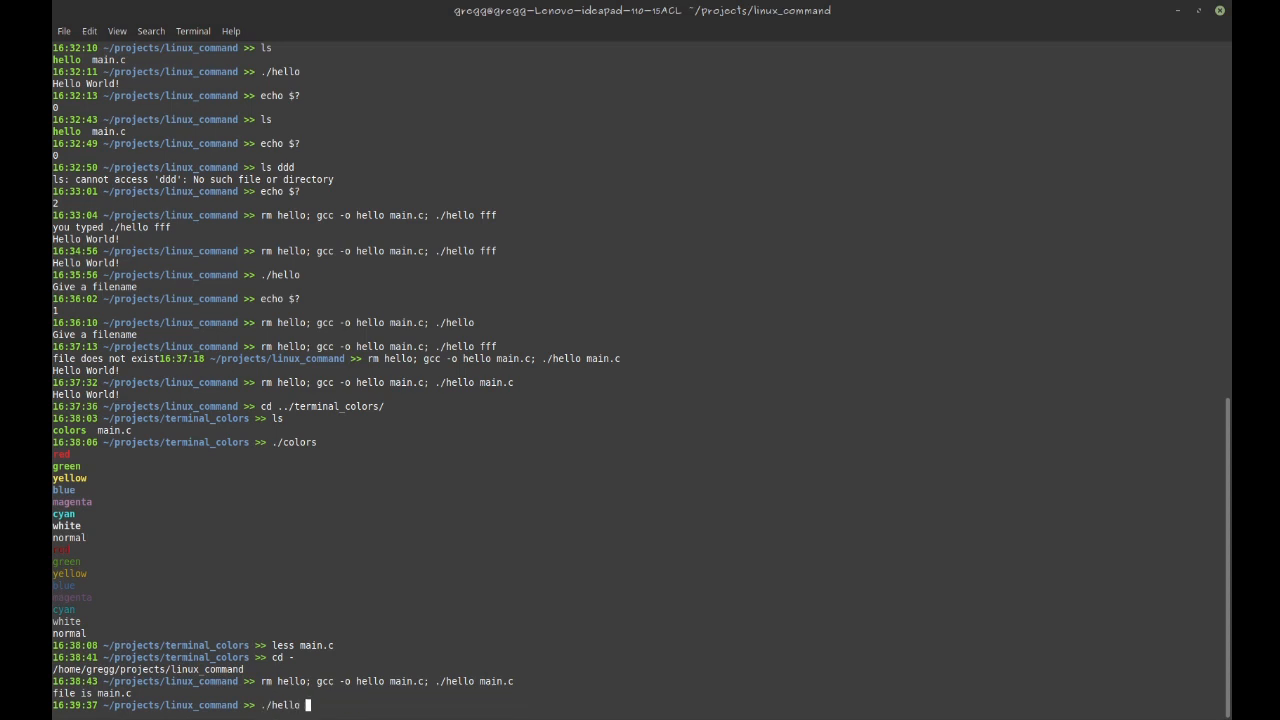
Run ./hello dddd to see the red error, then return to main.c
type("dddd")
type("./hello")
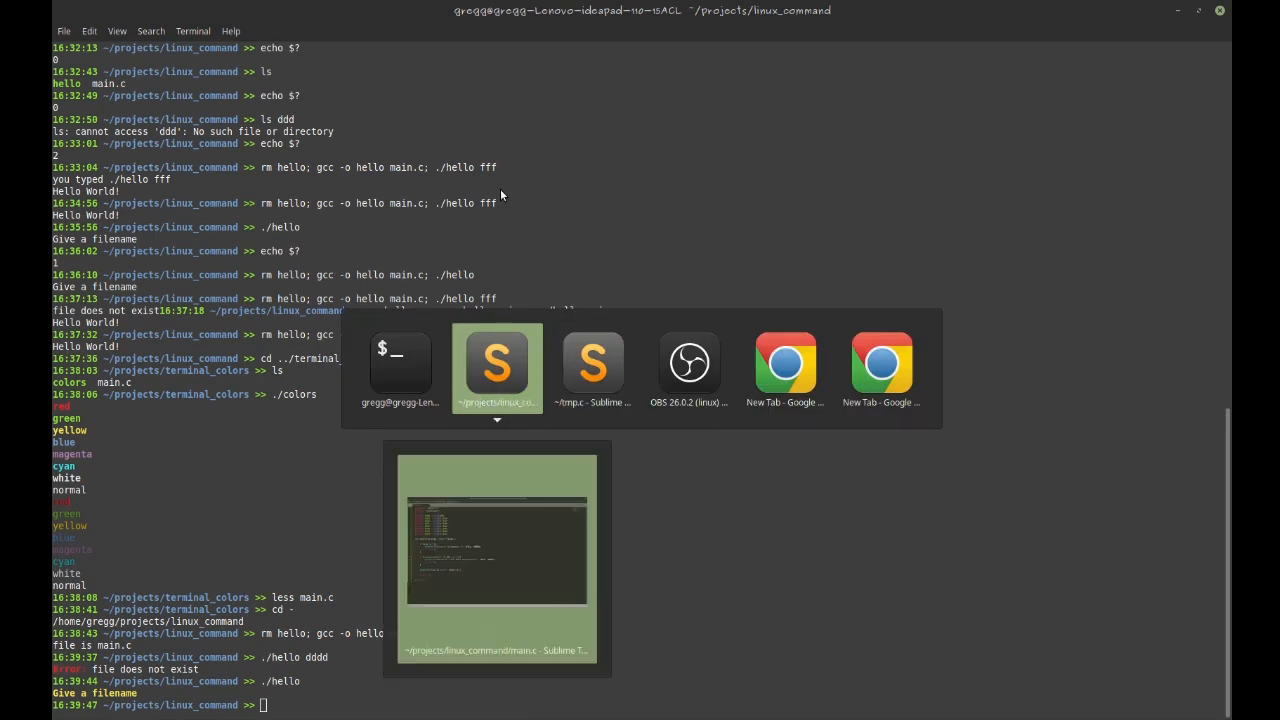
left_click(497, 363)
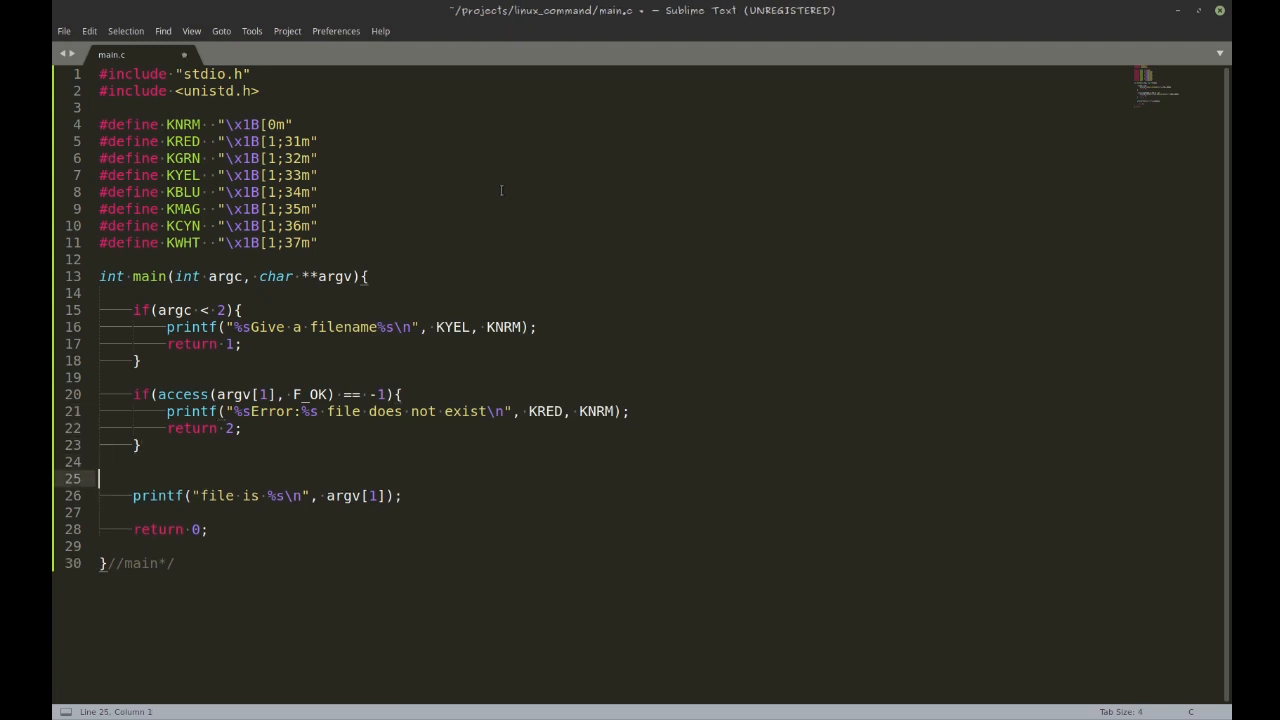
Add sys/stat.h and pwd.h includes and fill the stat call with argv[1] and &st
key("enter")
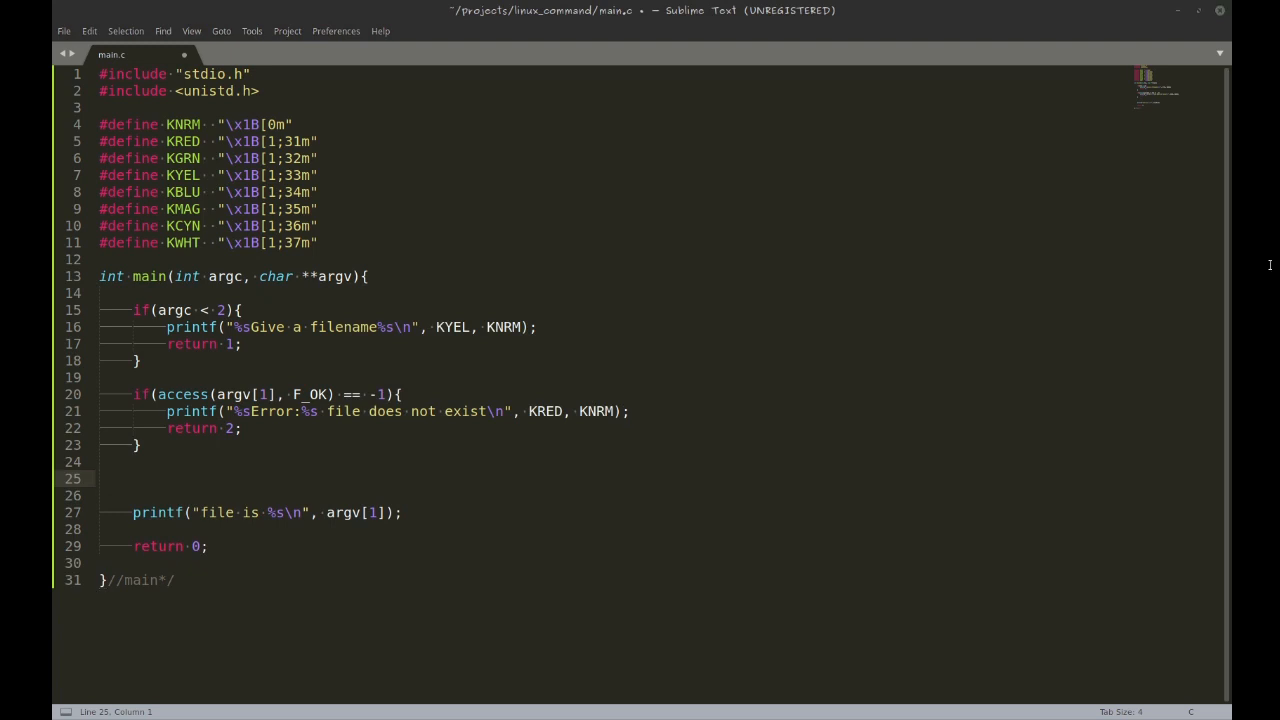
mouse_move(1270, 272)
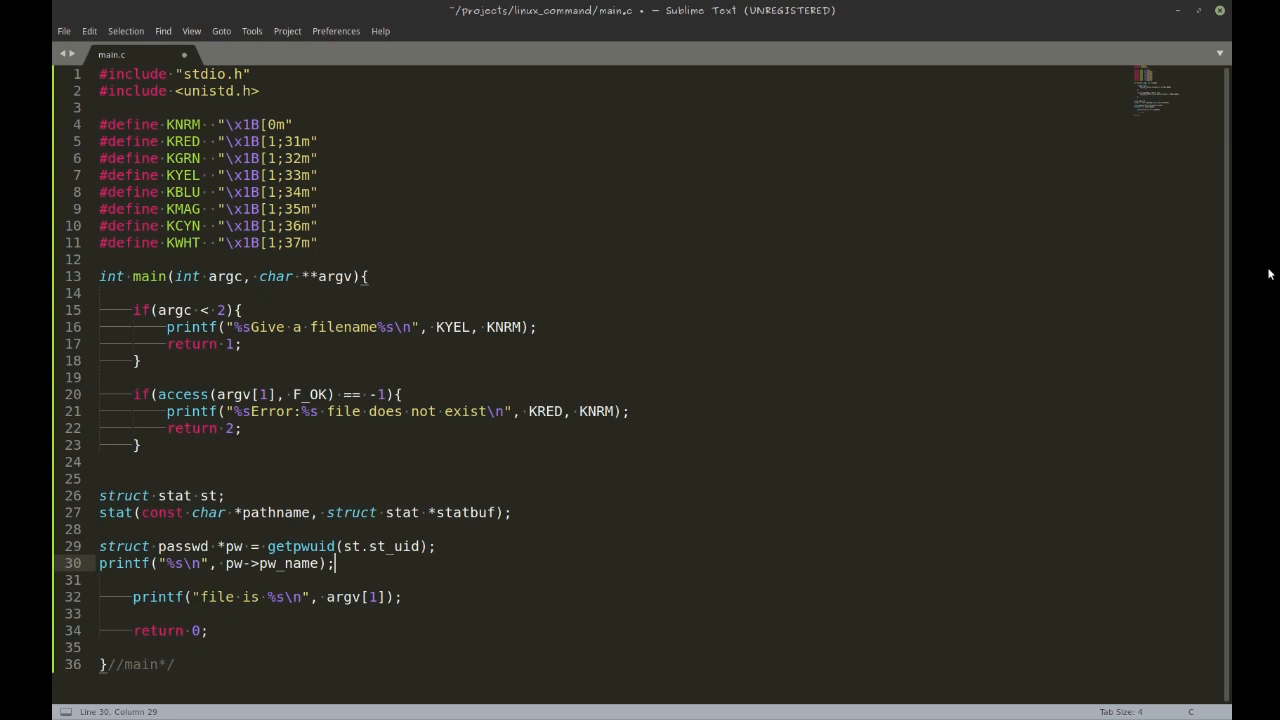
left_click(100, 495)
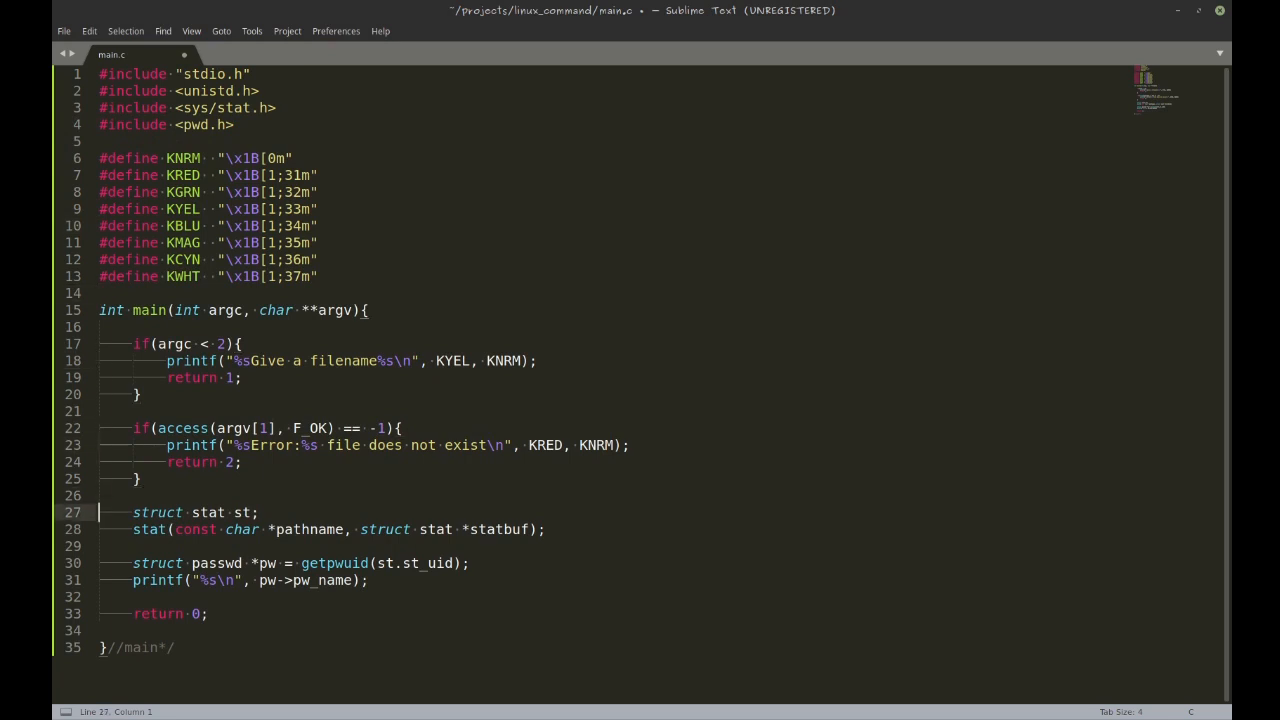
left_click(172, 529)
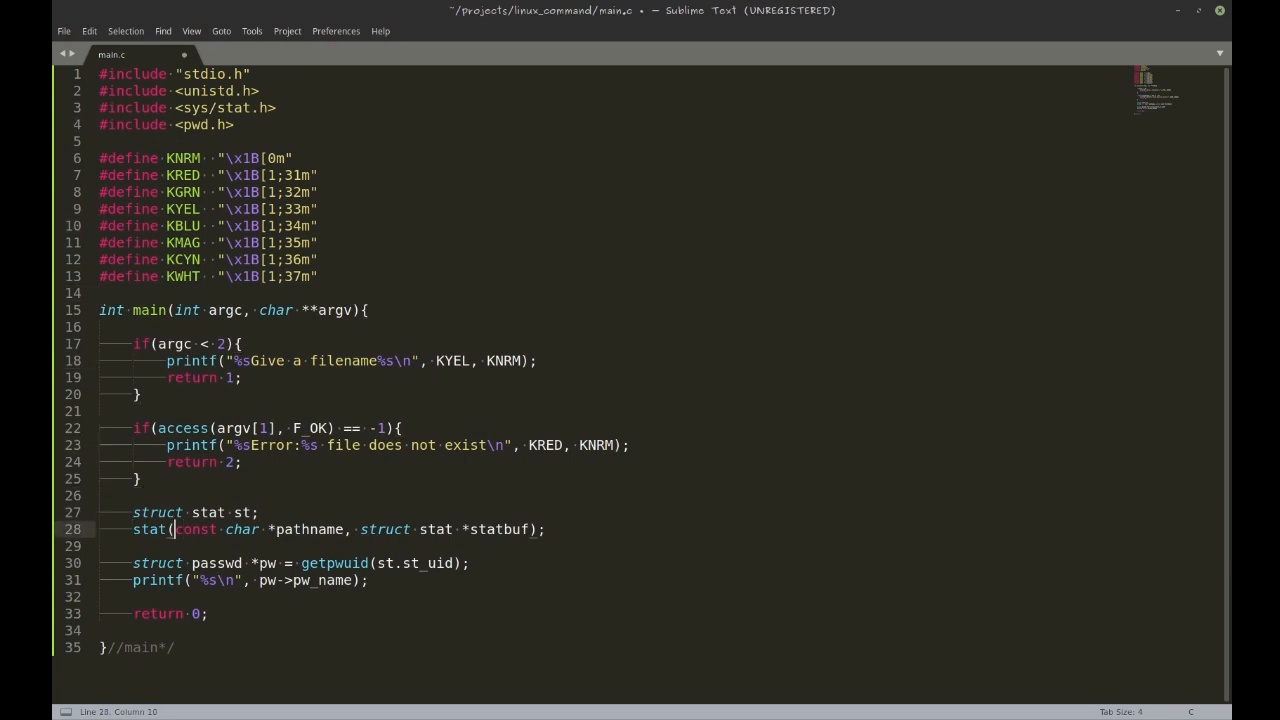
left_click_drag(176, 529, 343, 529)
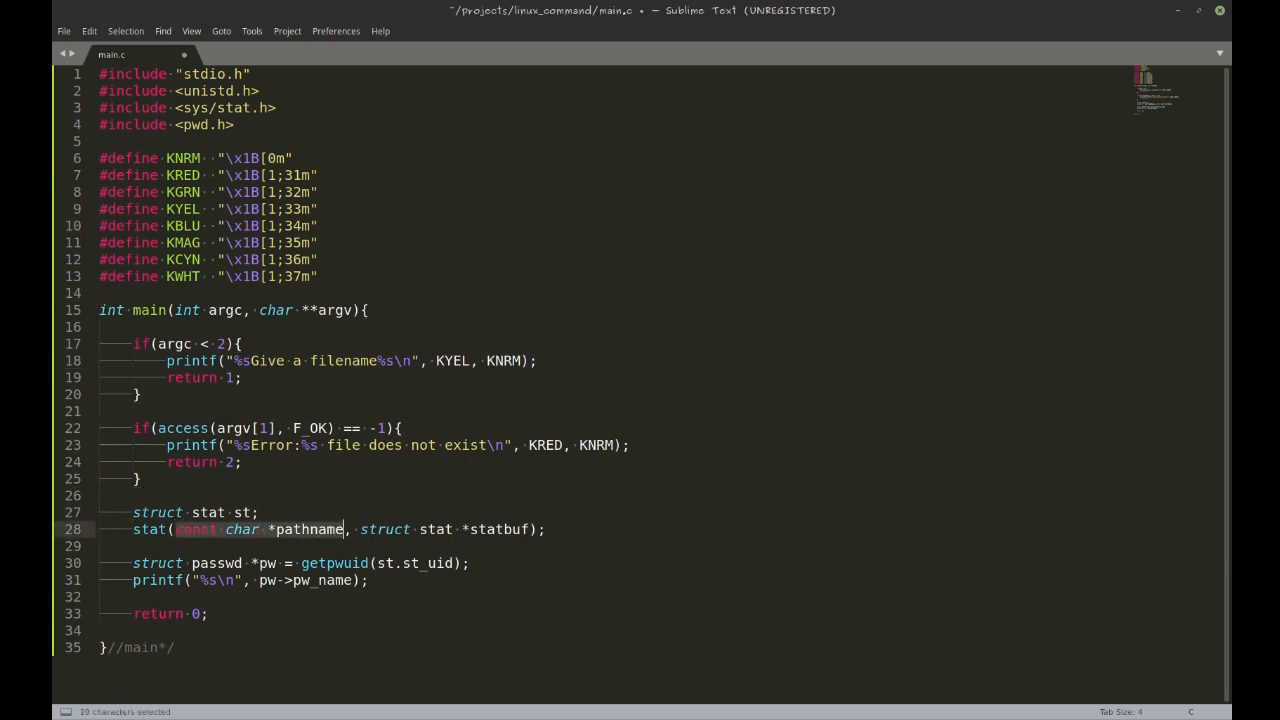
type("A")
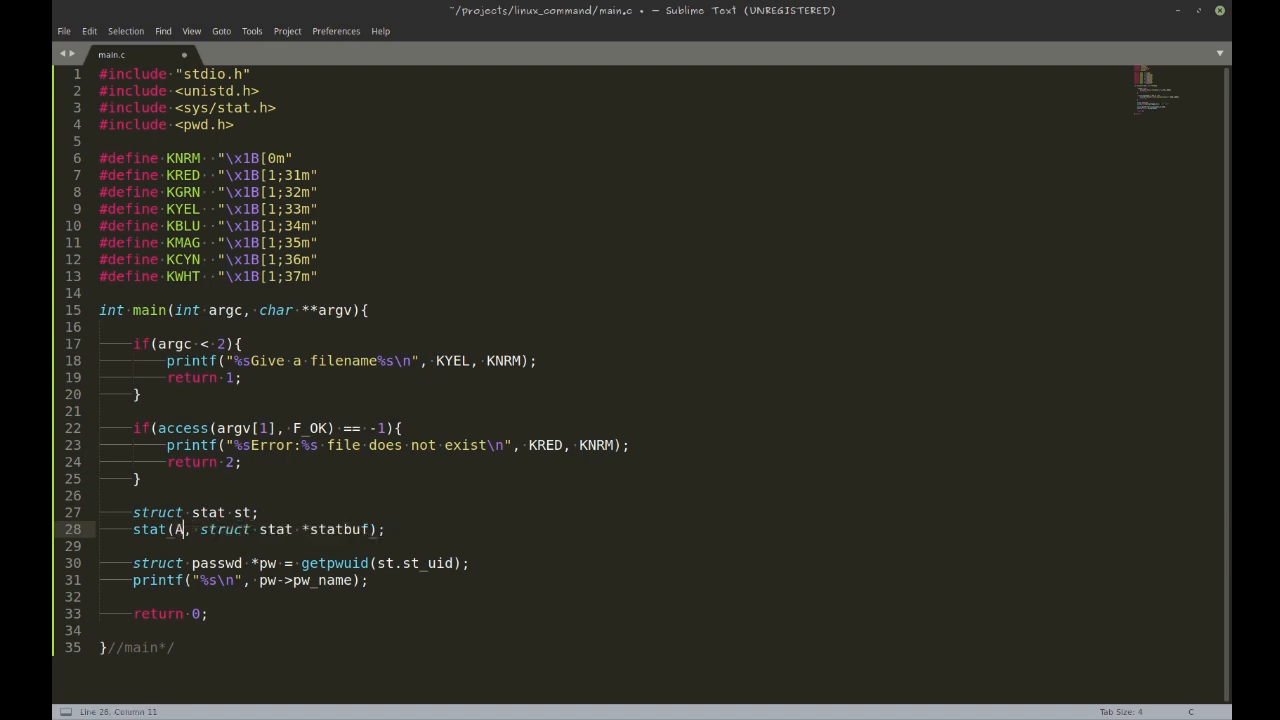
type("RGV[1]")
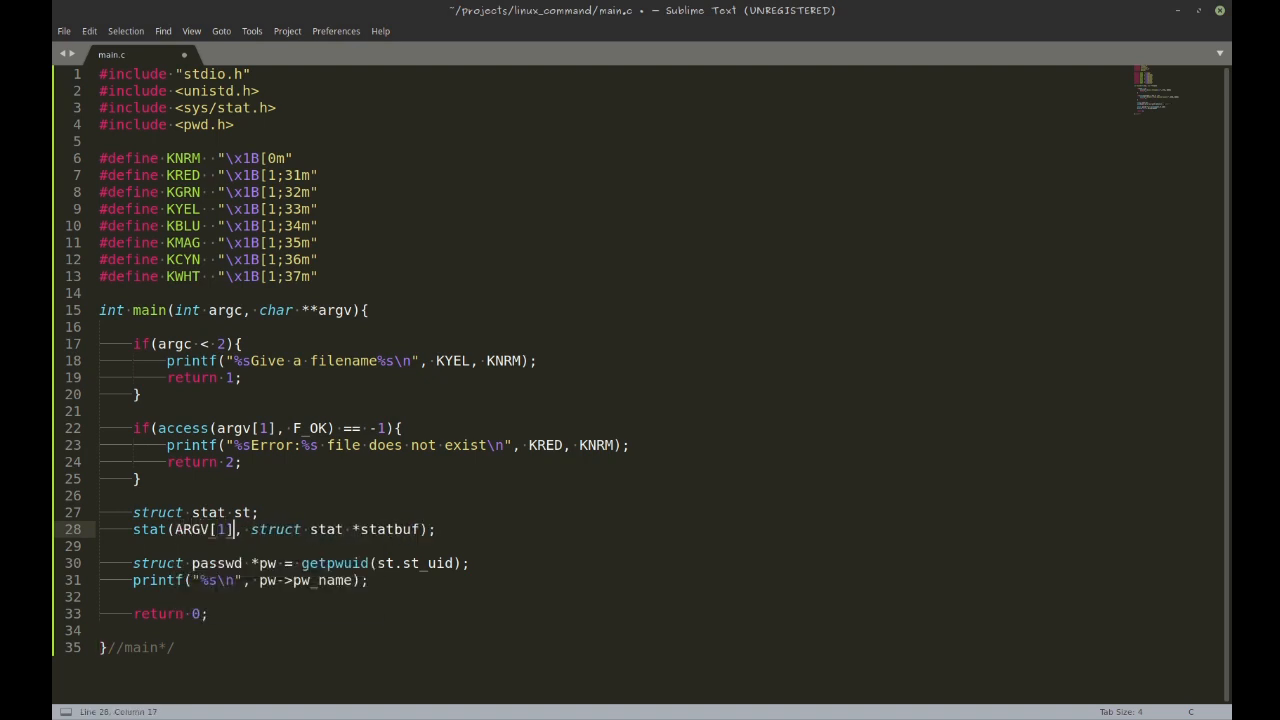
left_click_drag(251, 529, 421, 529)
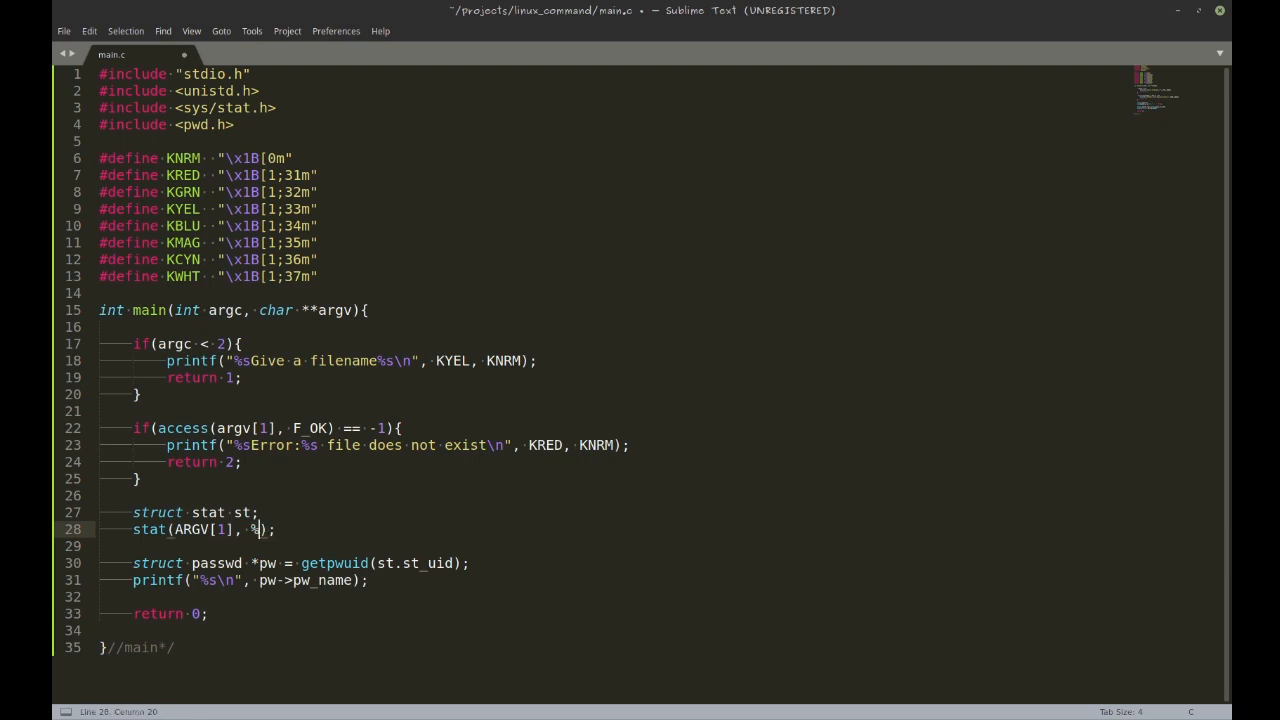
type("&S")
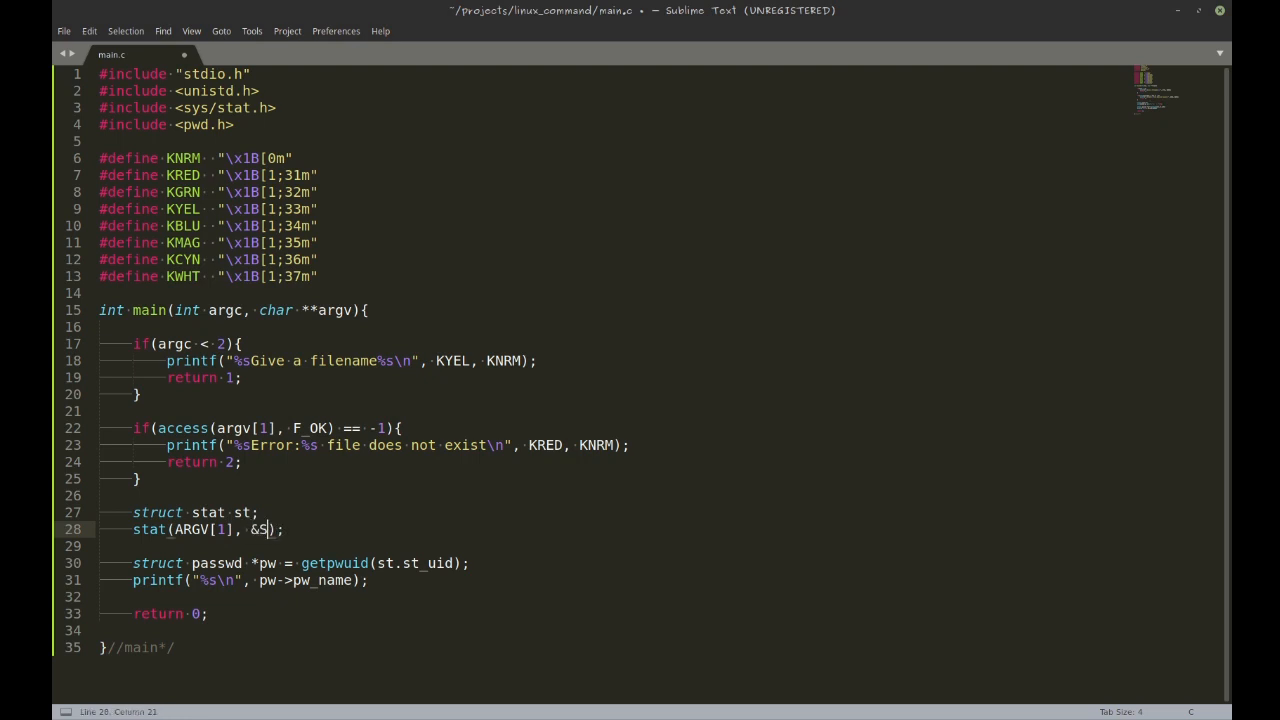
type("T")
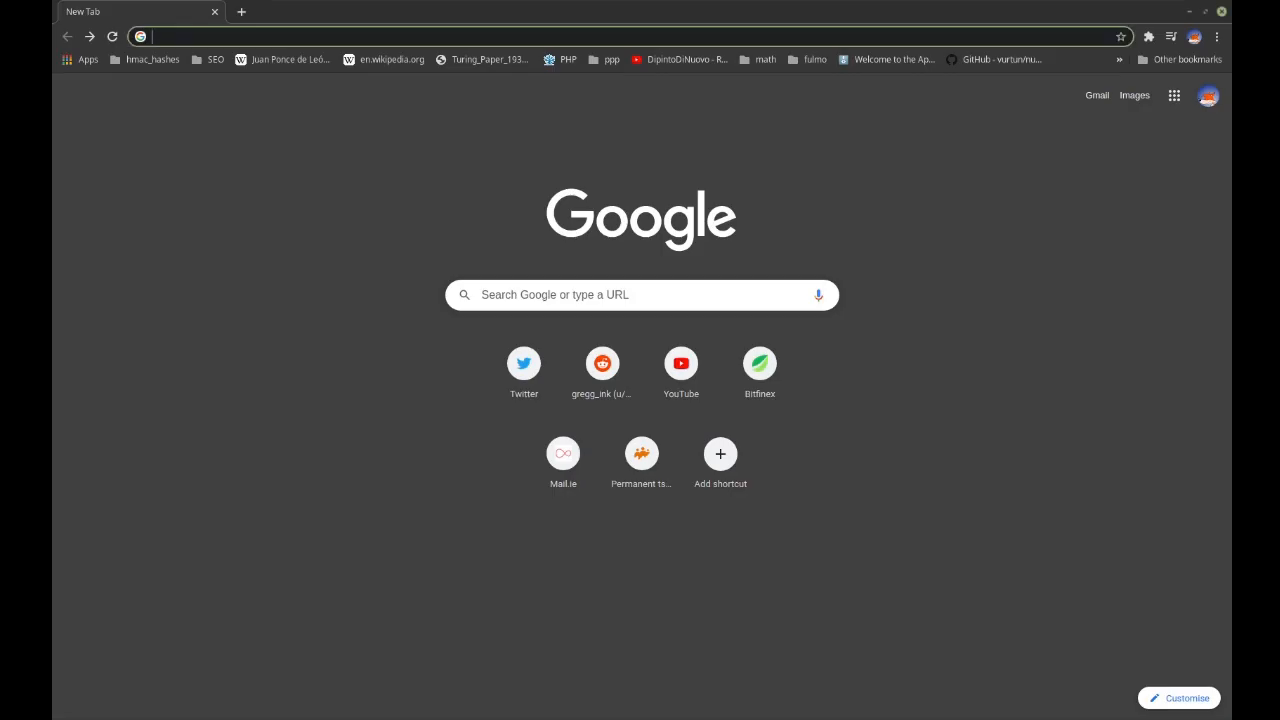
Search 'linux api stat', open the man7 stat(2) page and locate the st_uid owner field
type("linux api stat")
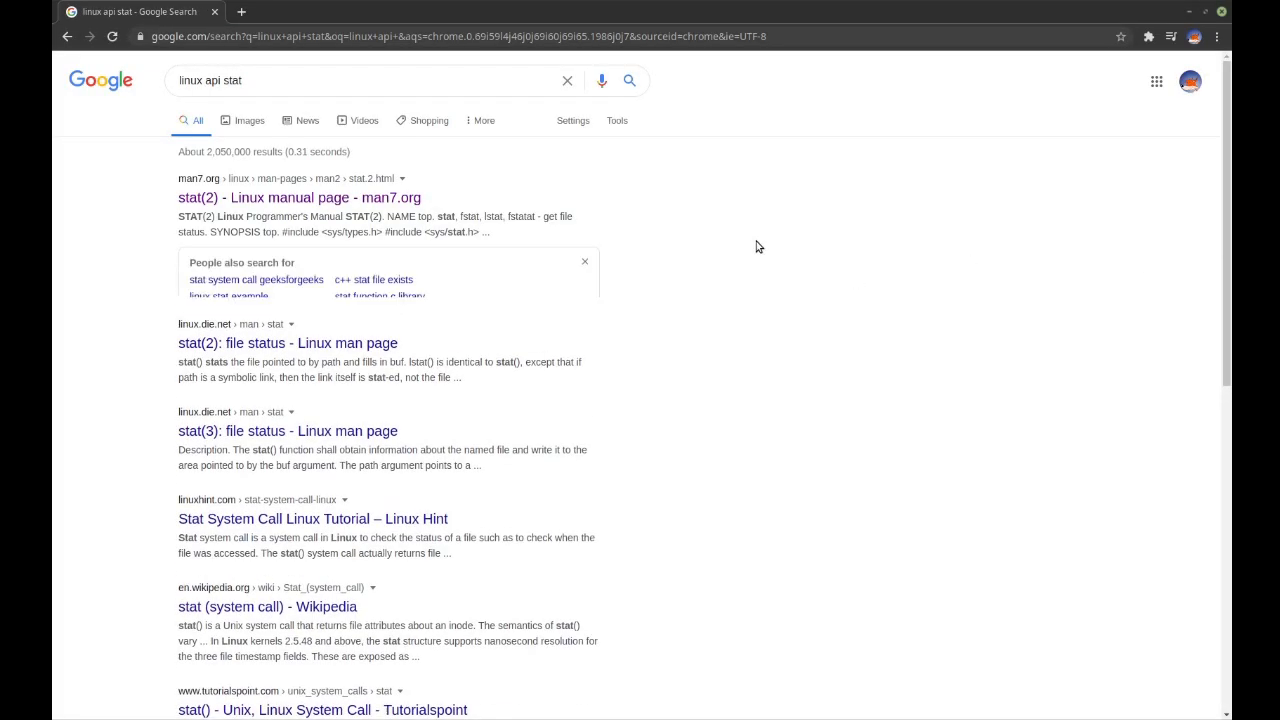
left_click(299, 197)
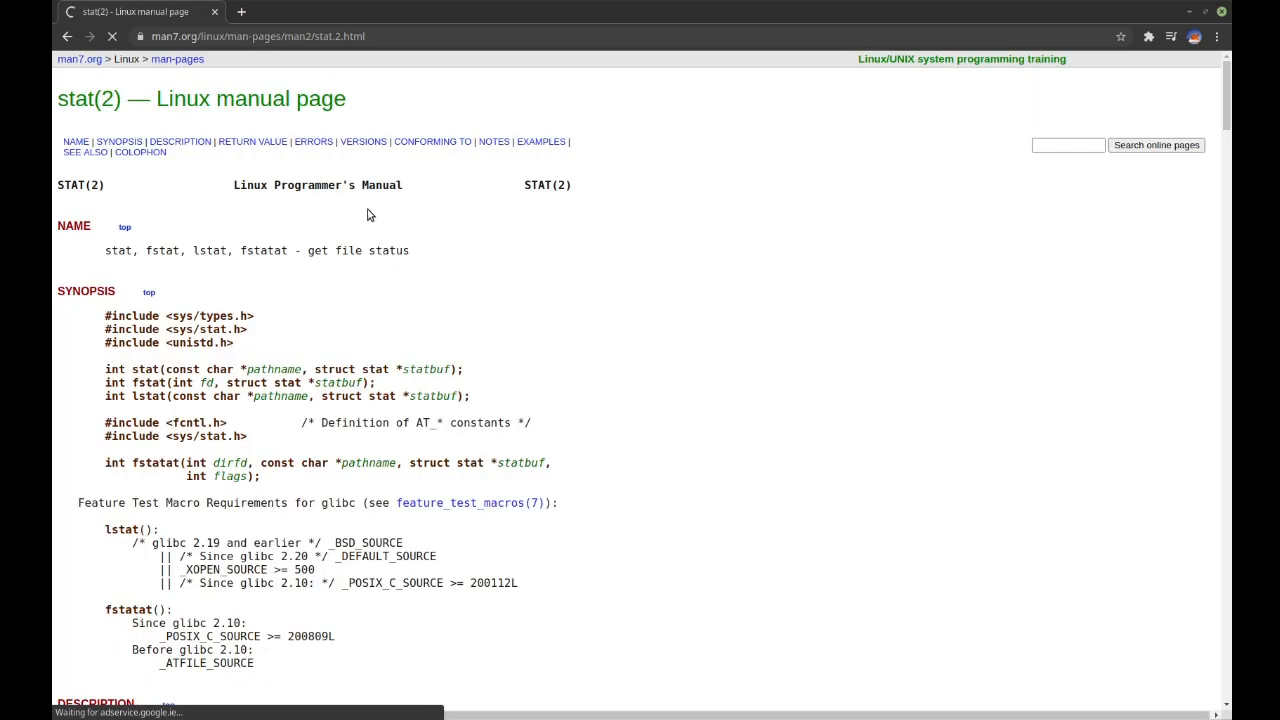
scroll("down", 3)
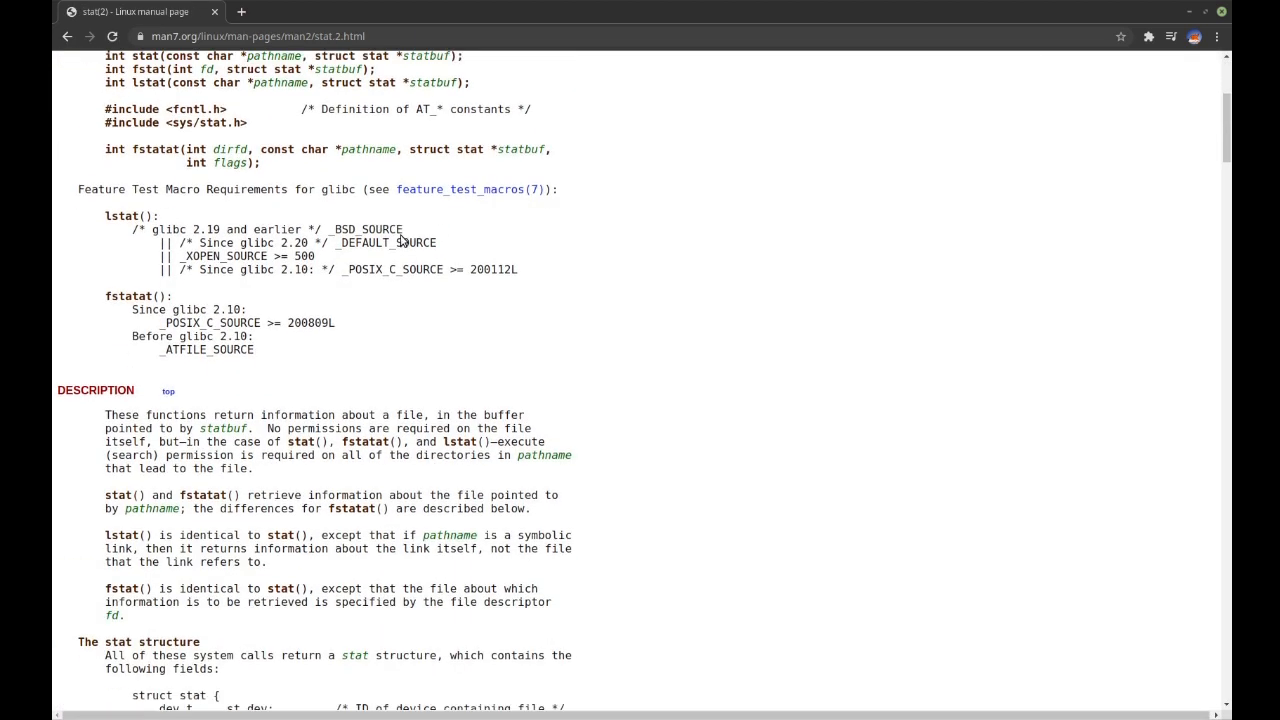
scroll("down", 3)
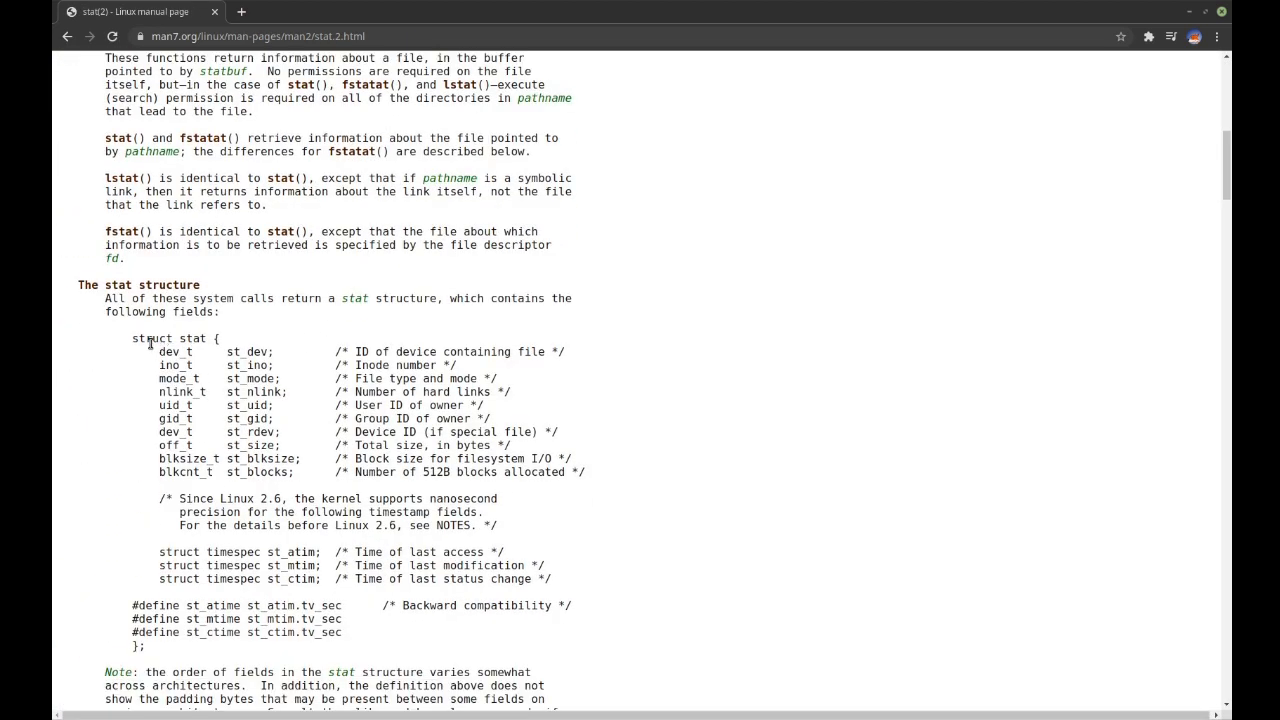
left_click_drag(131, 338, 360, 580)
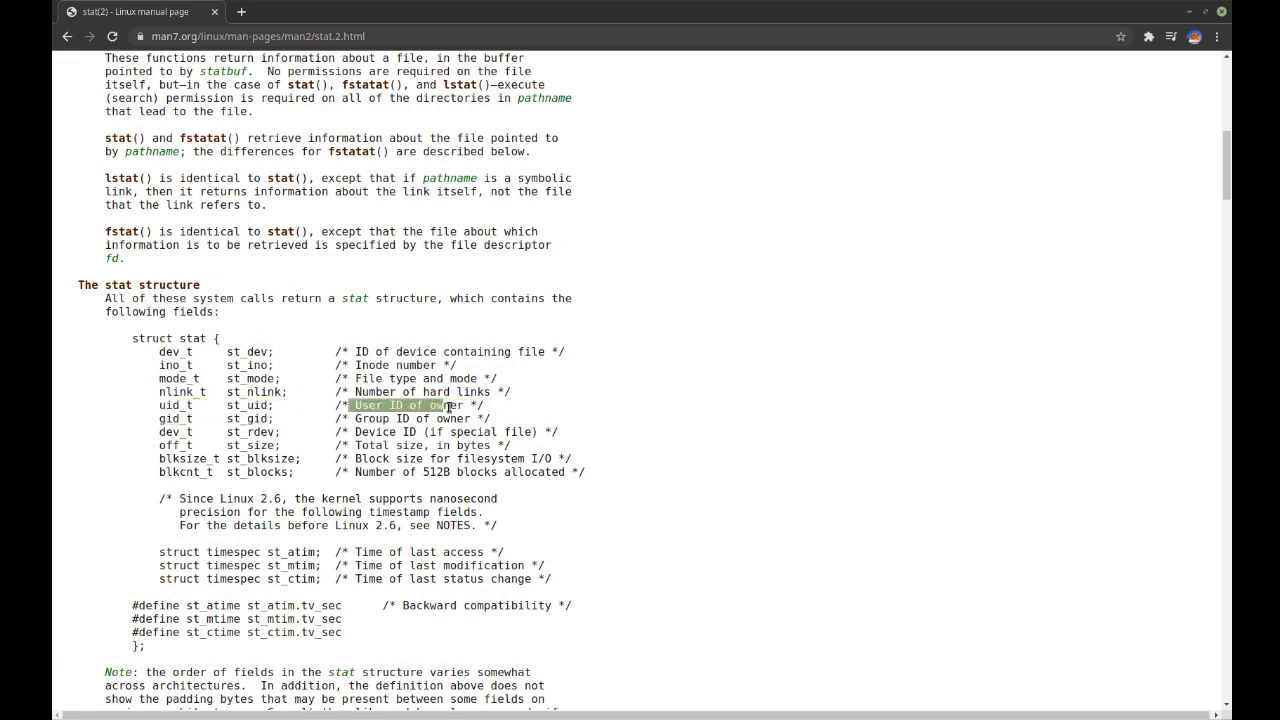
double_click(247, 405)
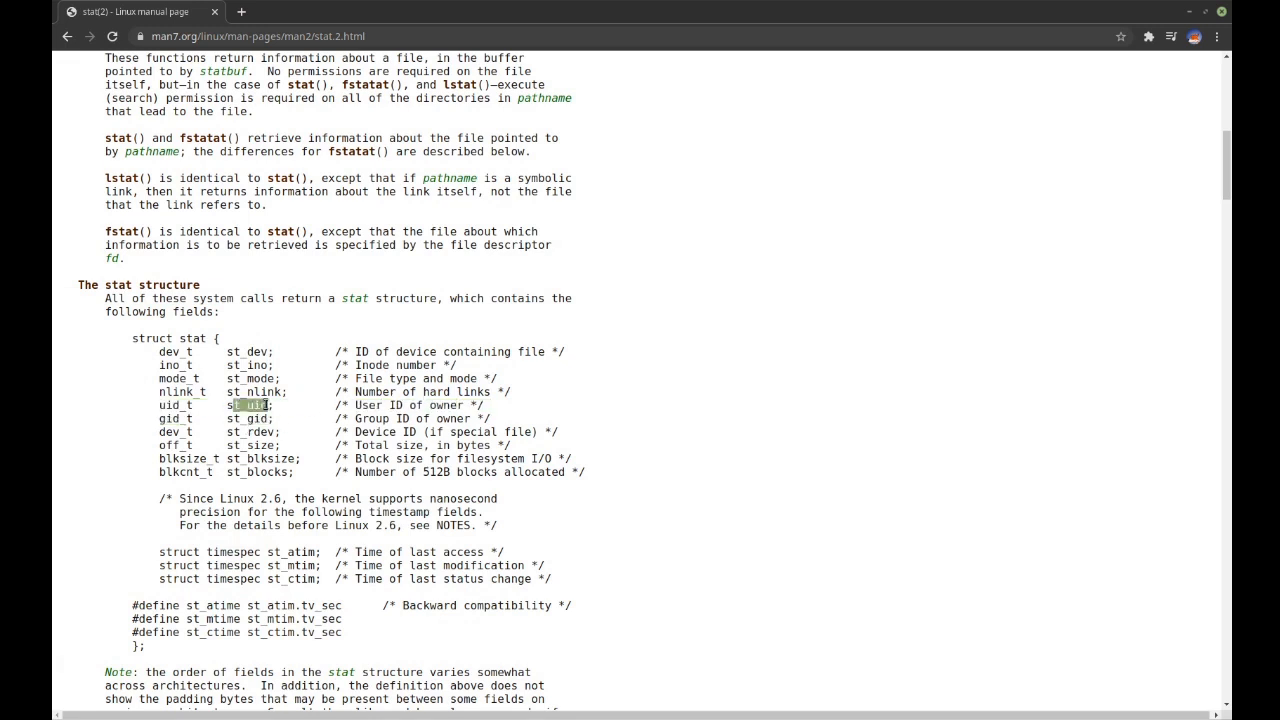
key("alt+Tab")
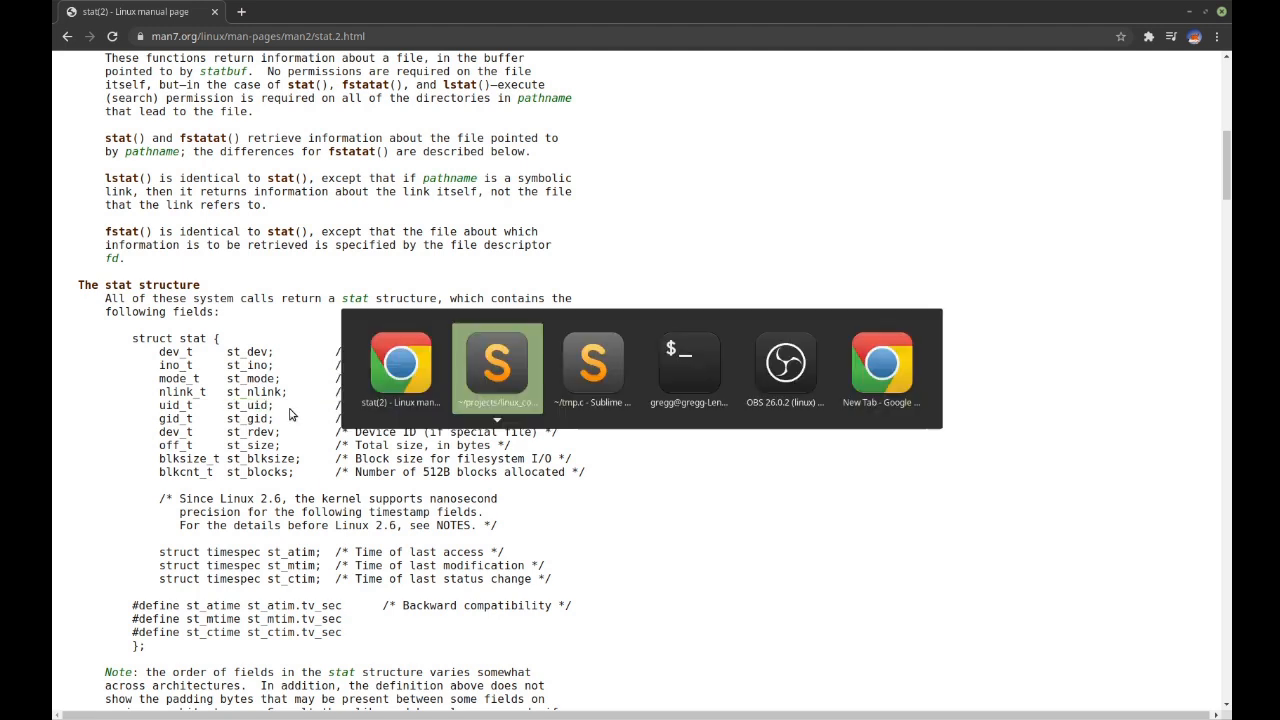
Rewrite the printf as green 'File %s has owner %s' with argv[1], owner name and KNRM reset
left_click(497, 363)
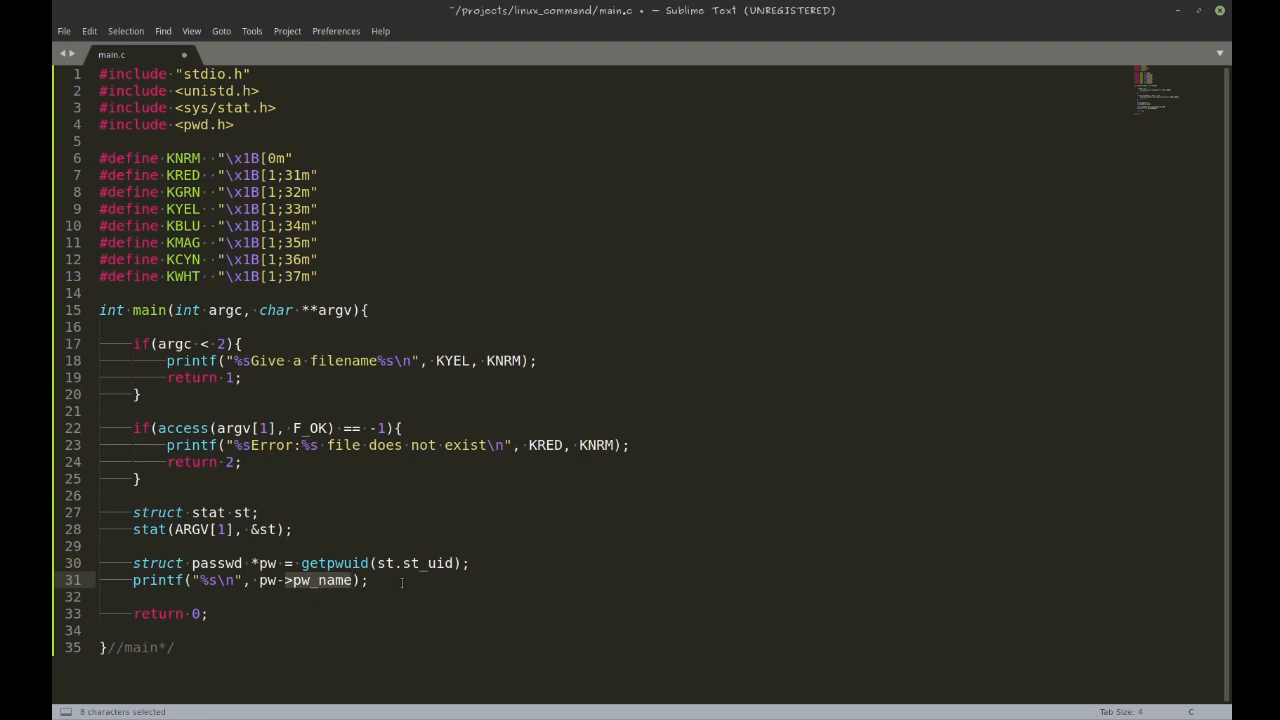
left_click(203, 580)
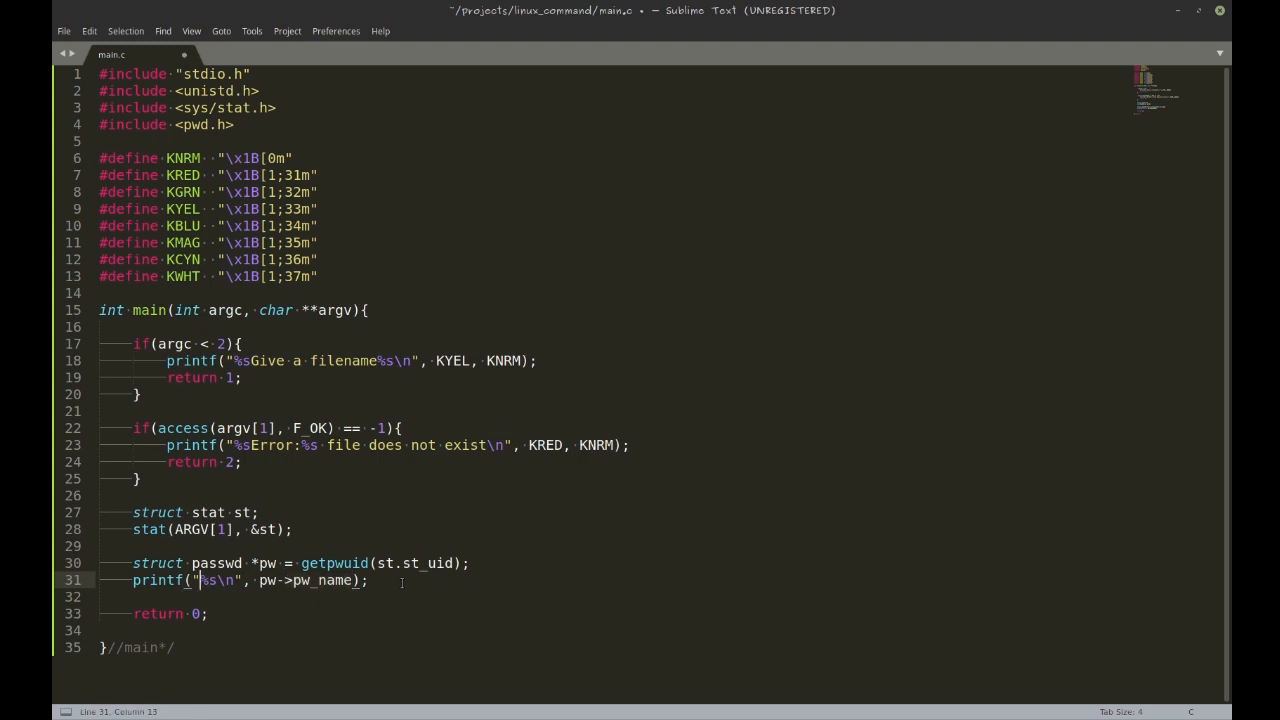
type("File %s has owner")
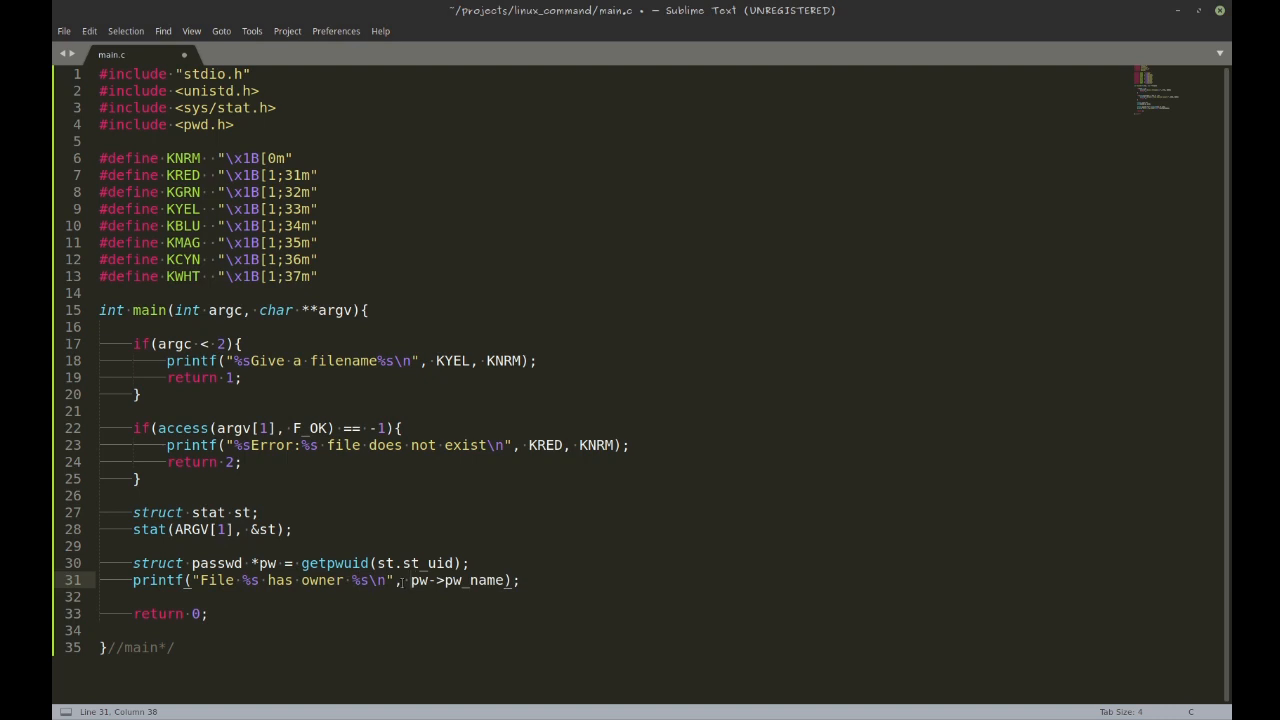
type("argv[1]")
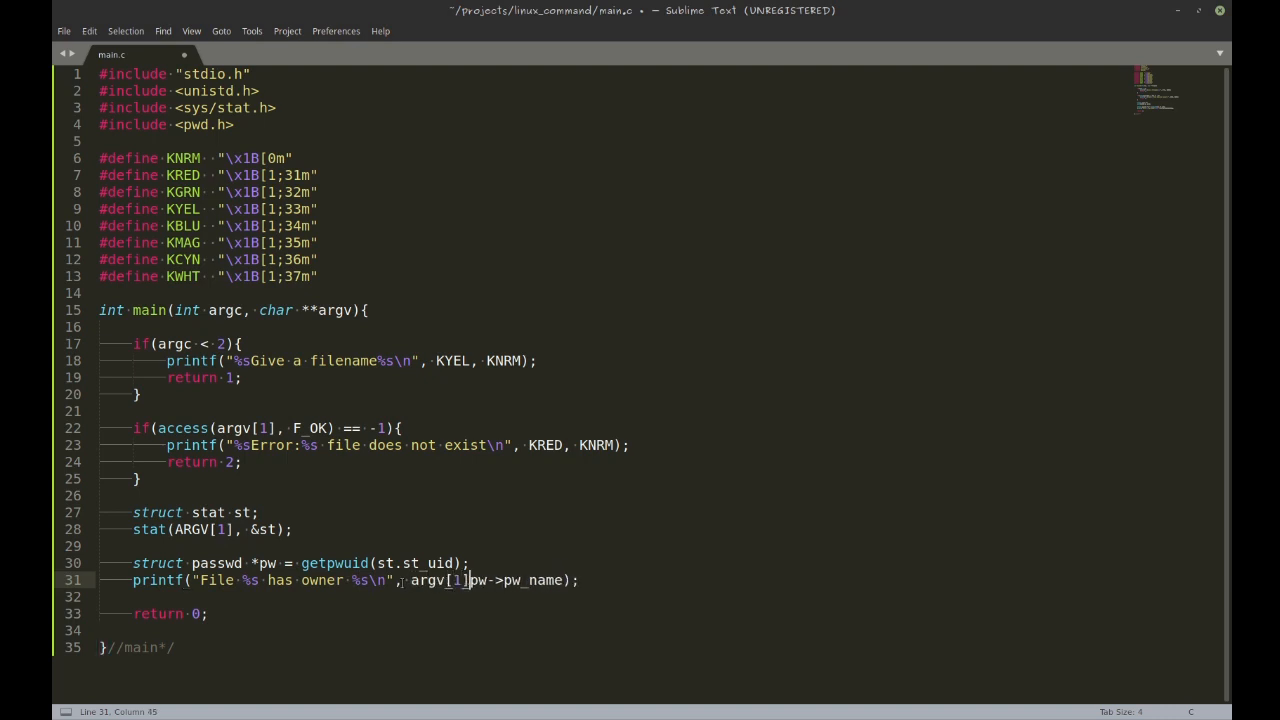
type(",")
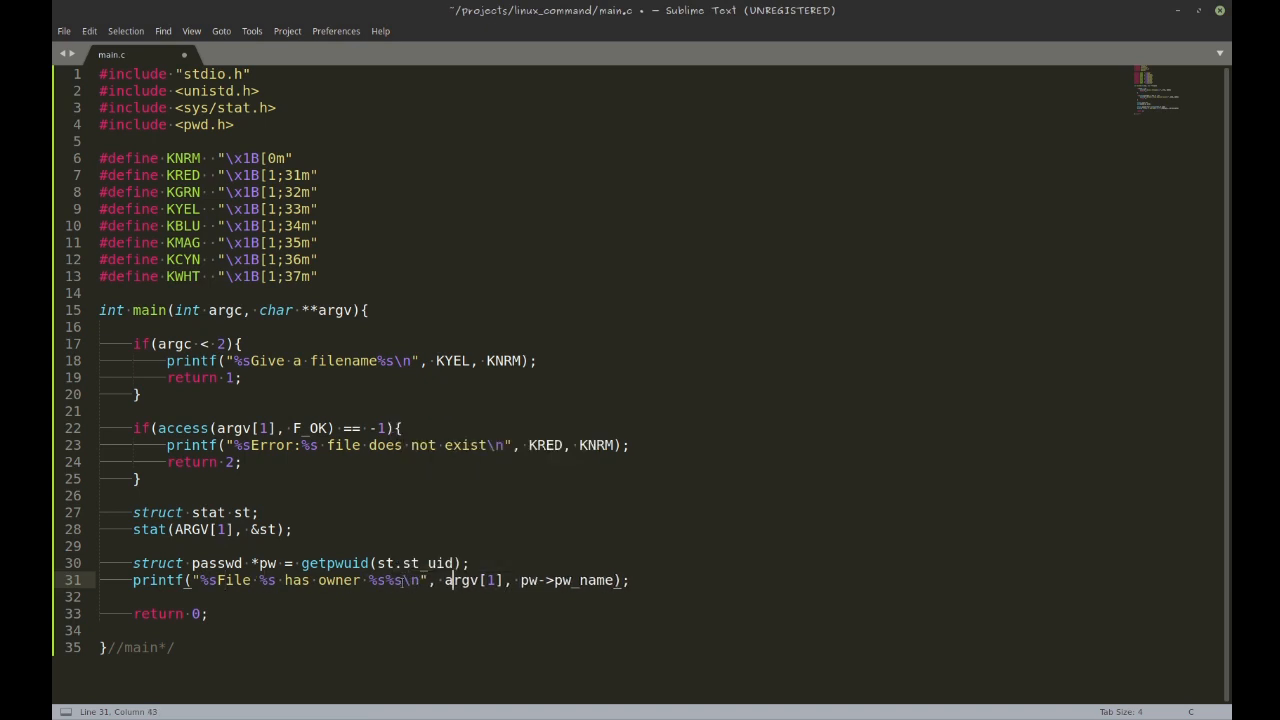
type("KGRN,")
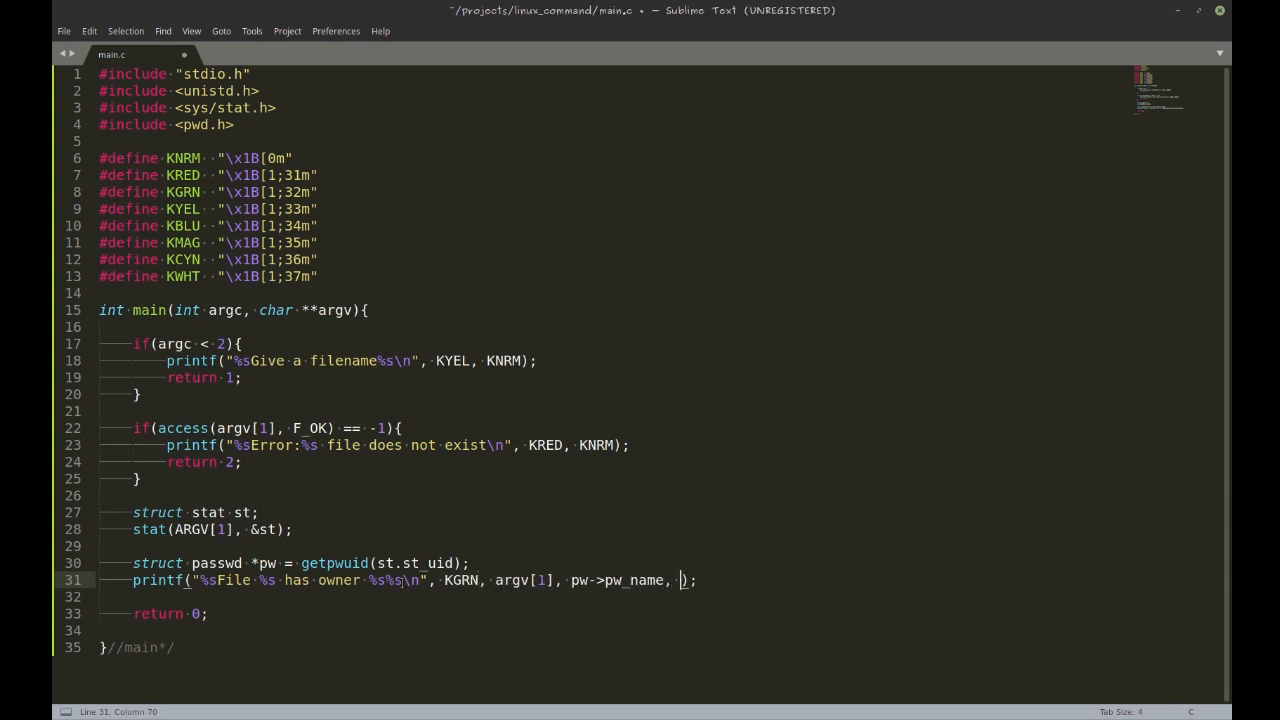
type("KNRM")
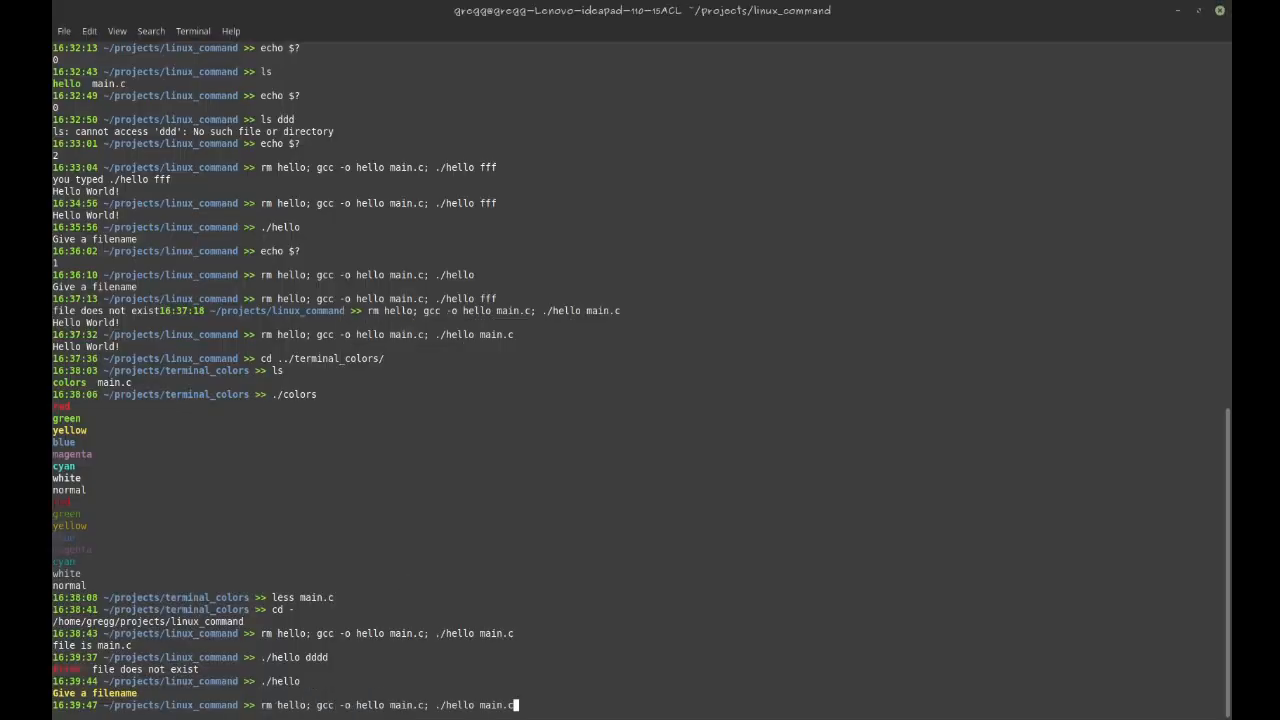
Fix the ARGV compile error, rerun hello on main.c, then rename the binary to user
key("Return")
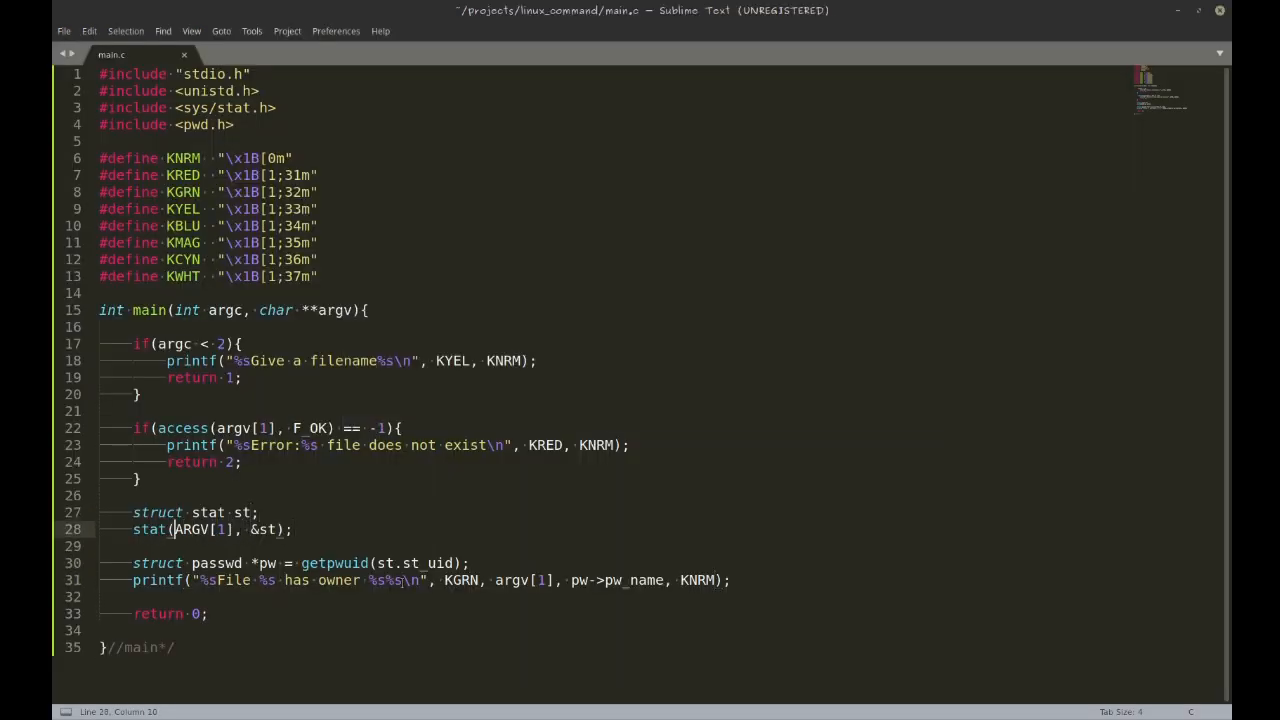
type("argv")
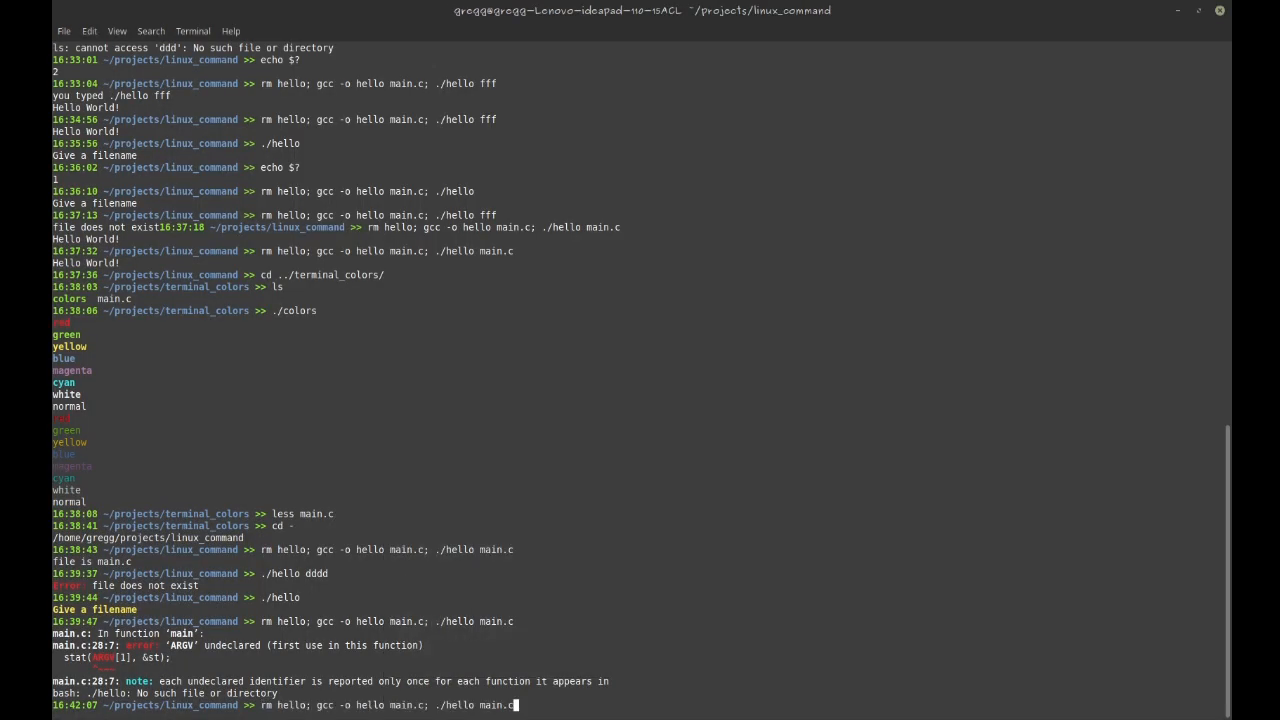
key("Return")
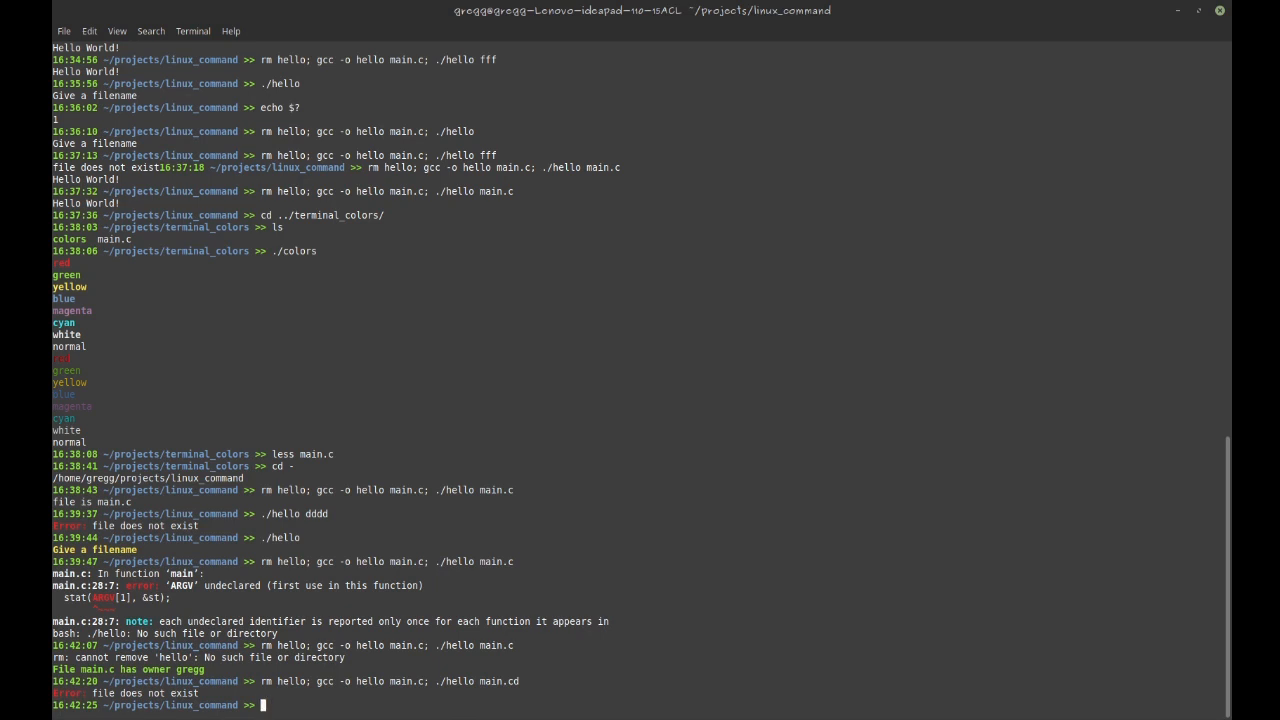
type("mv hello user")
type("ls")
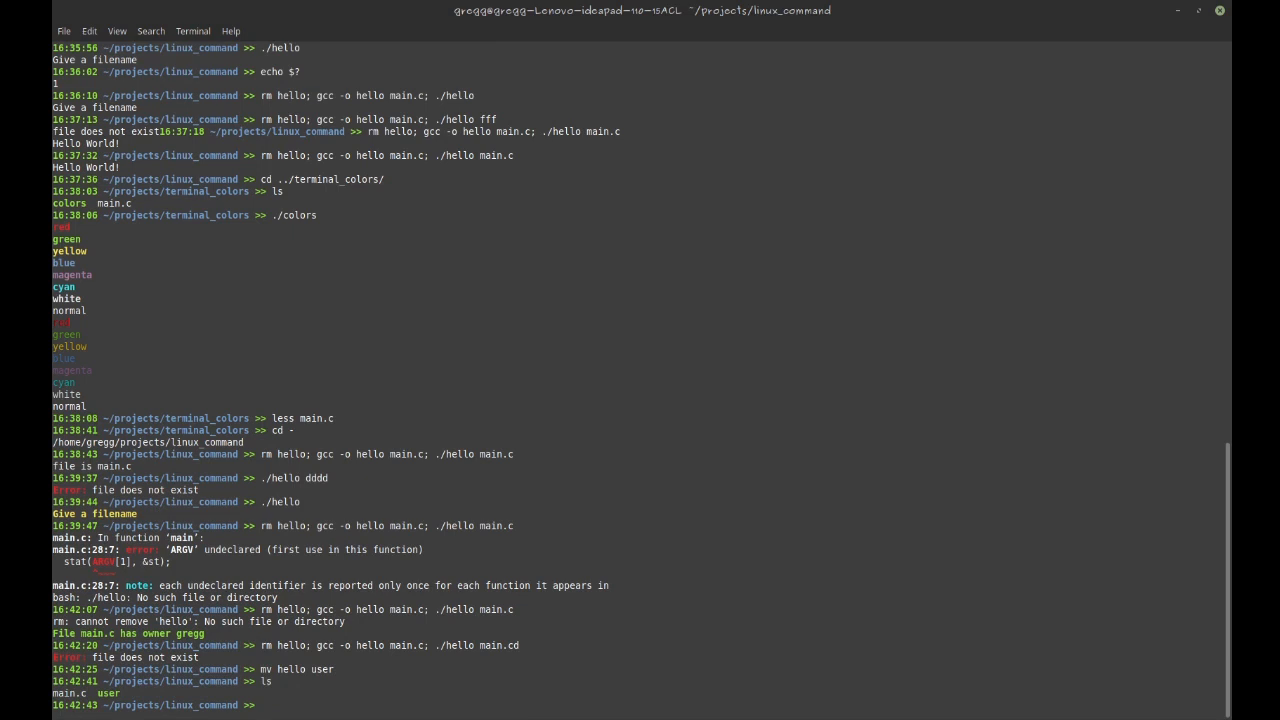
Run ./user on itself (owner gregg), then see plain 'user main.c' not found
type("./")
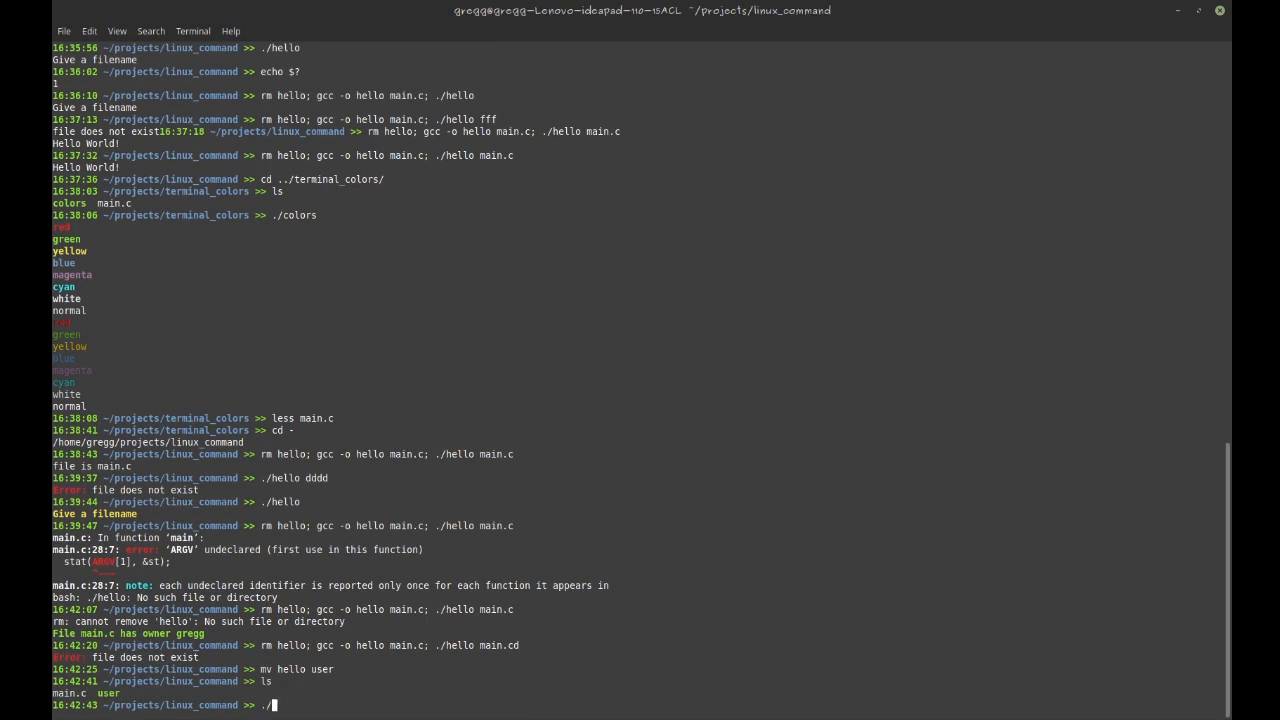
type("user")
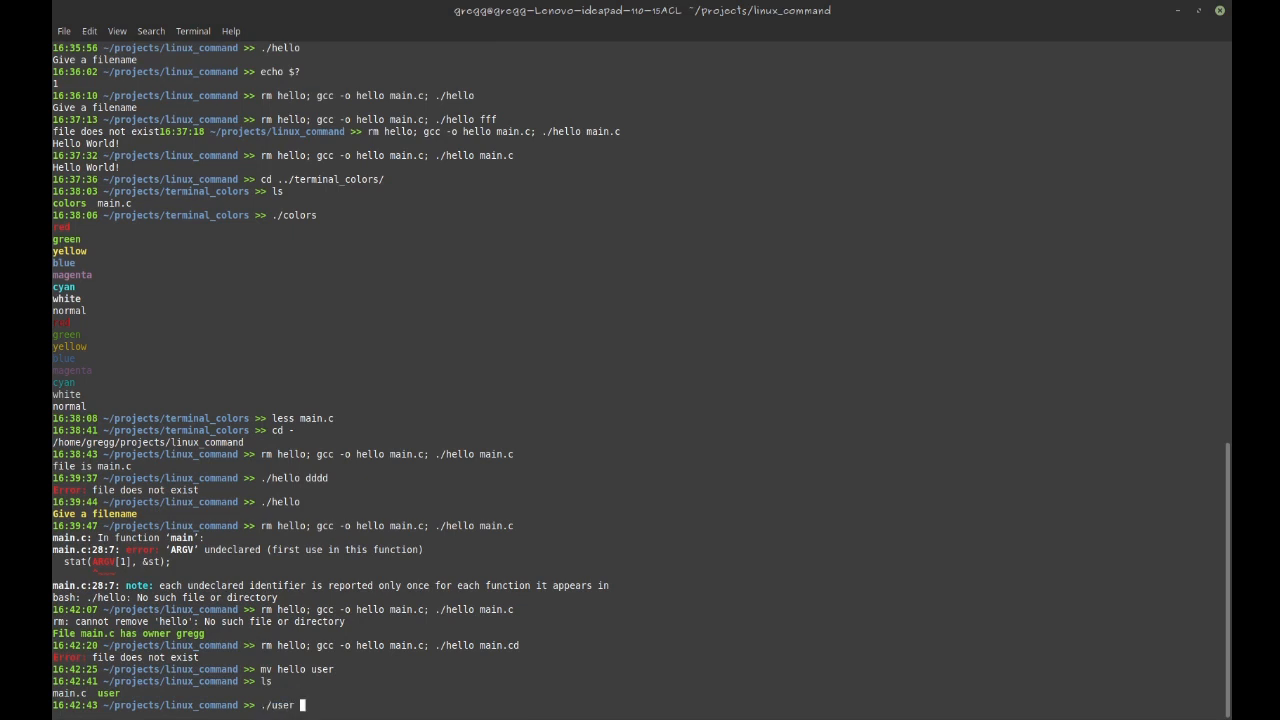
key("Return")
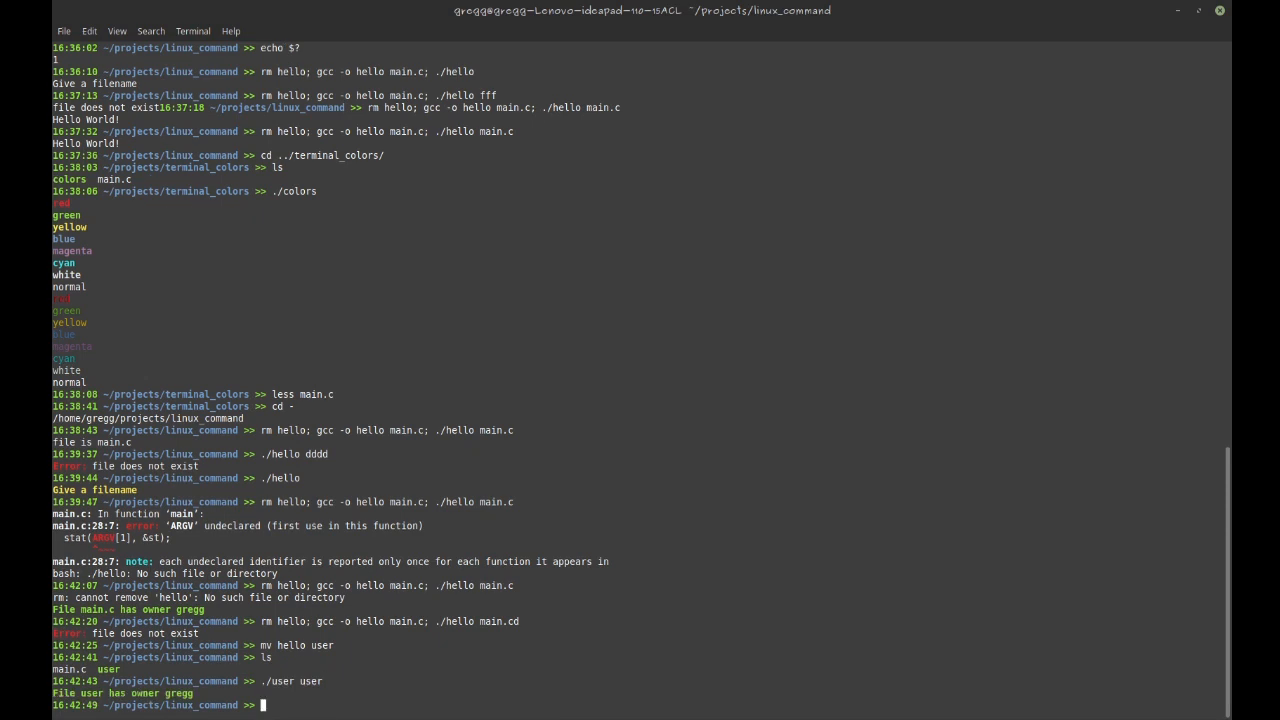
type("user main.c")
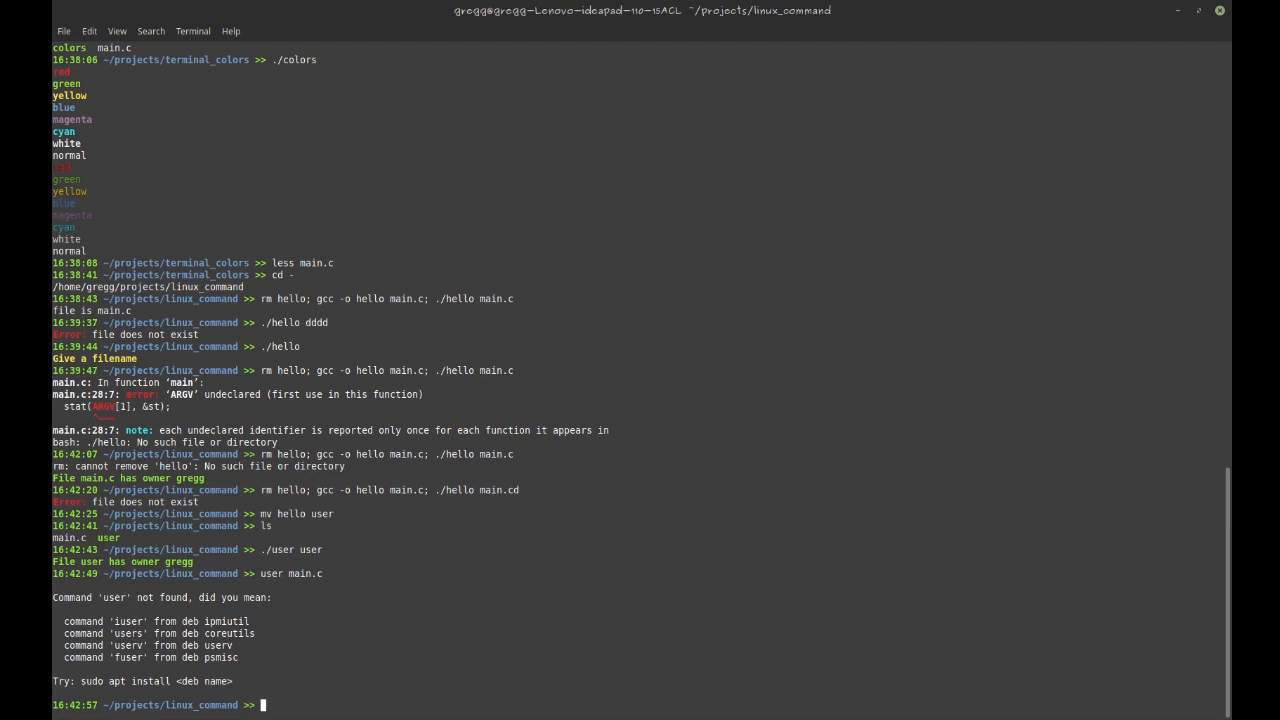
type("ls")
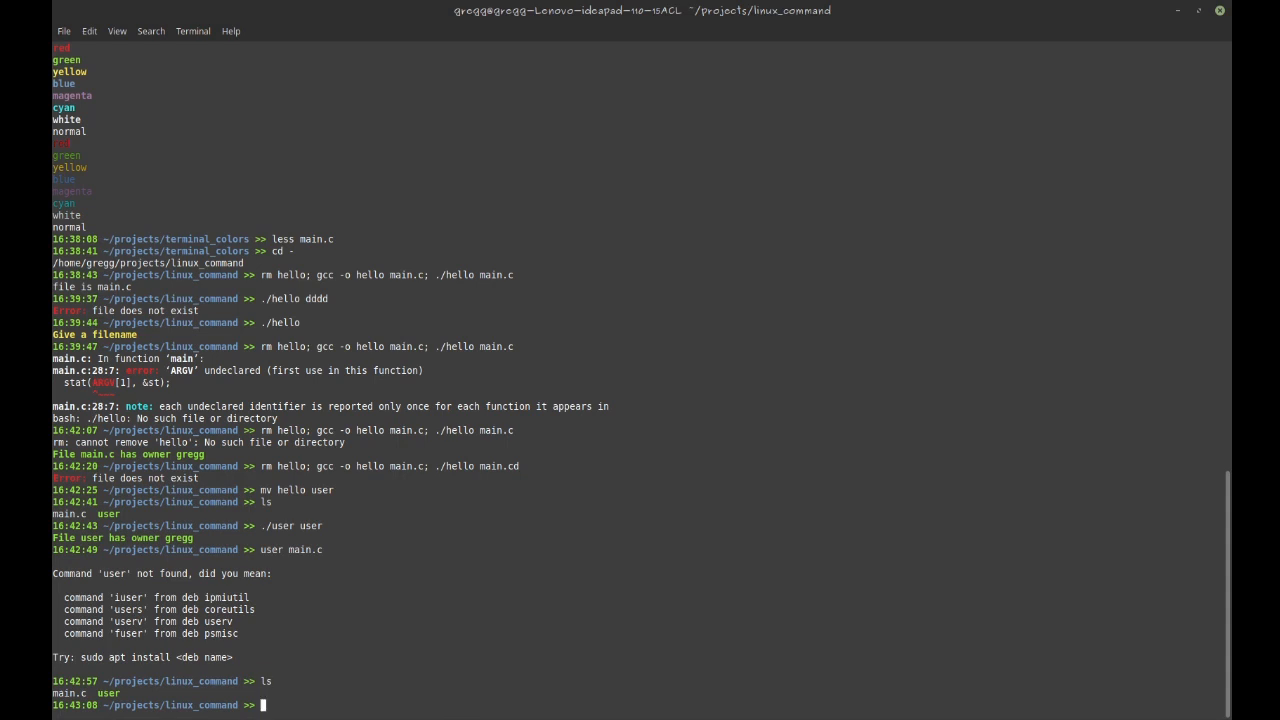
Print the PATH directories with echo $PATH and locate ls at /bin/ls
type("e")
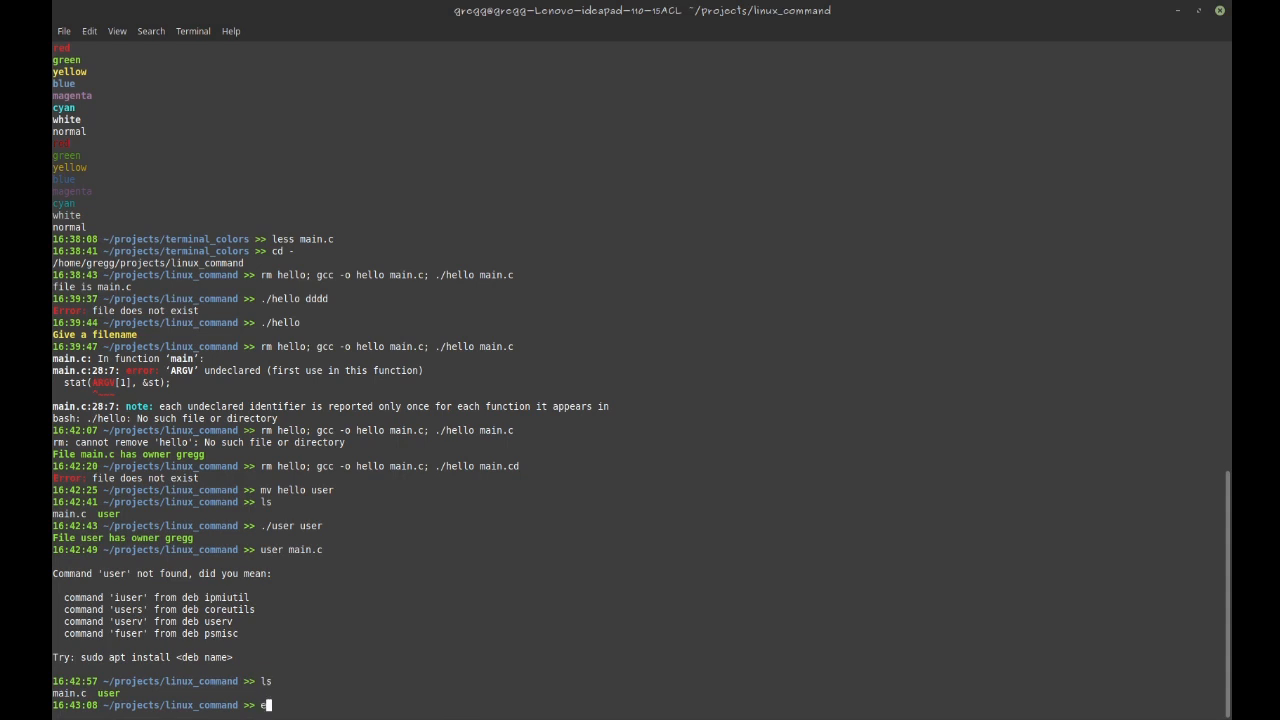
type("cho $PATH")
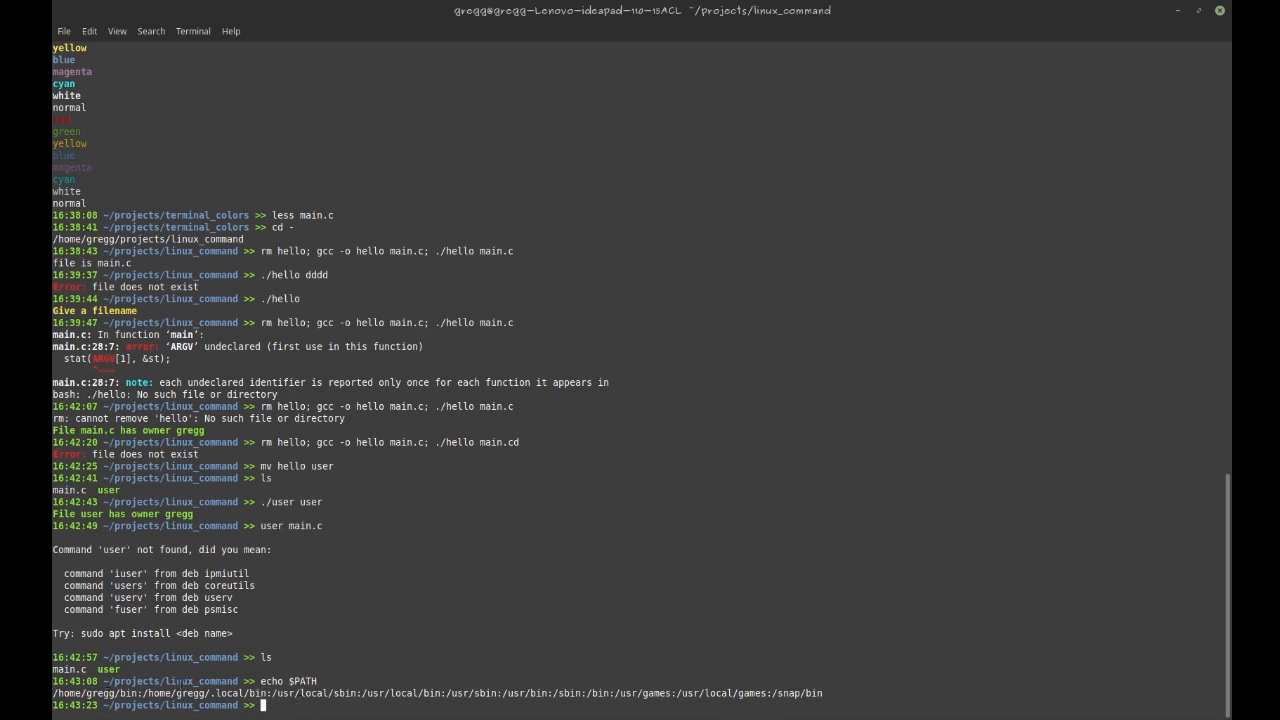
type("which ls")
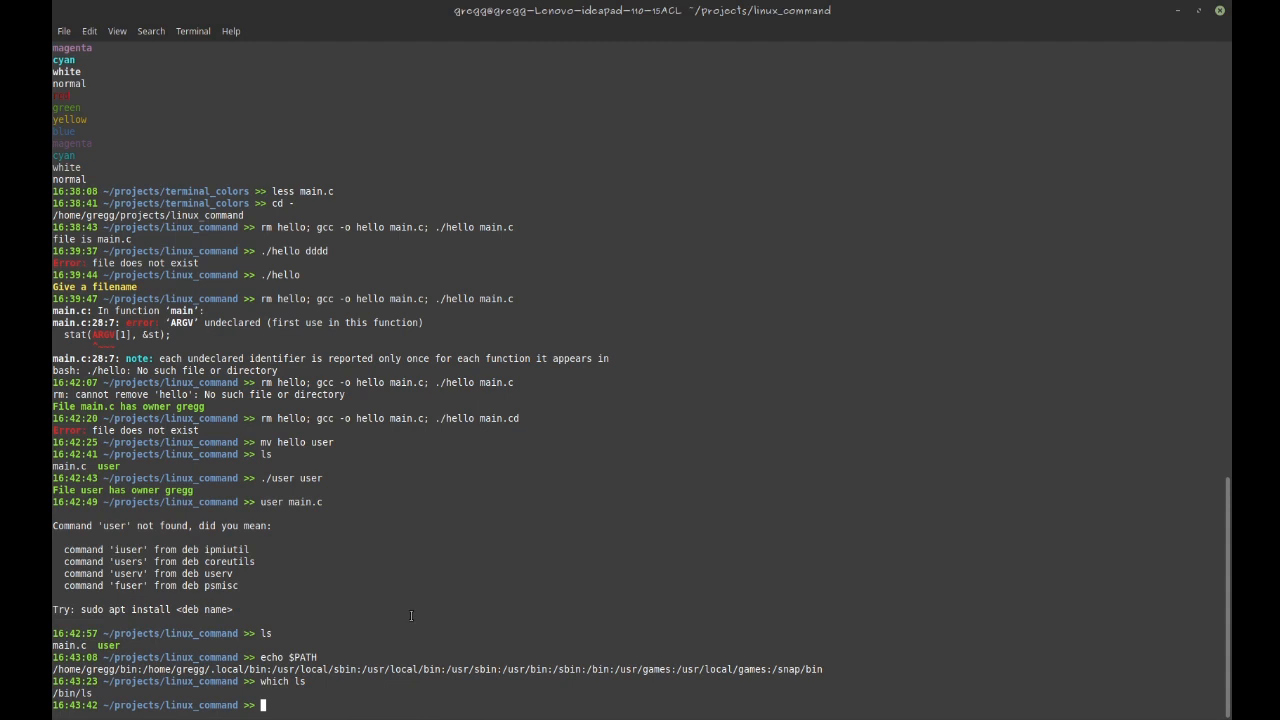
Attempt to copy the user program into ~/bin with incorrect cp commands
type("cp")
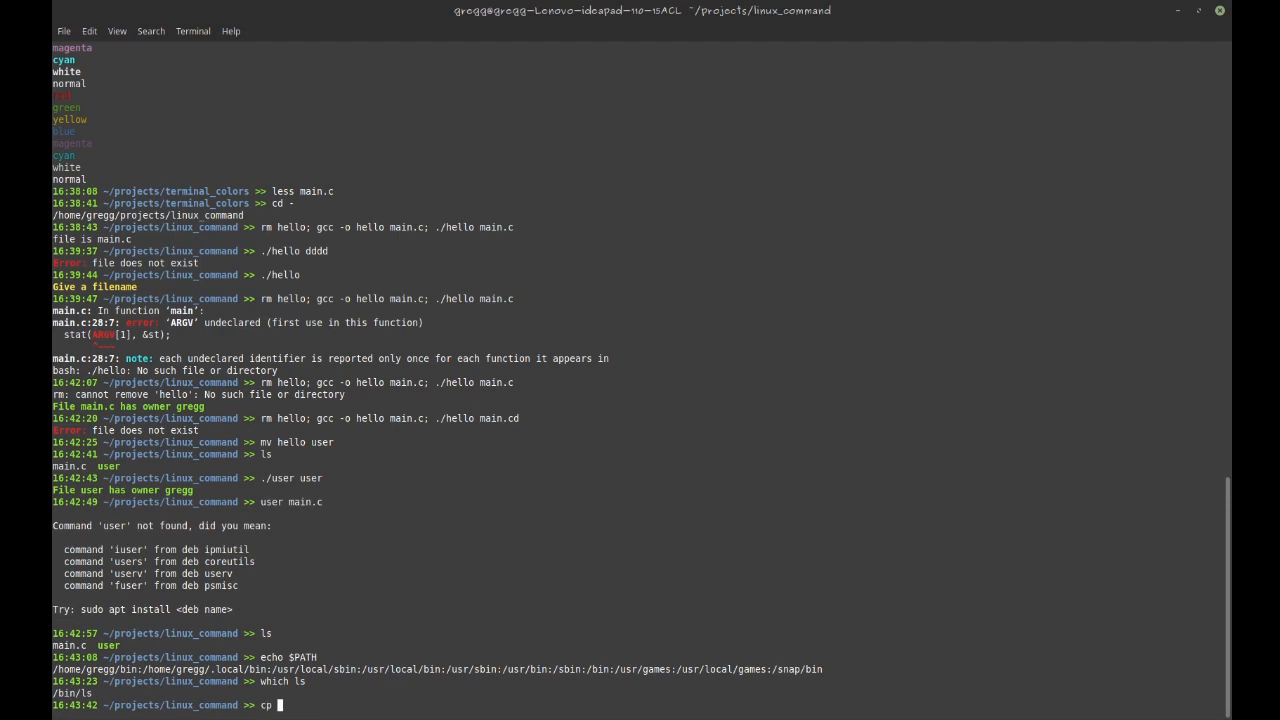
type("~/bin")
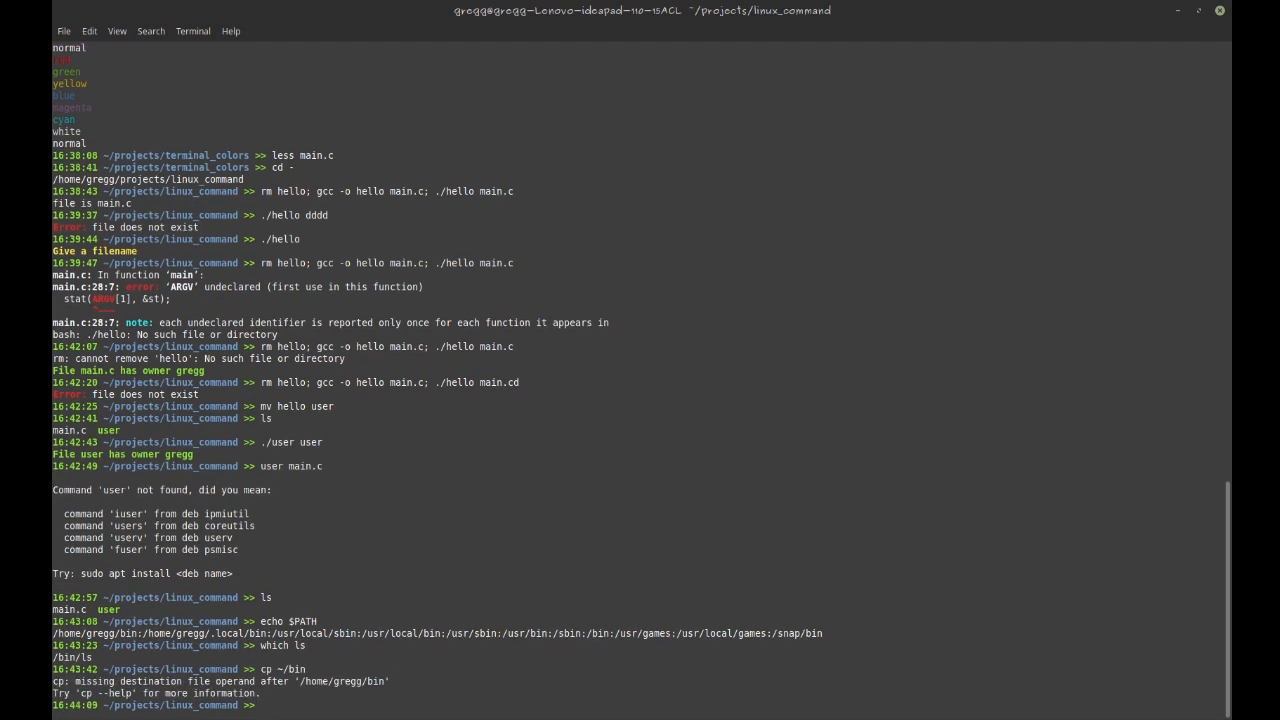
type("cp ~/bin user")
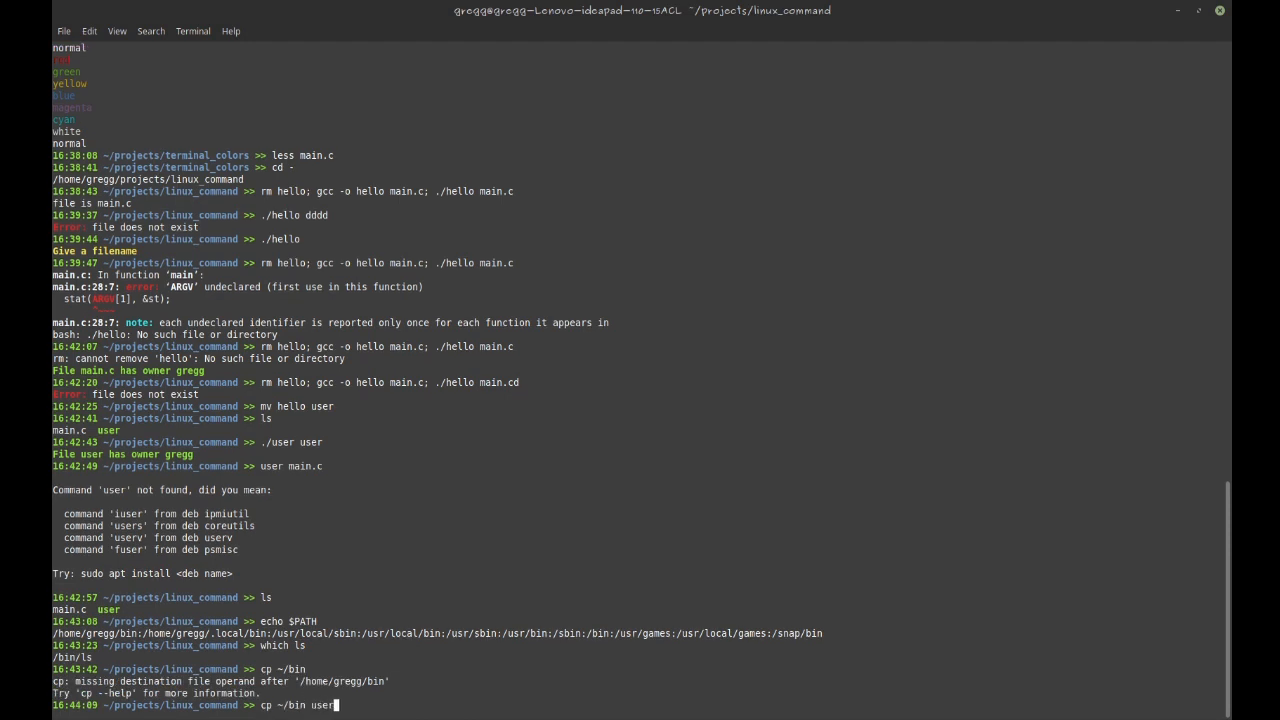
key("Return")
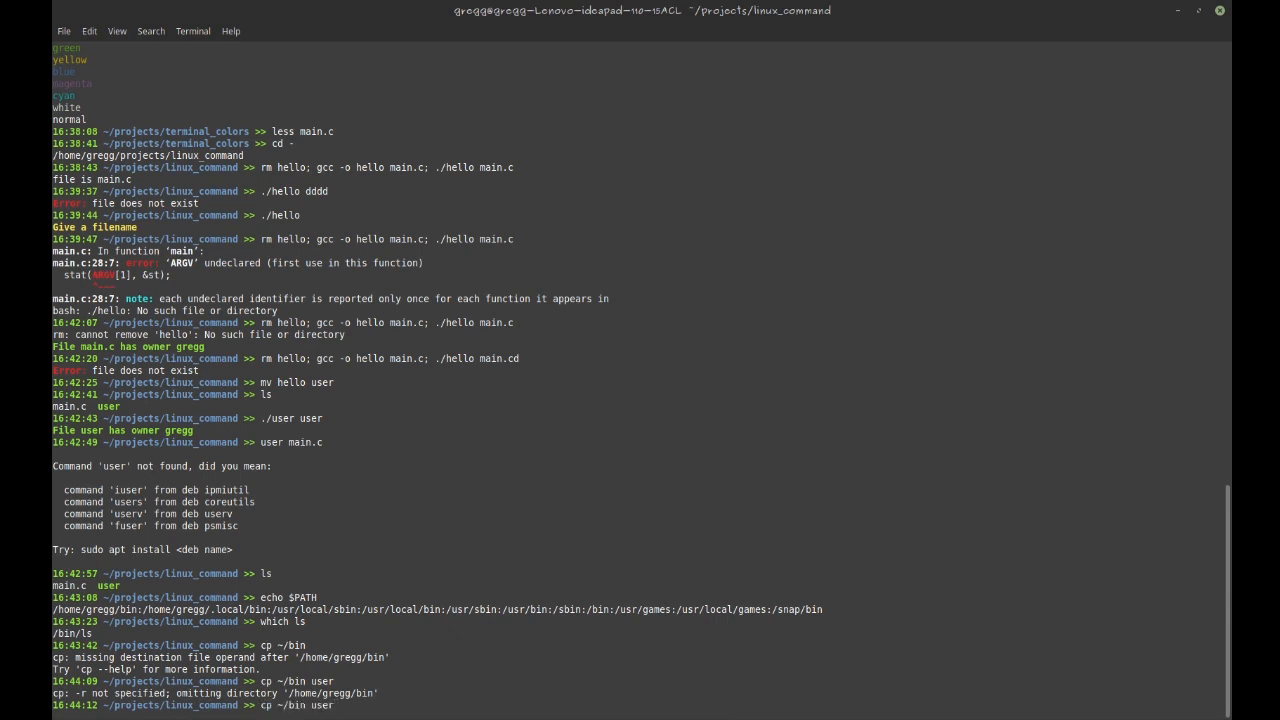
Copy user into ~/bin and run user /bin/ls, reporting owner root
type("cp")
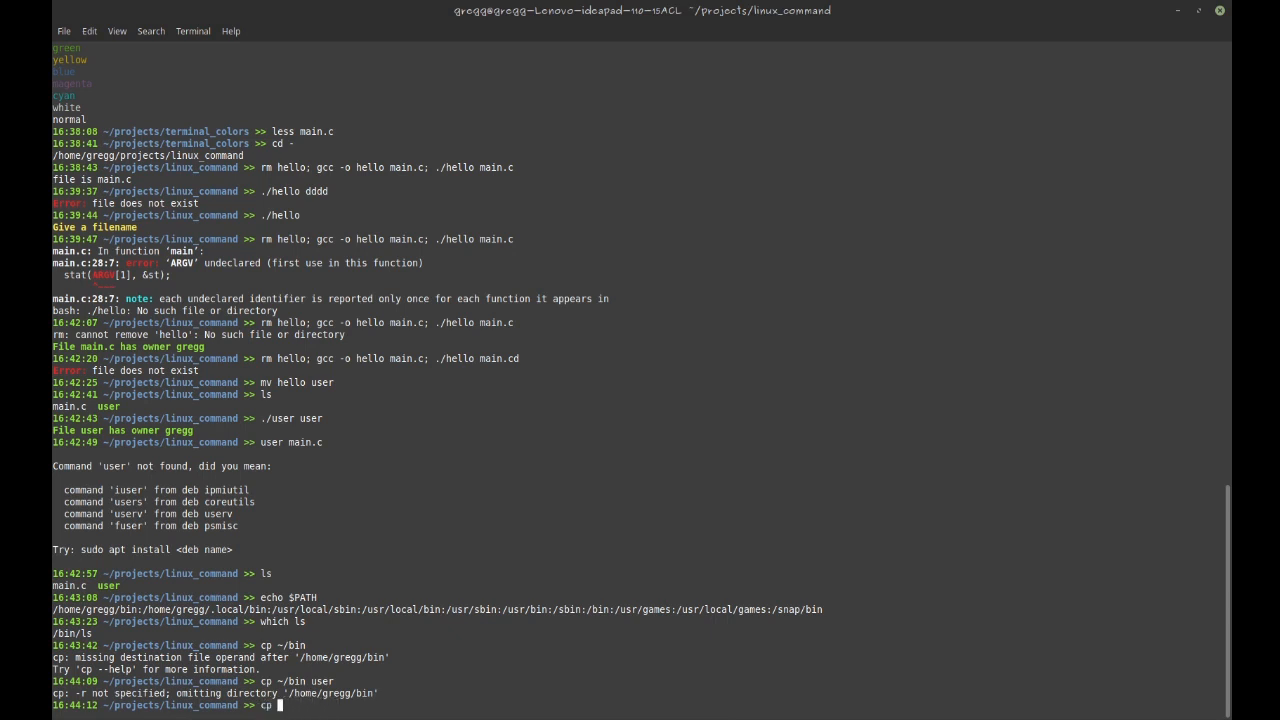
type("user ~/bin")
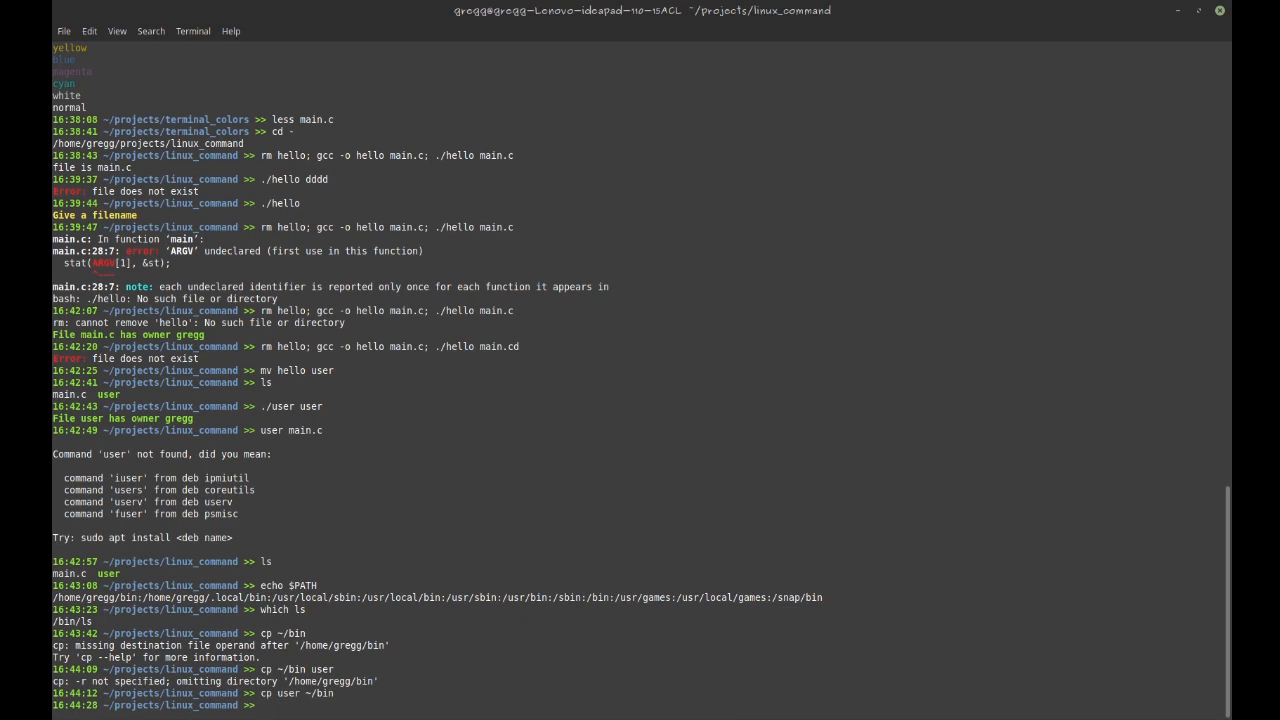
type("user /bin")
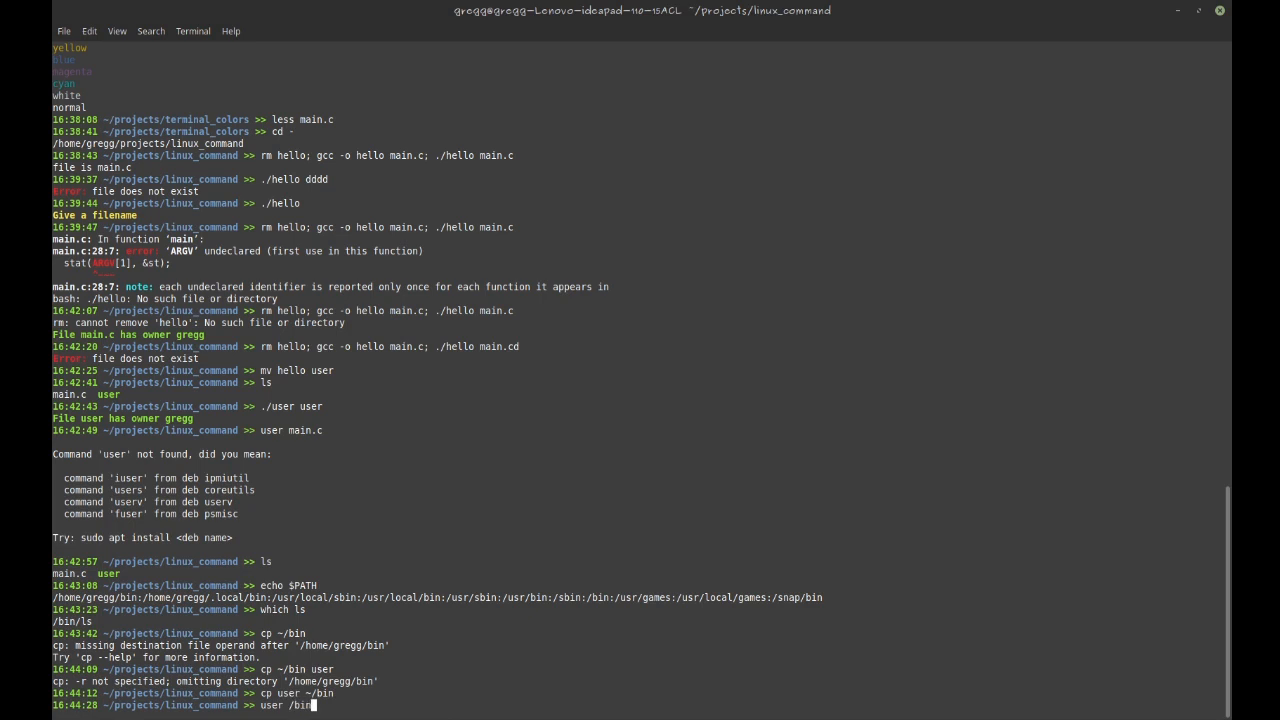
type("ls")
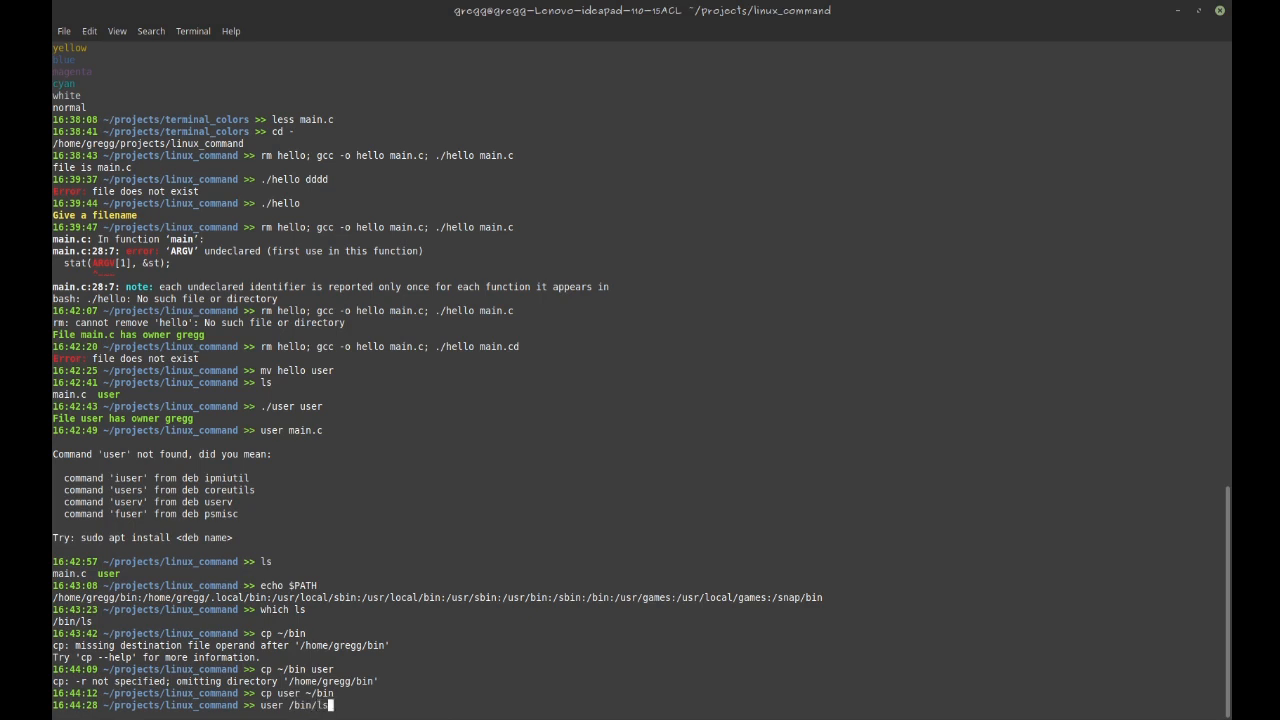
key("Return")
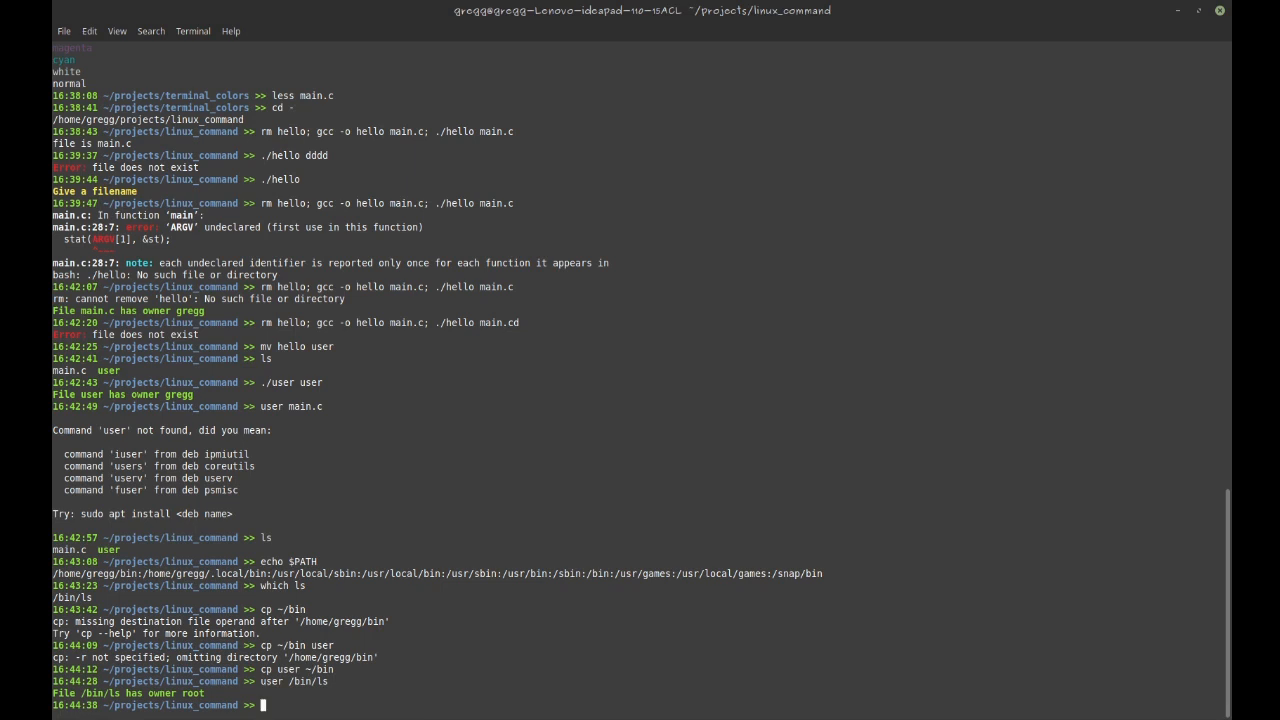
type("cp user /")
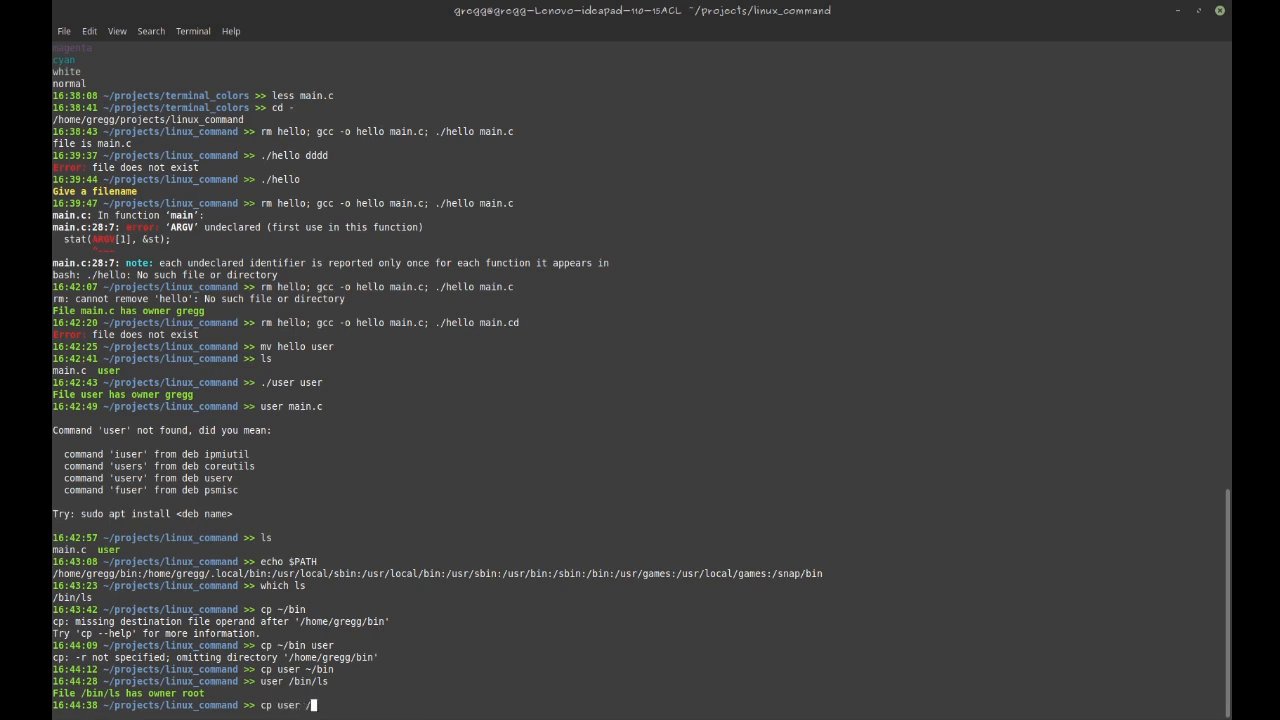
Copy user into /usr/bin with sudo, entering the administrator password
type("usr/bin")
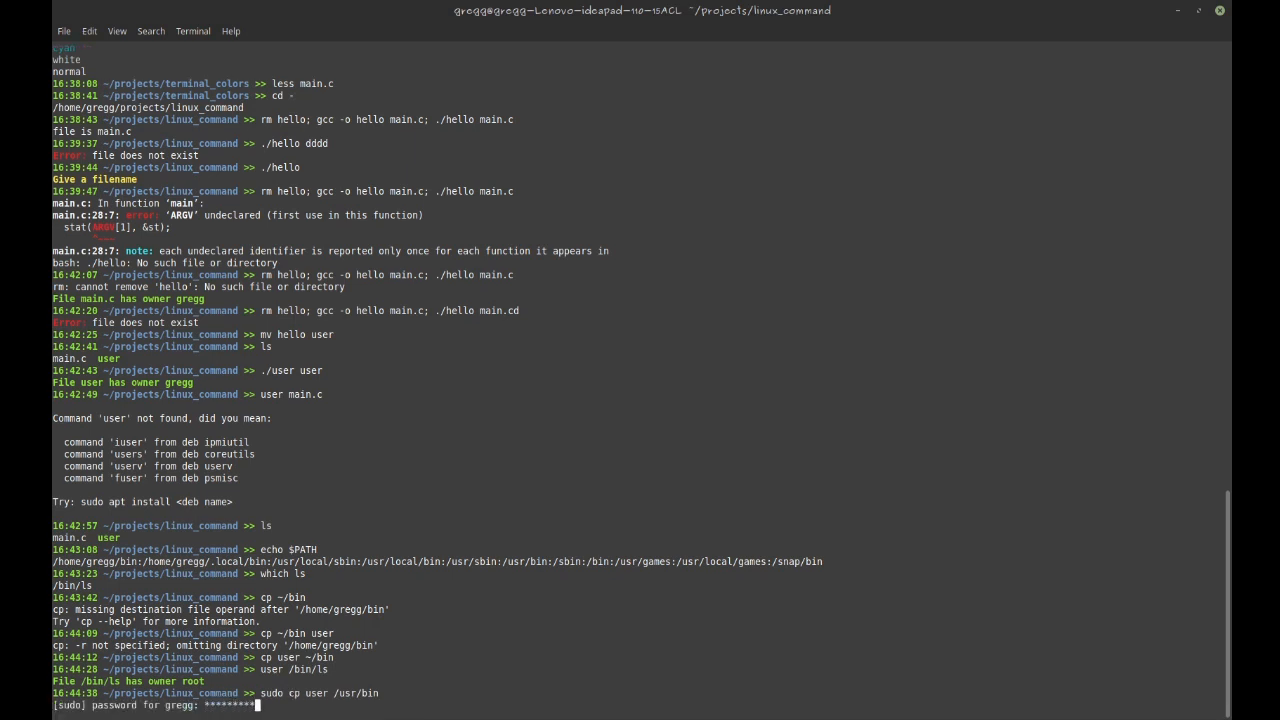
type("*")
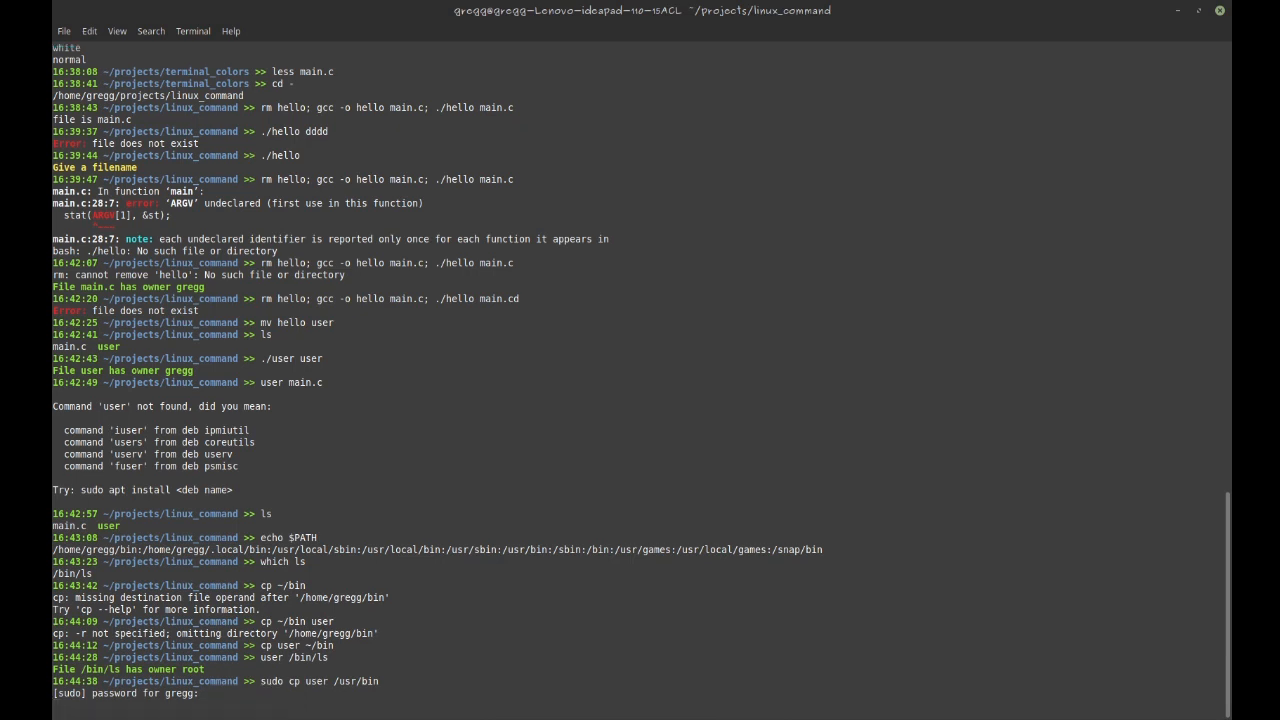
type("****")
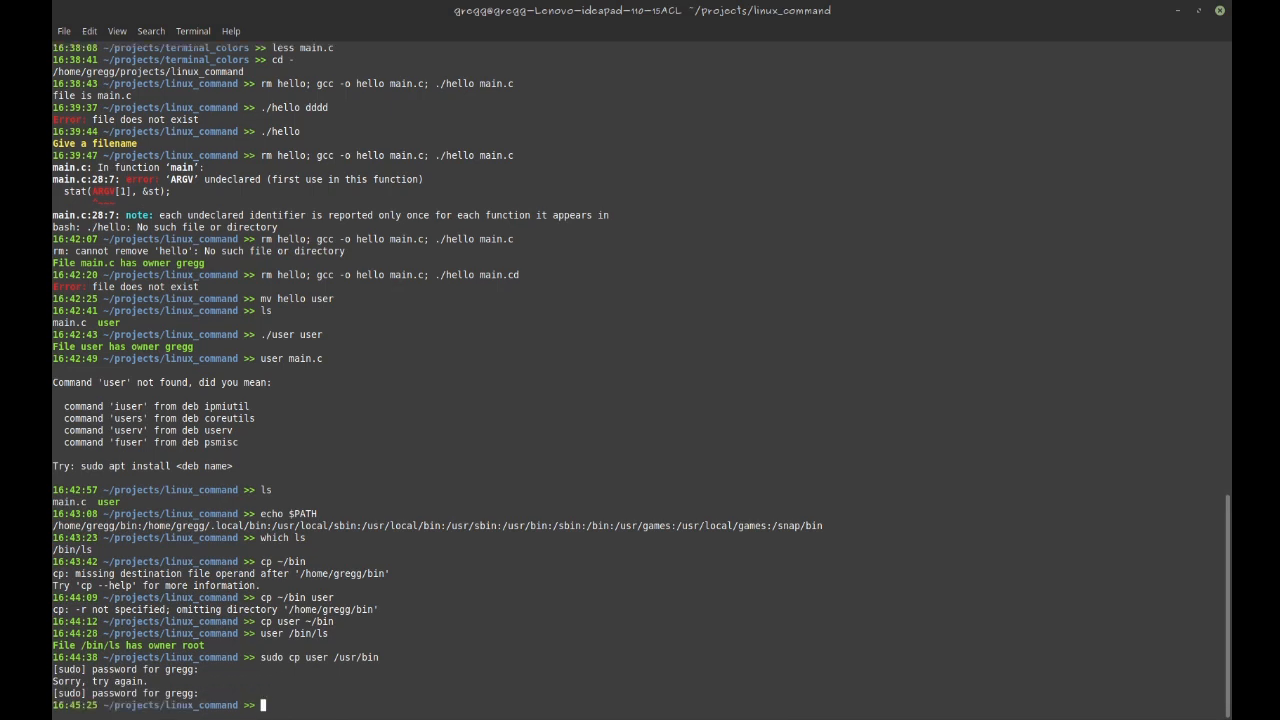
Delete ~/bin/user and try user /bin/cat, which errors on the missing path
type("rm ~/g")
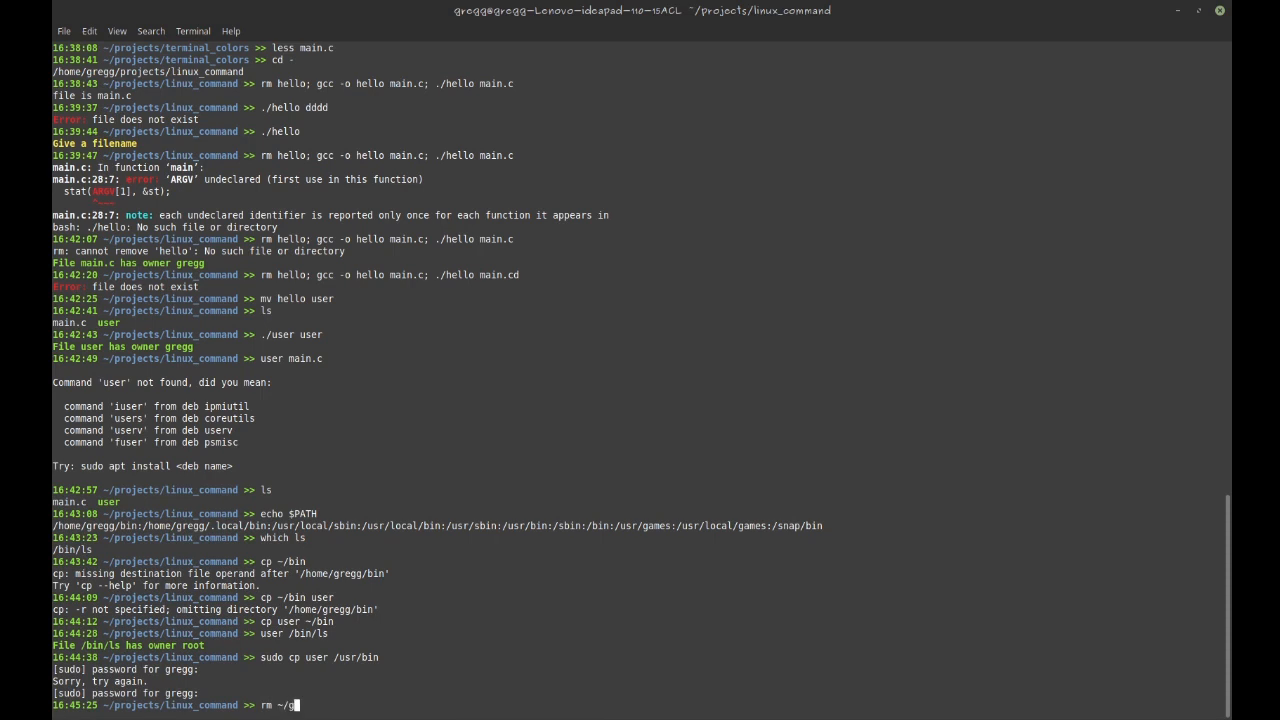
type("bin/")
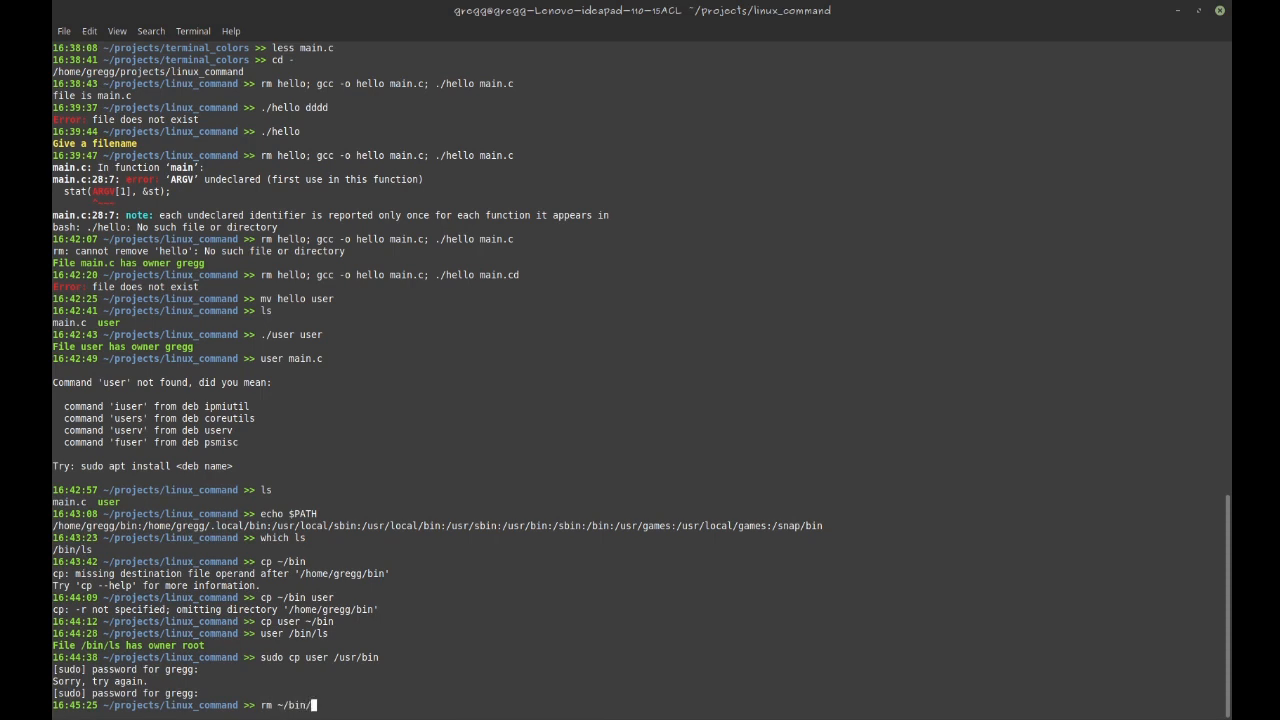
type("user")
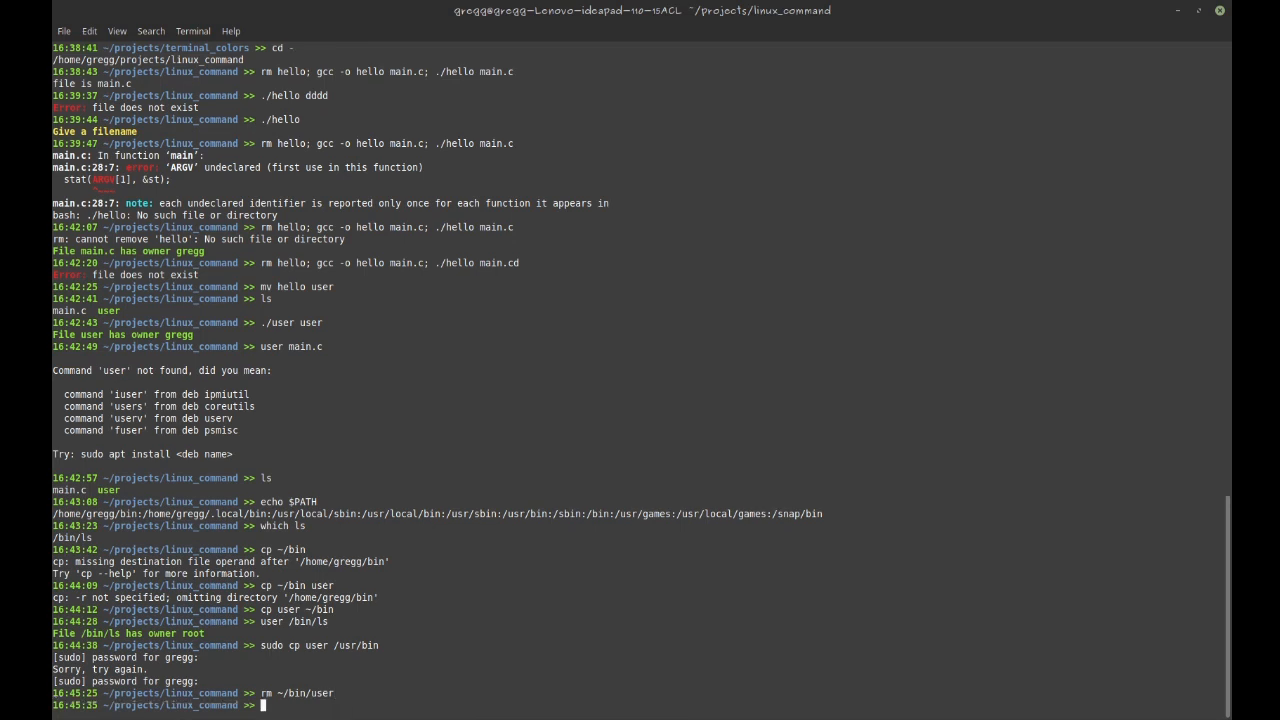
type("user /bin/cat")
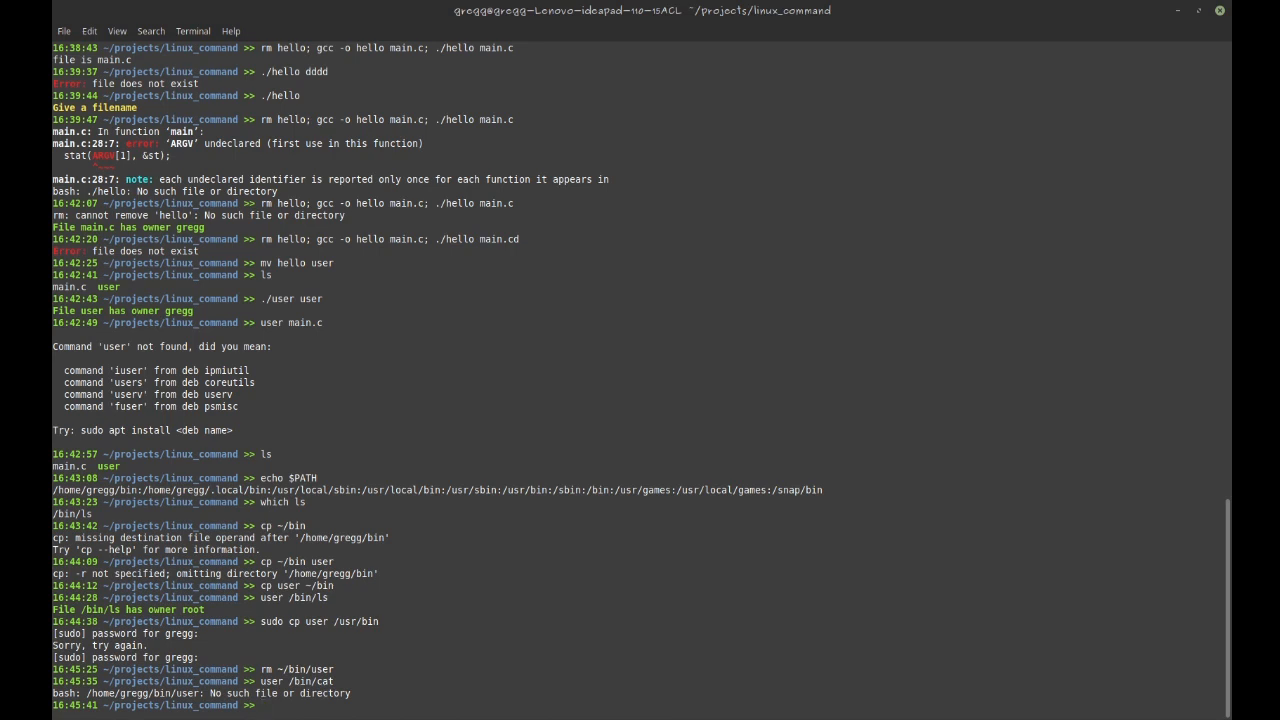
Launch a second window with gnome-terminal & and begin typing user /bin
type("gnome")
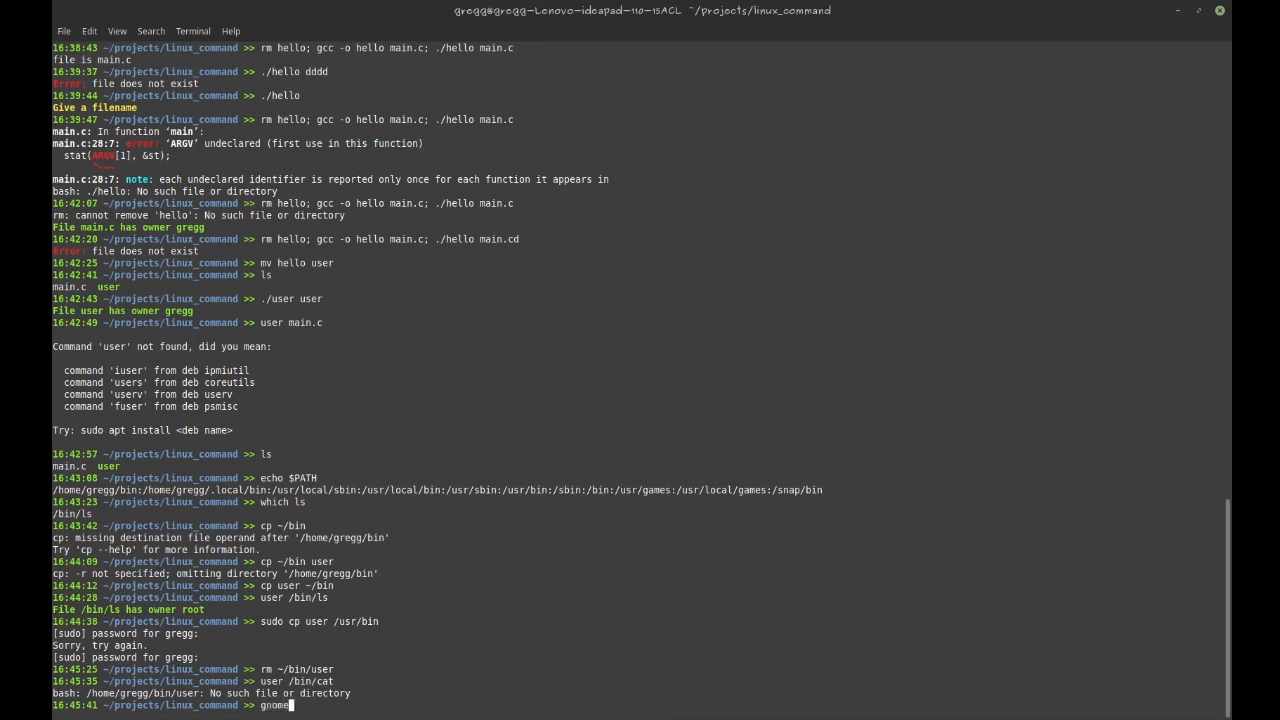
type("-terminal &")
type("user")
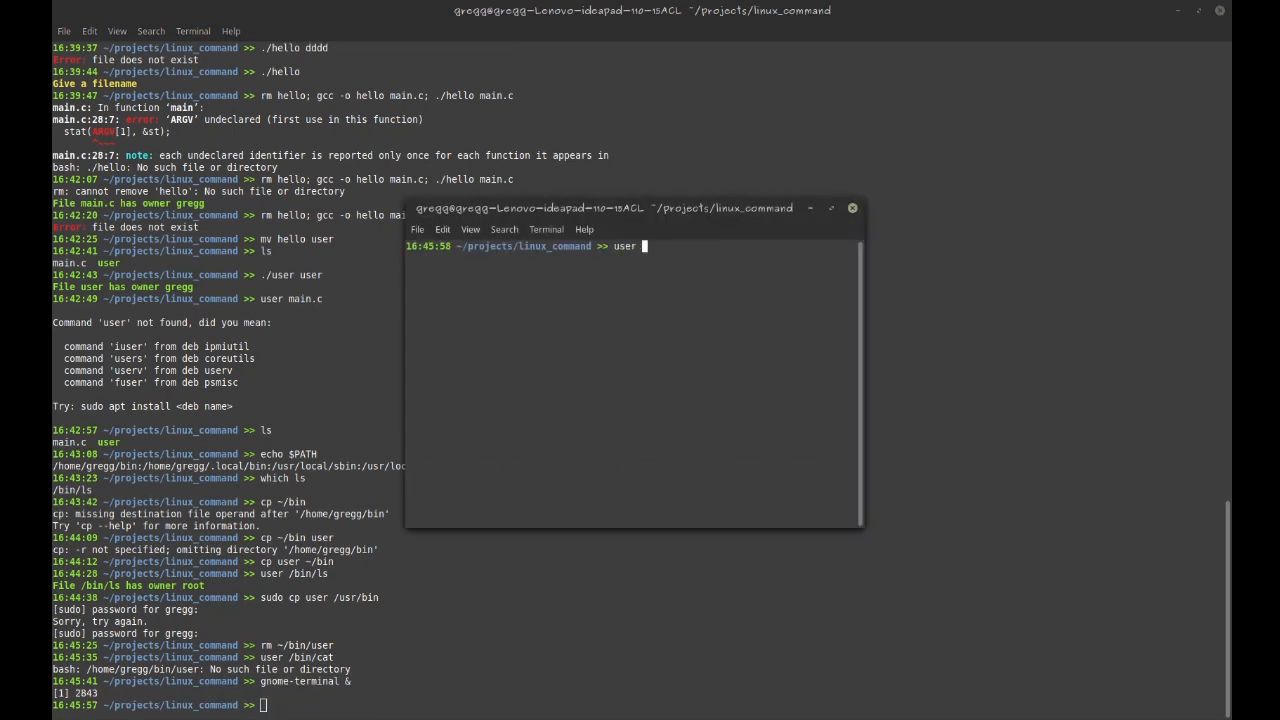
type("/binb")
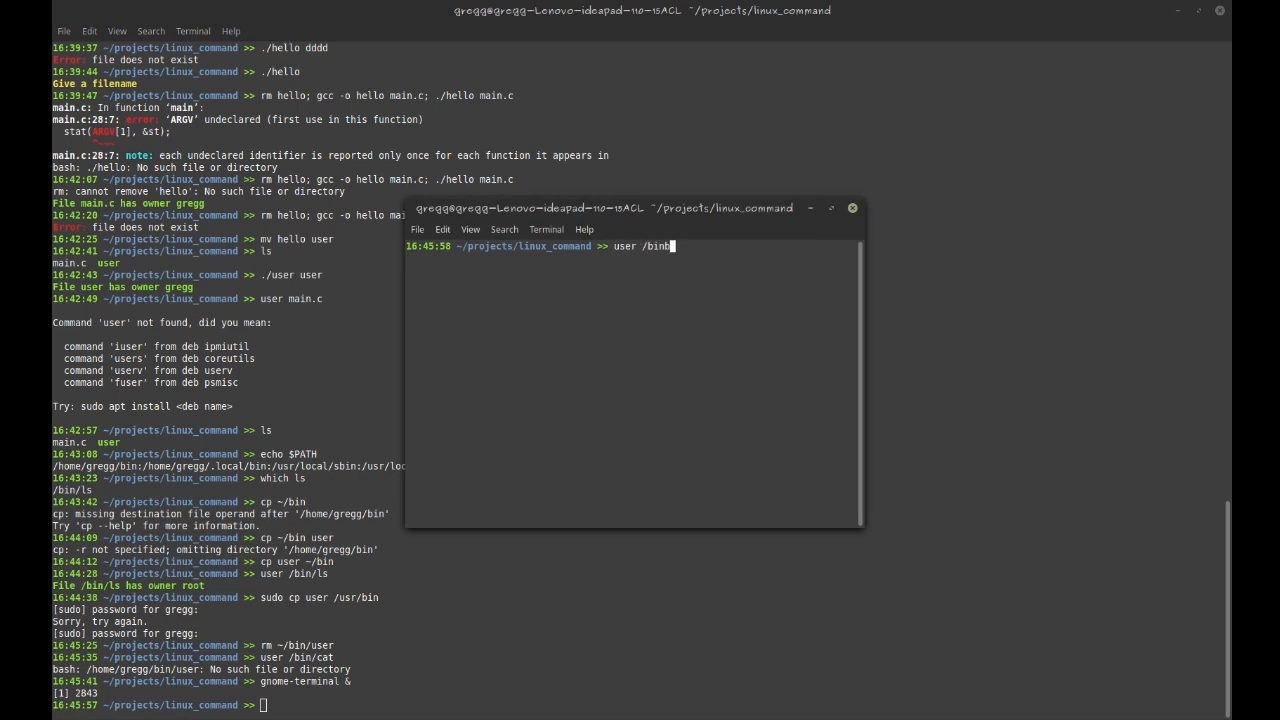